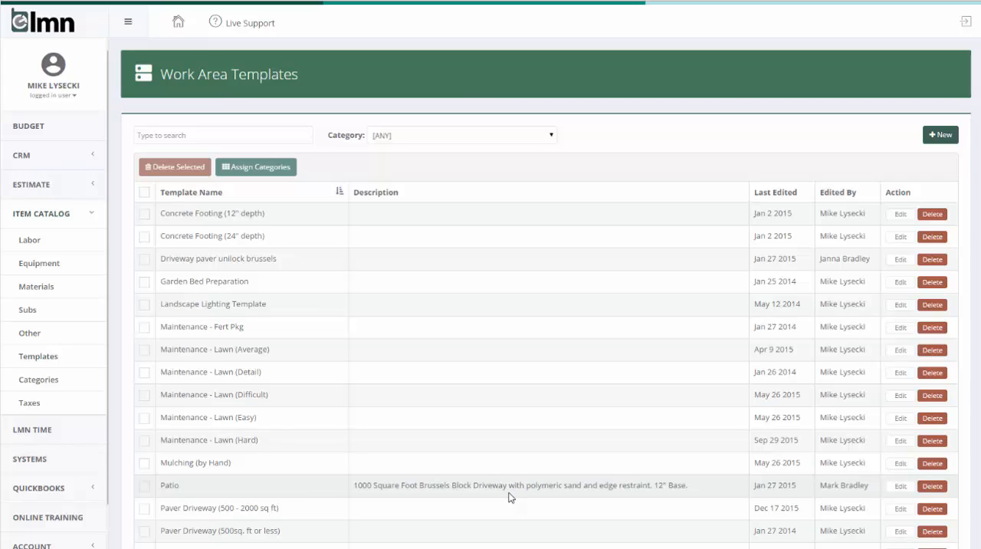
# - Open the Paver Driveway (500 - 2000 sq ft) template for editing from Item Catalog > Templates
pyautogui.scroll(-3)
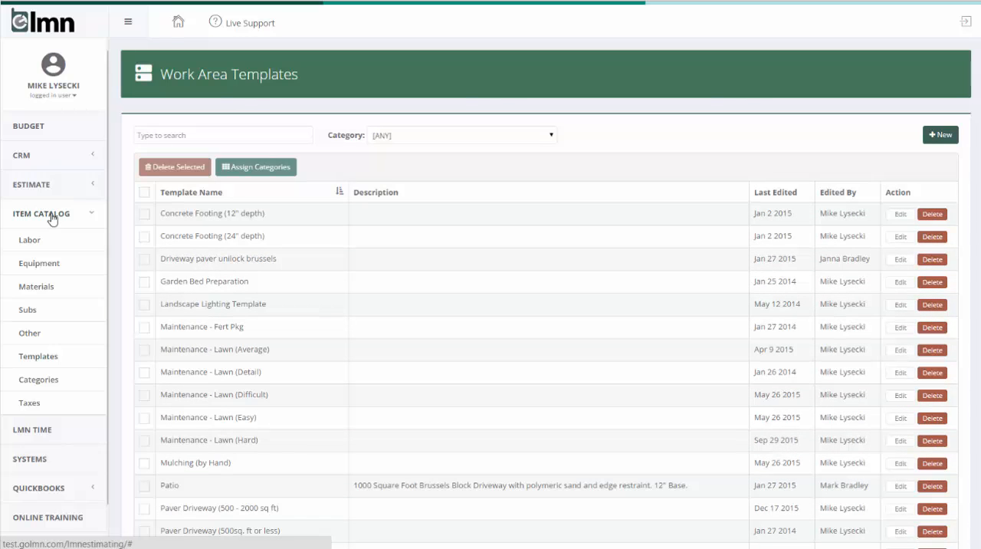
pyautogui.click(36, 356)
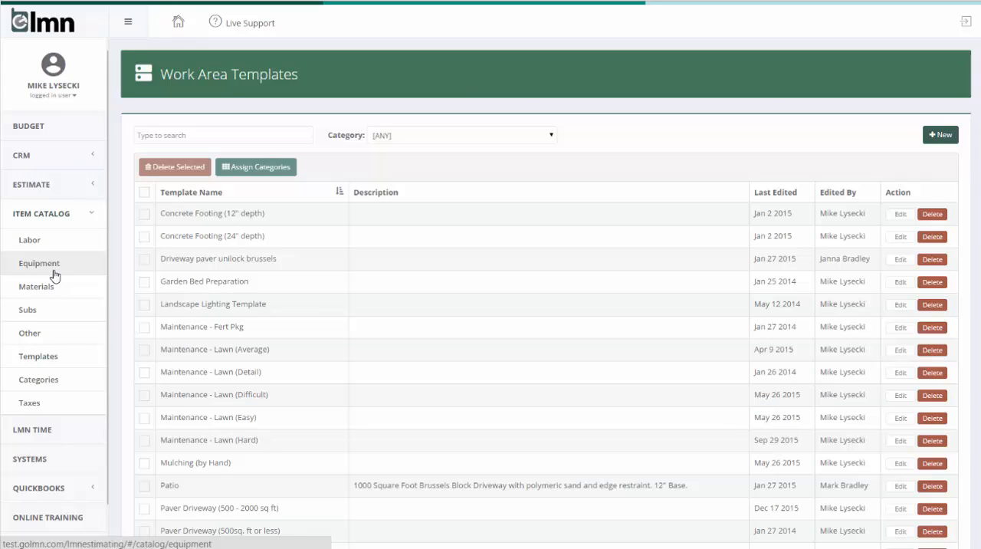
pyautogui.click(37, 355)
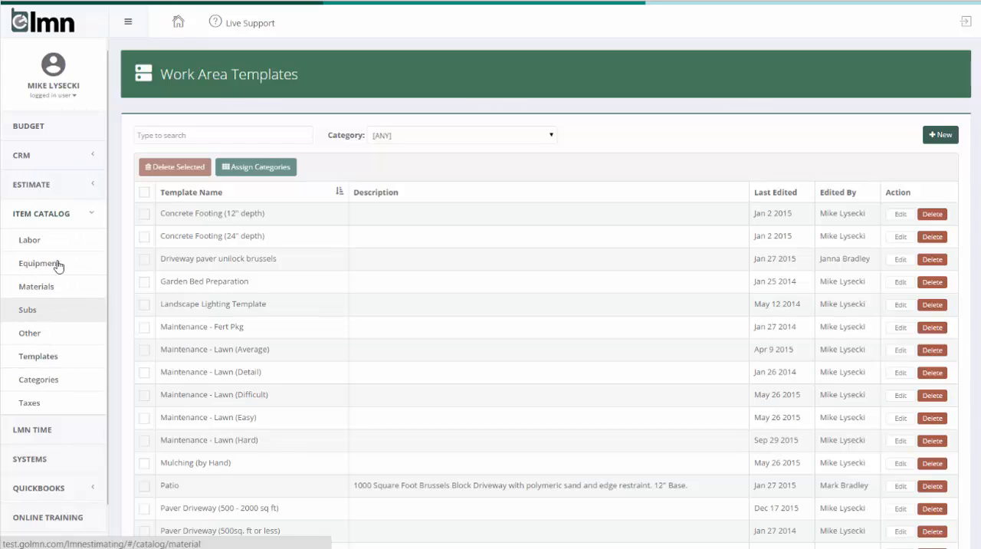
pyautogui.click(29, 240)
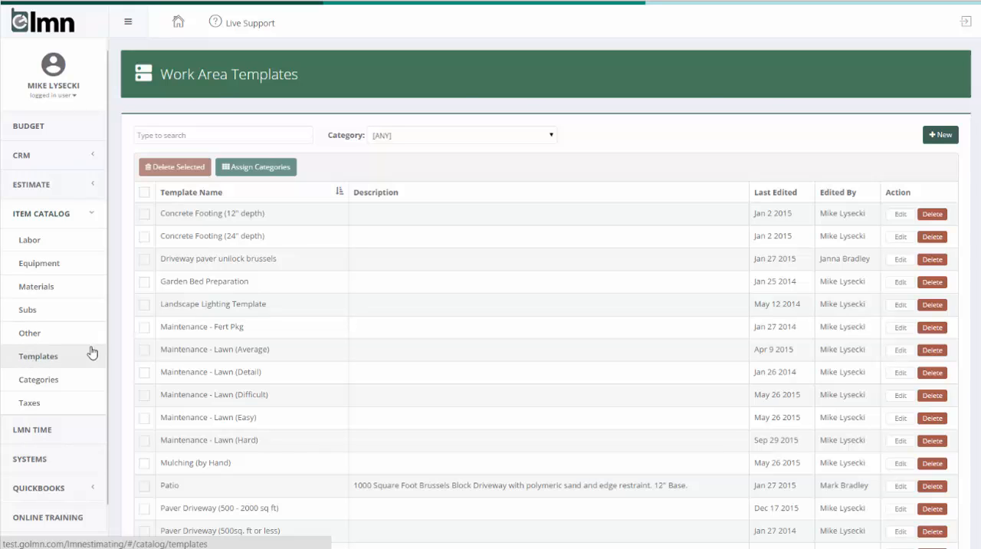
pyautogui.scroll(-3)
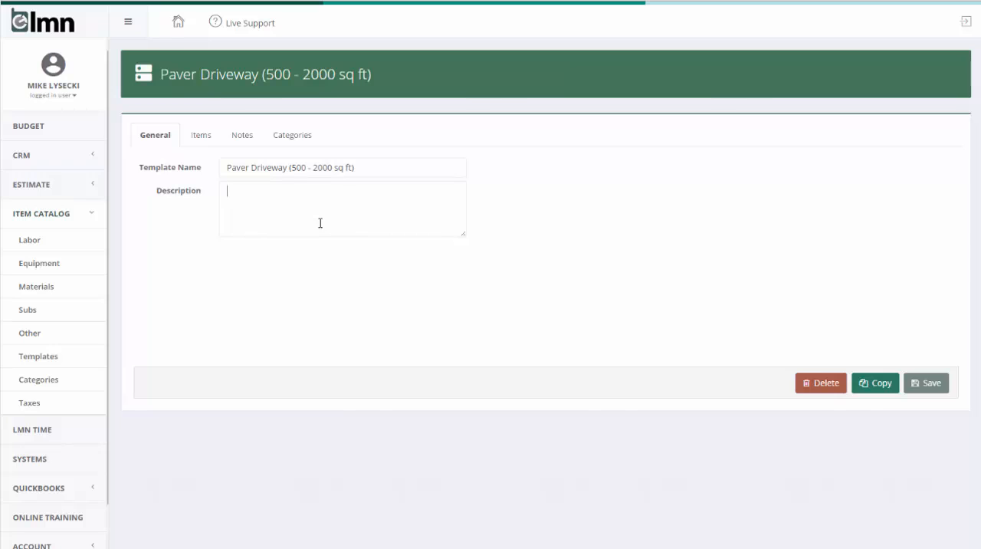
pyautogui.moveTo(199, 135)
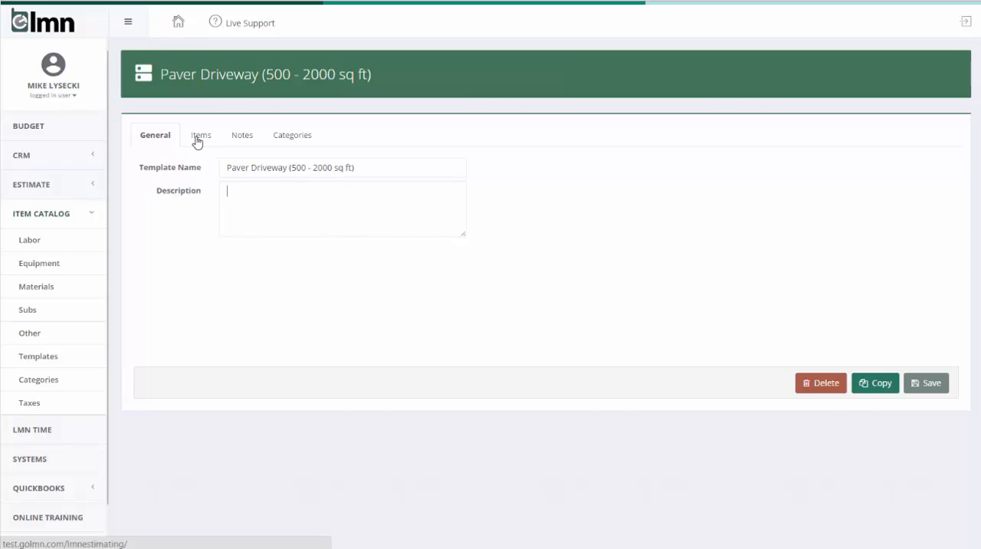
# - View the template's item list of crew, equipment, materials and sealer entries
pyautogui.click(200, 135)
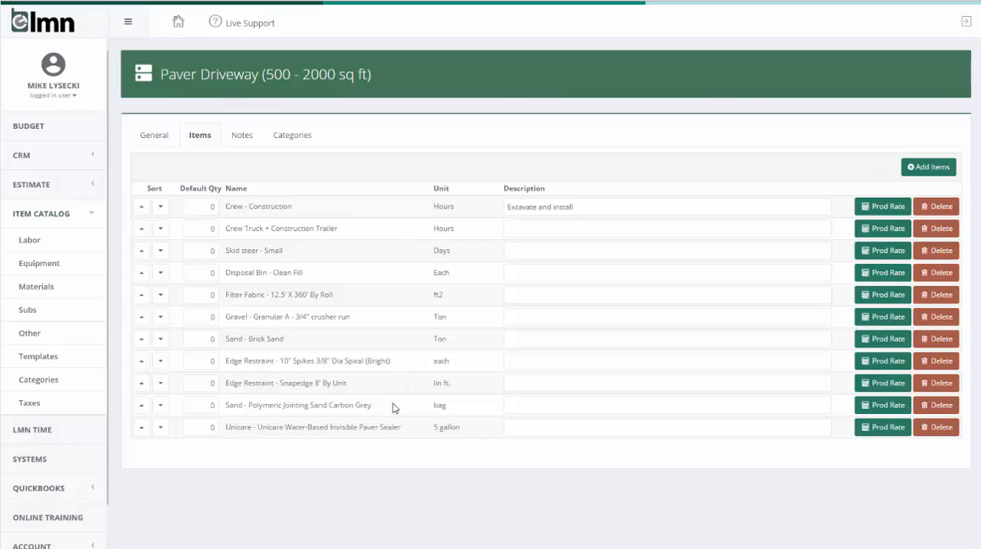
pyautogui.moveTo(291, 64)
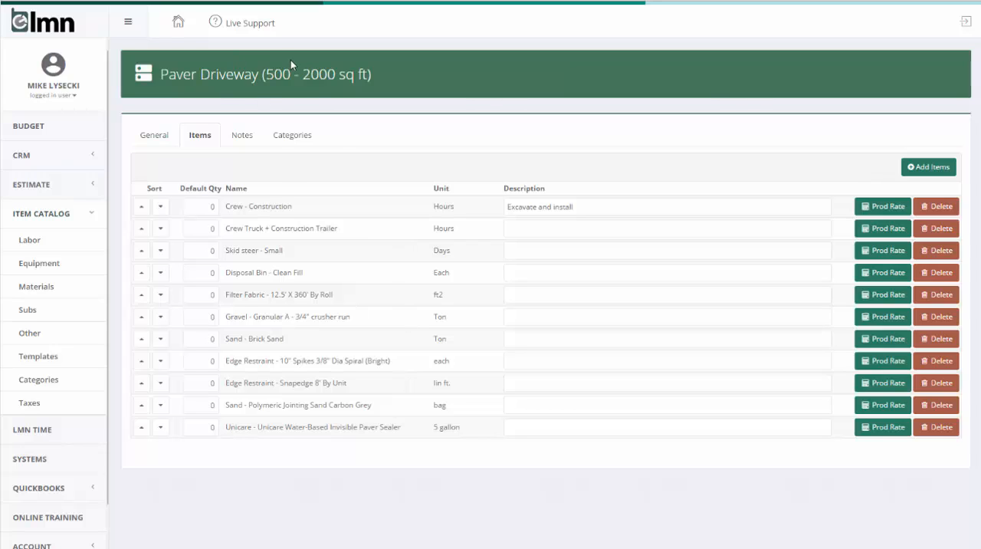
pyautogui.moveTo(362, 375)
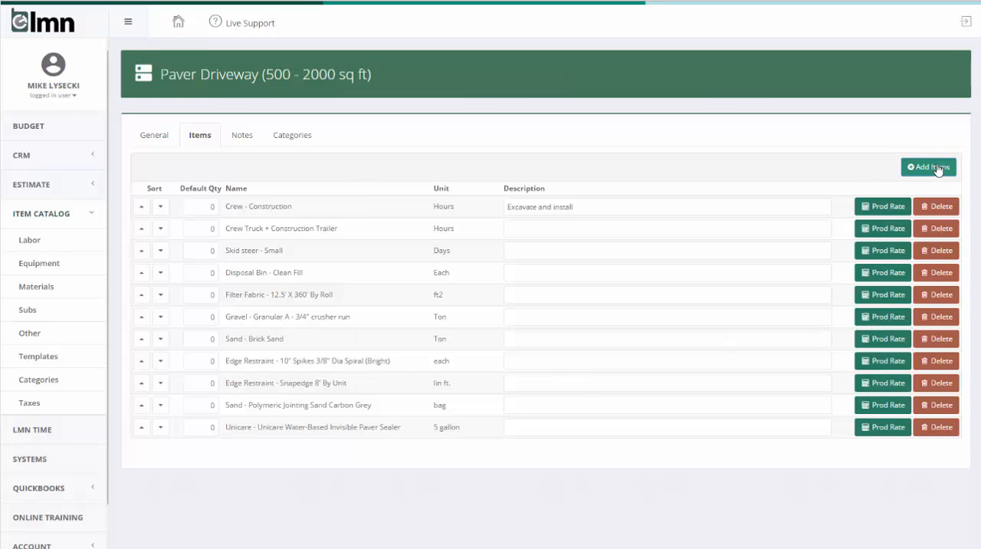
pyautogui.click(929, 167)
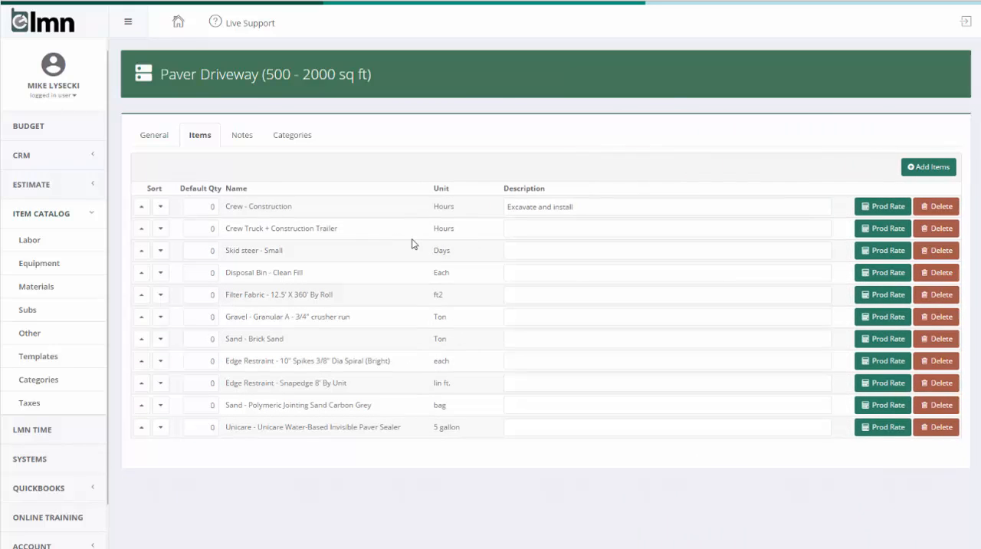
pyautogui.moveTo(457, 381)
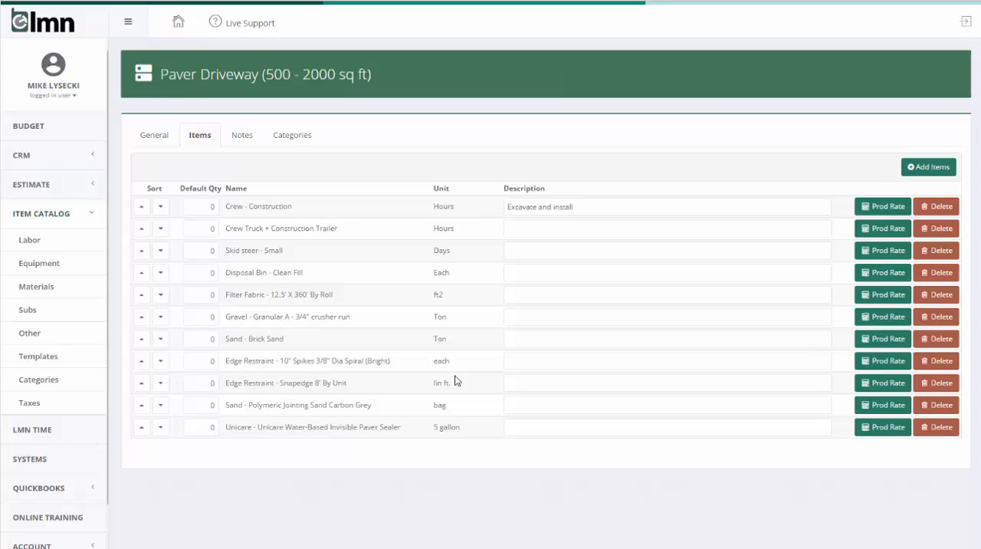
pyautogui.moveTo(259, 270)
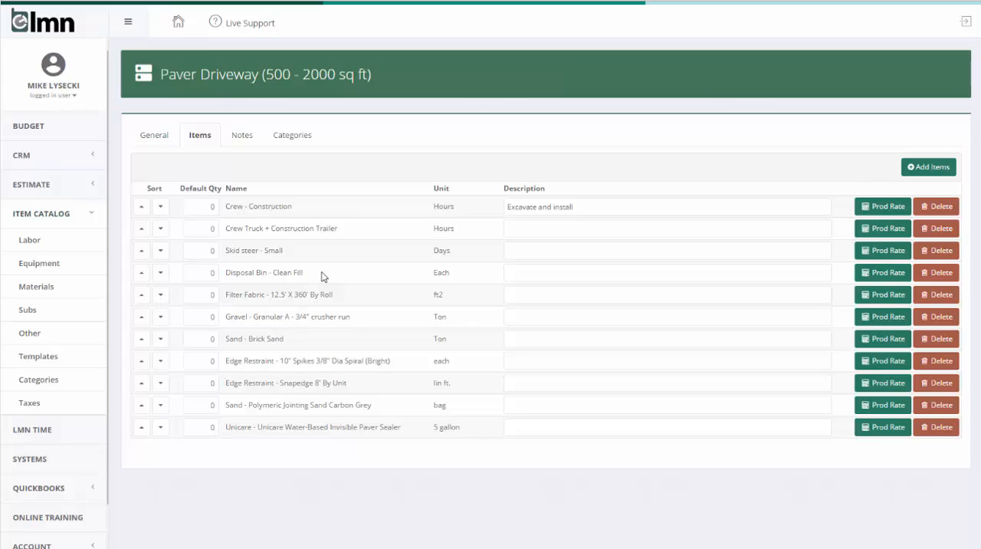
pyautogui.moveTo(253, 426)
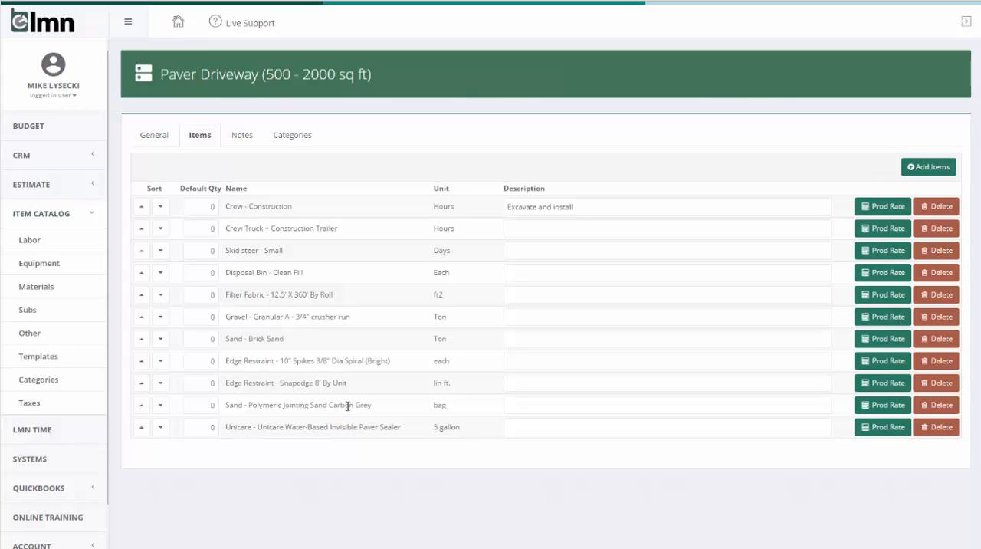
pyautogui.moveTo(279, 257)
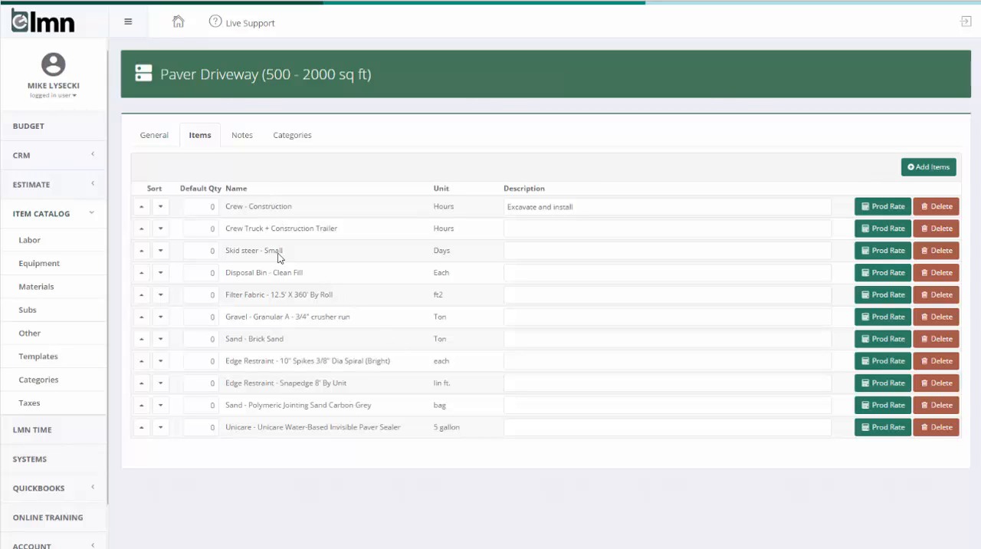
pyautogui.moveTo(166, 67)
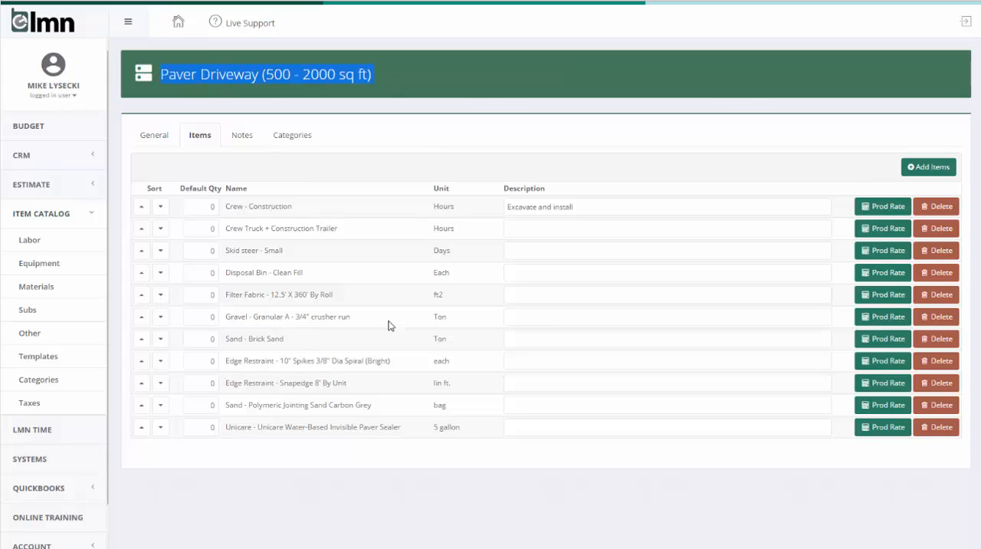
pyautogui.moveTo(273, 380)
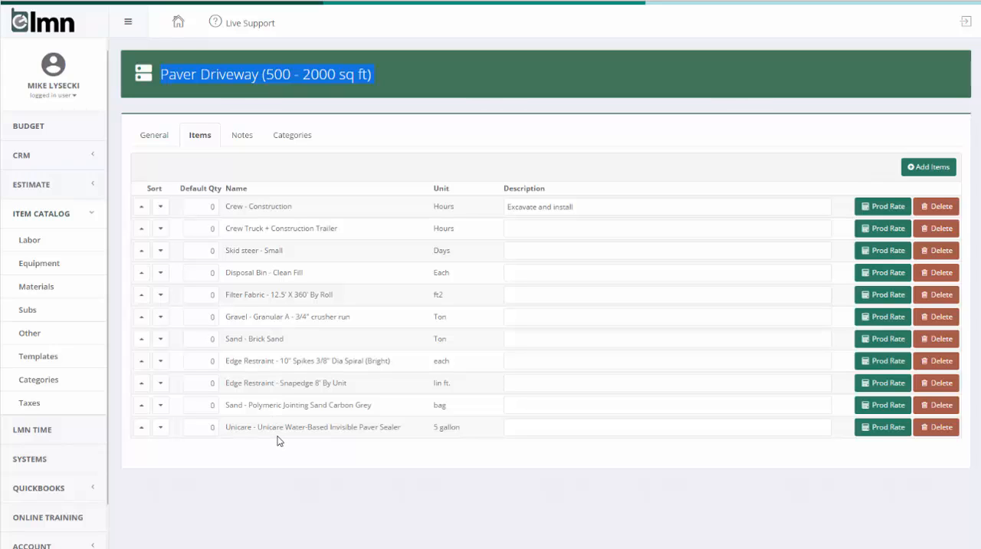
pyautogui.moveTo(277, 294)
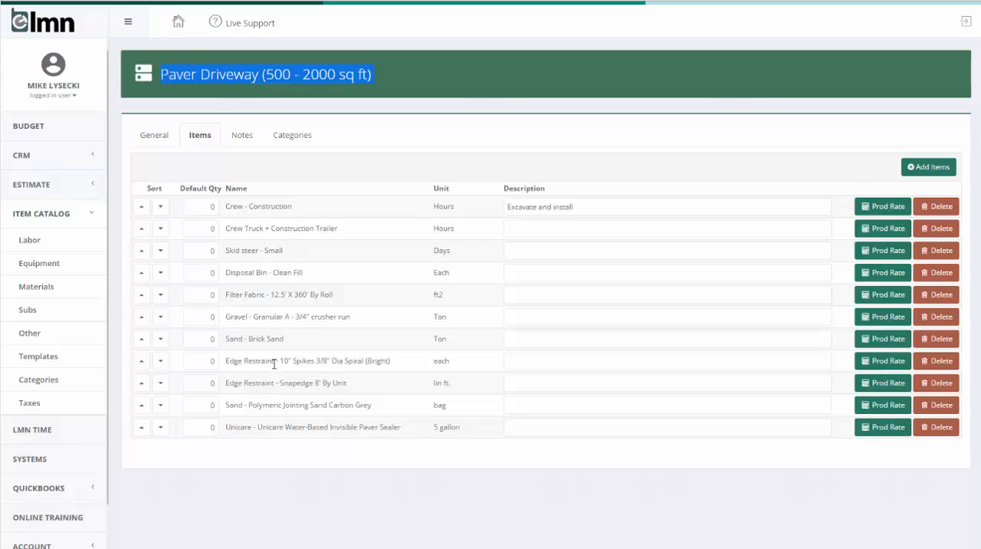
pyautogui.moveTo(298, 415)
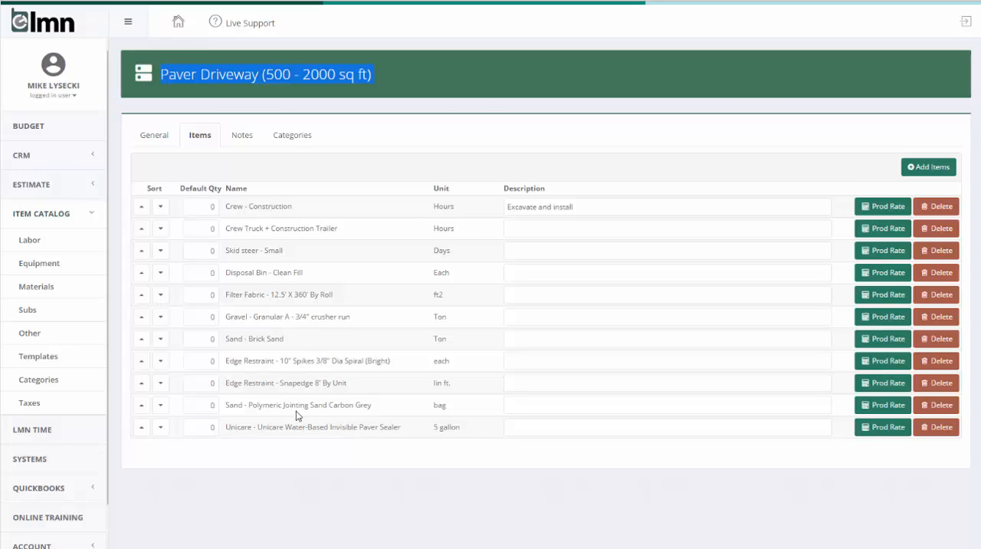
pyautogui.moveTo(294, 315)
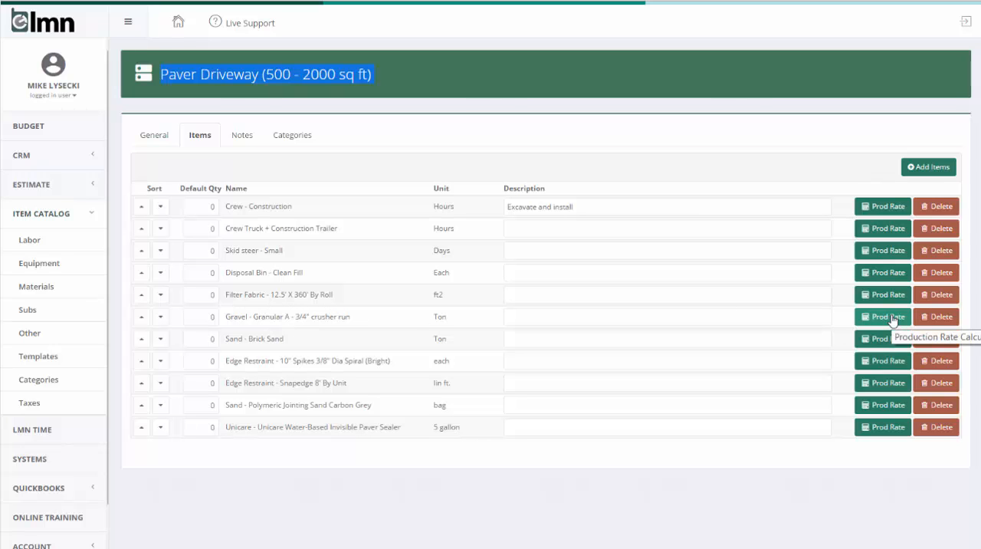
pyautogui.click(883, 316)
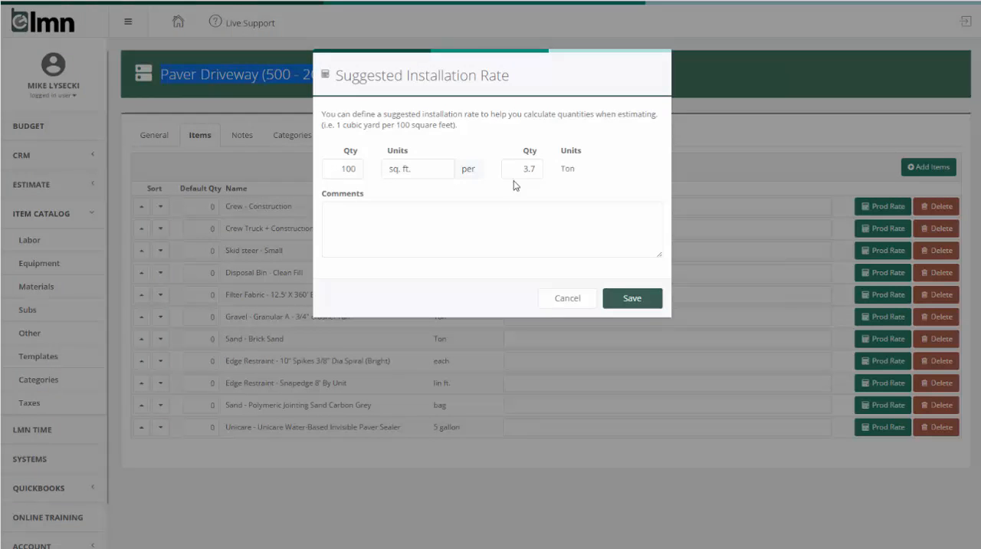
pyautogui.click(522, 169)
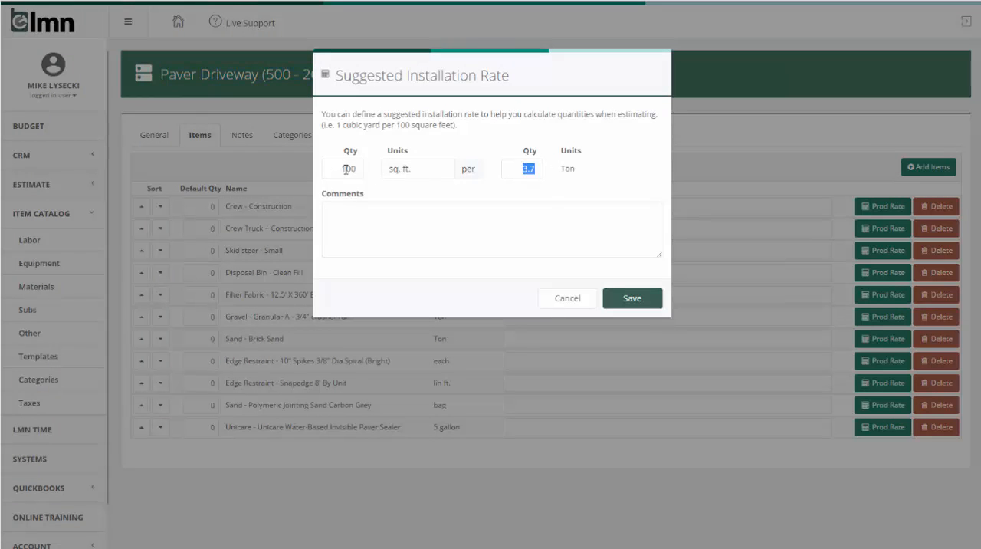
pyautogui.click(417, 169)
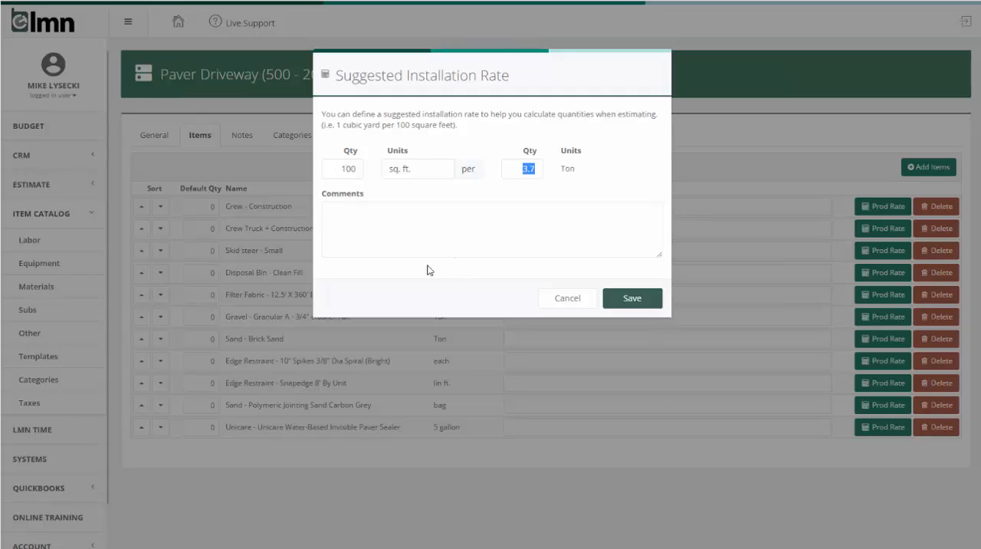
pyautogui.moveTo(601, 297)
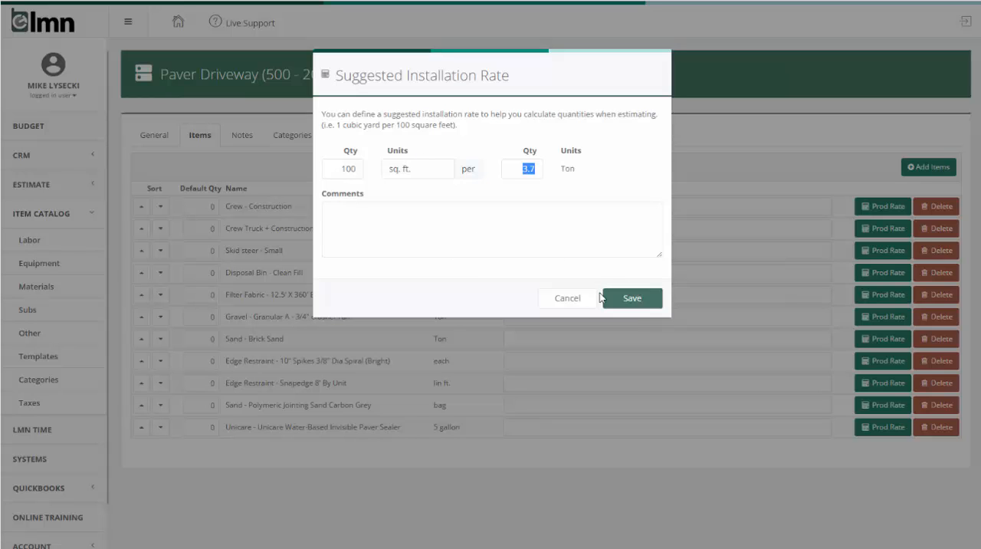
pyautogui.click(632, 299)
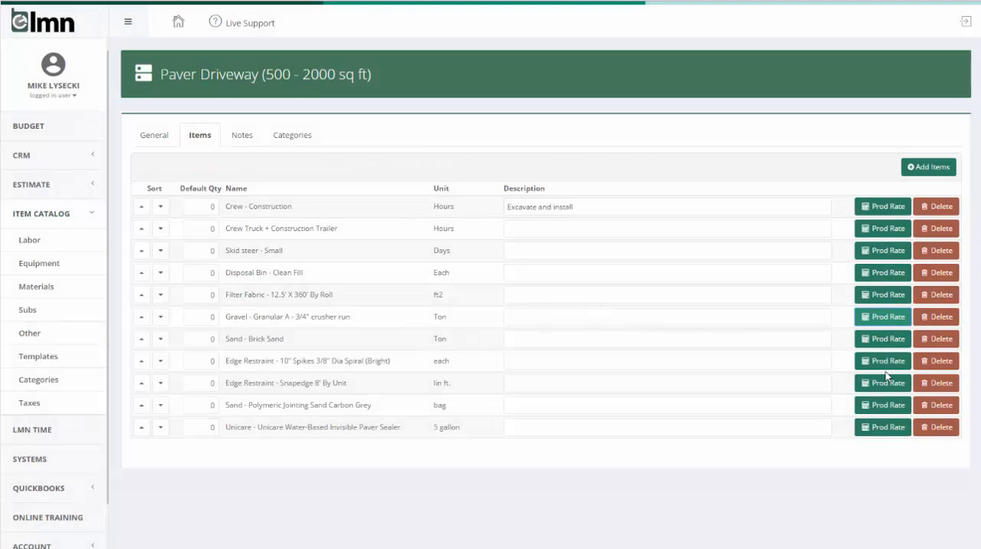
pyautogui.click(883, 316)
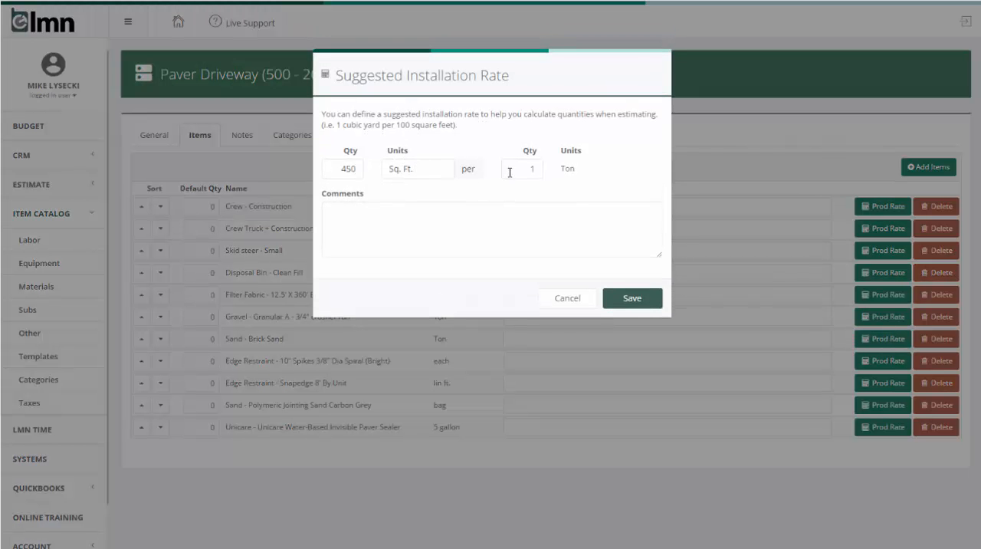
pyautogui.moveTo(567, 299)
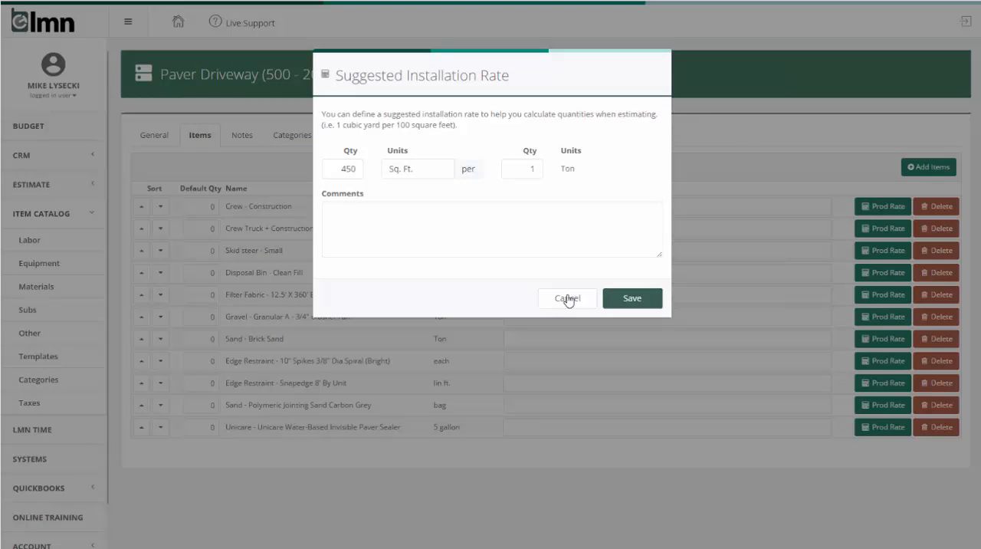
pyautogui.click(567, 299)
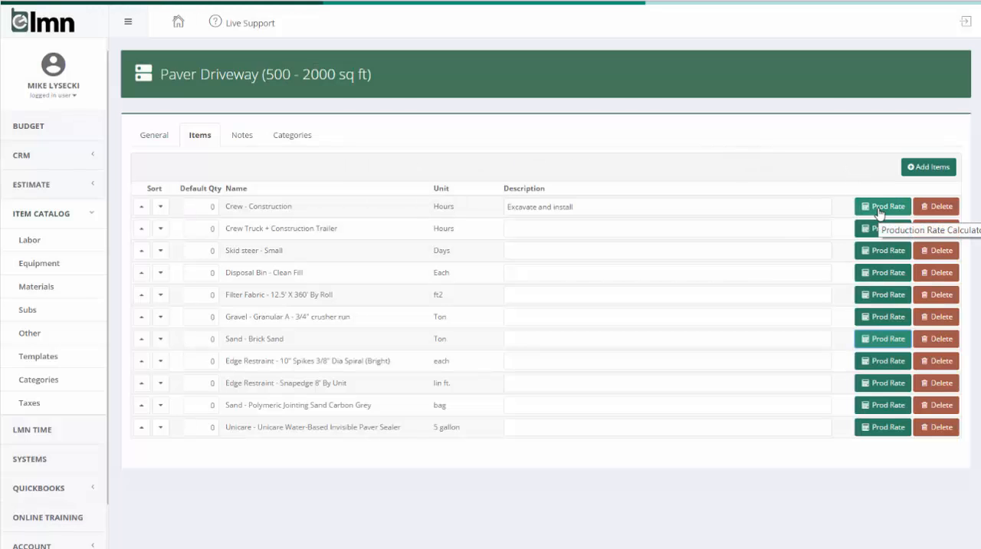
# - Review the Crew - Construction suggested installation rate of 11 sq ft per 1 hour
pyautogui.click(883, 205)
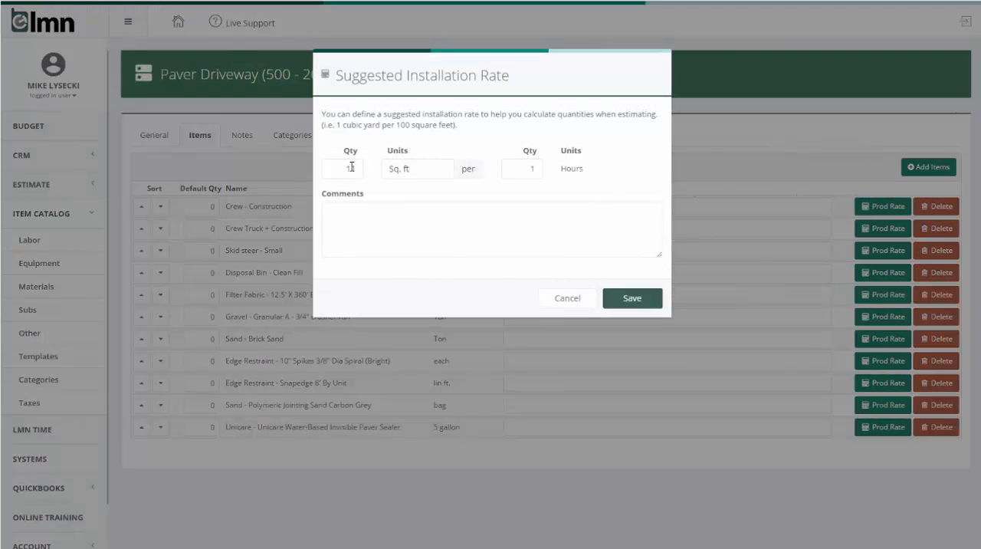
pyautogui.write('1')
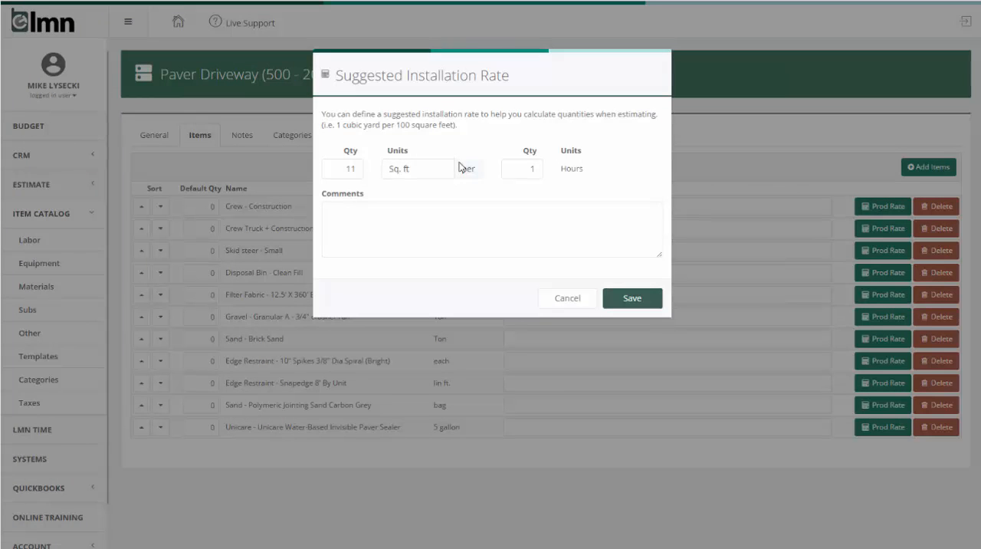
pyautogui.moveTo(592, 236)
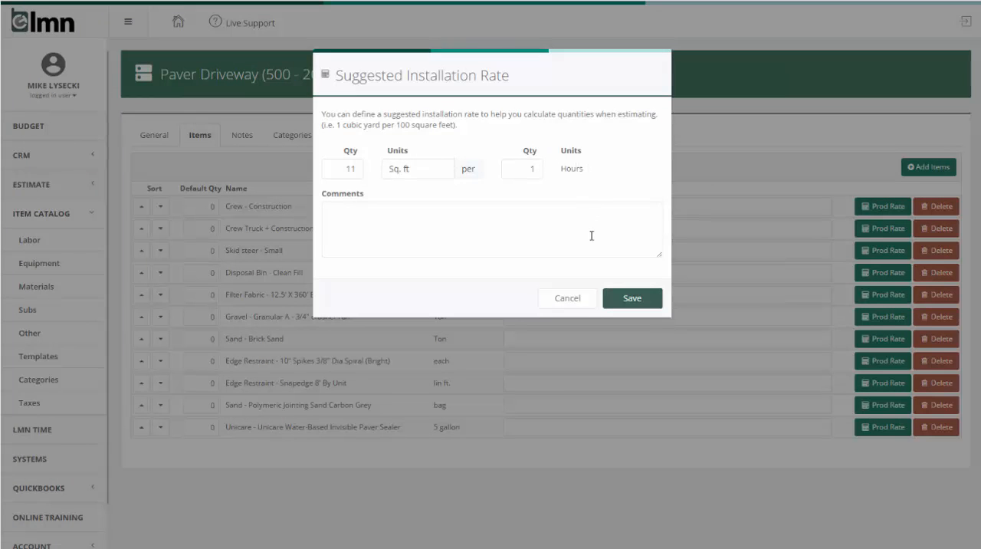
pyautogui.moveTo(558, 175)
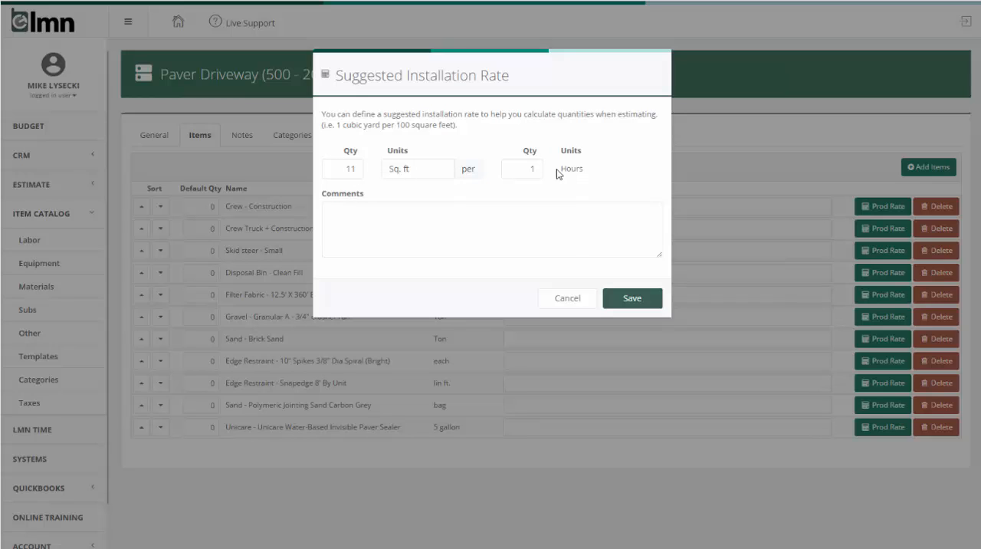
pyautogui.moveTo(444, 190)
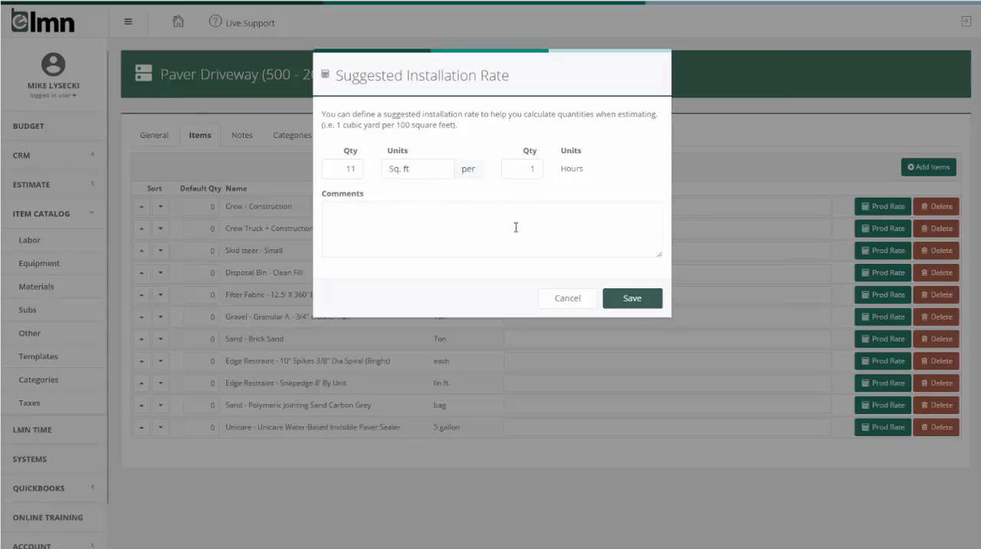
pyautogui.moveTo(555, 252)
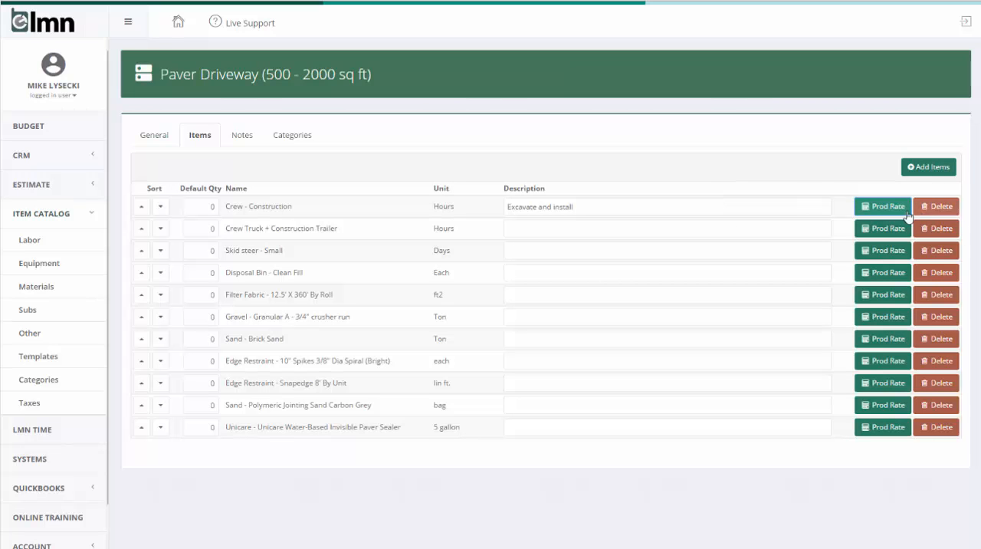
pyautogui.click(883, 206)
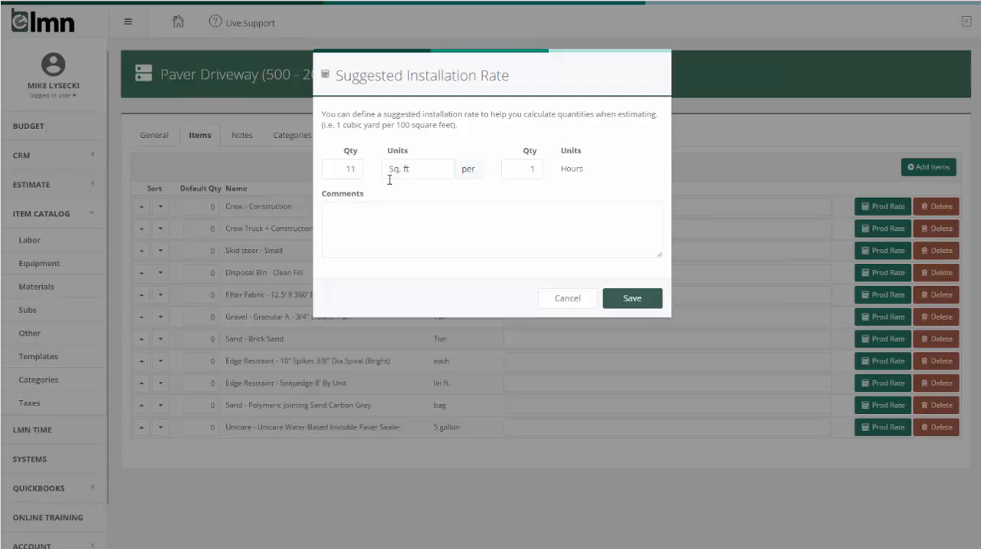
pyautogui.moveTo(447, 186)
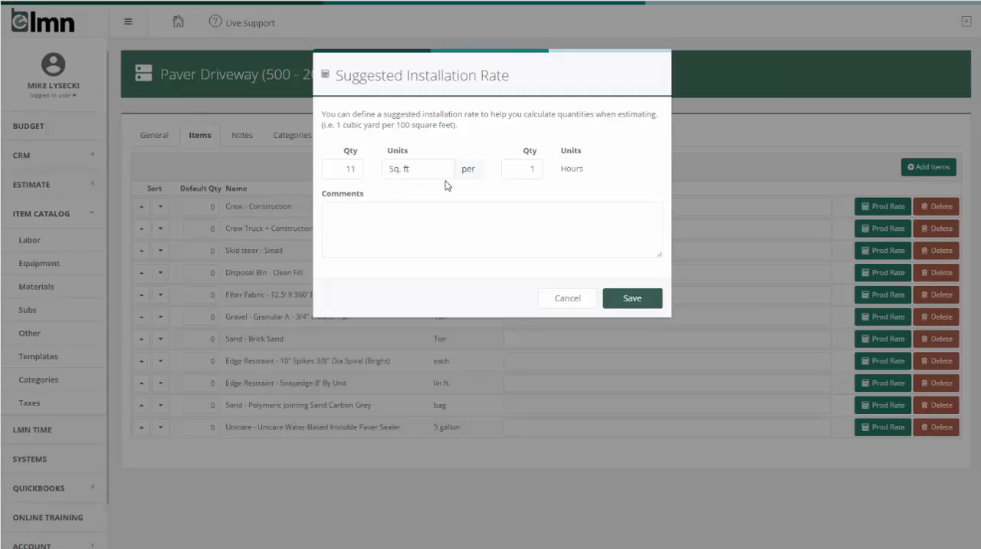
pyautogui.click(342, 169)
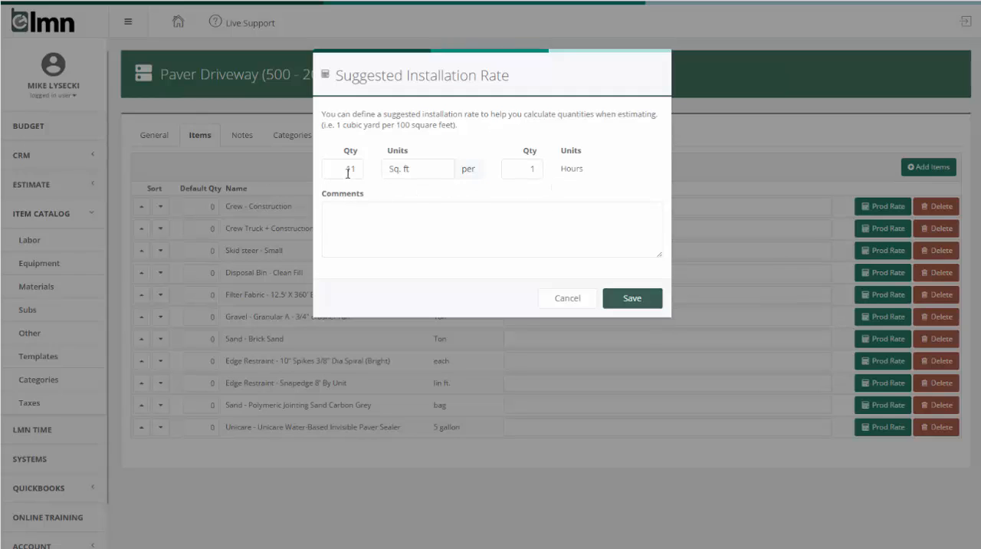
pyautogui.write('1')
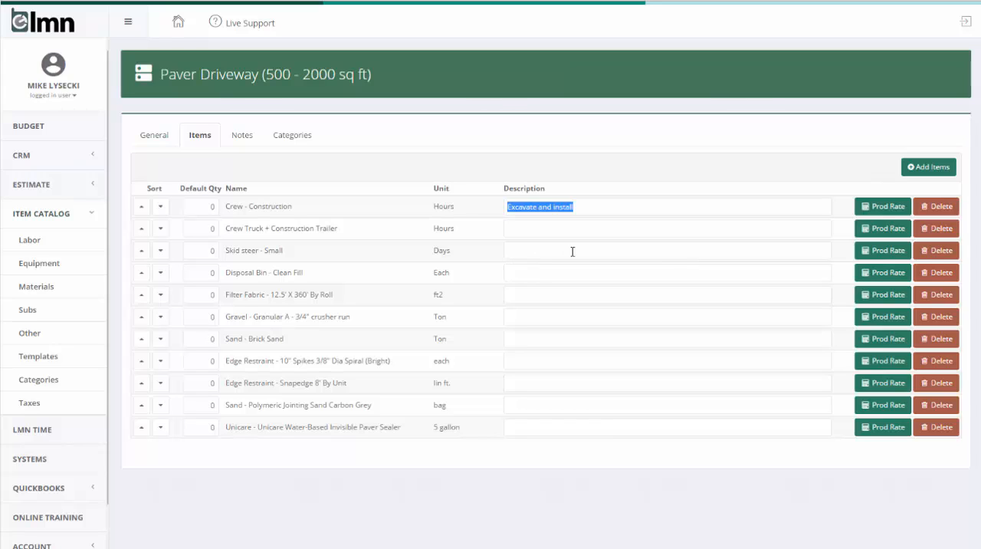
pyautogui.moveTo(647, 273)
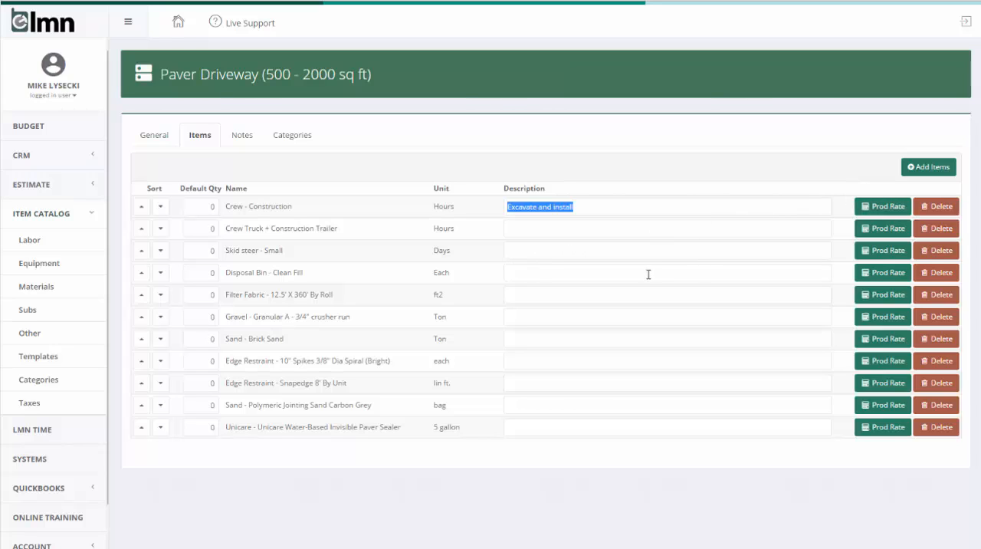
pyautogui.moveTo(665, 429)
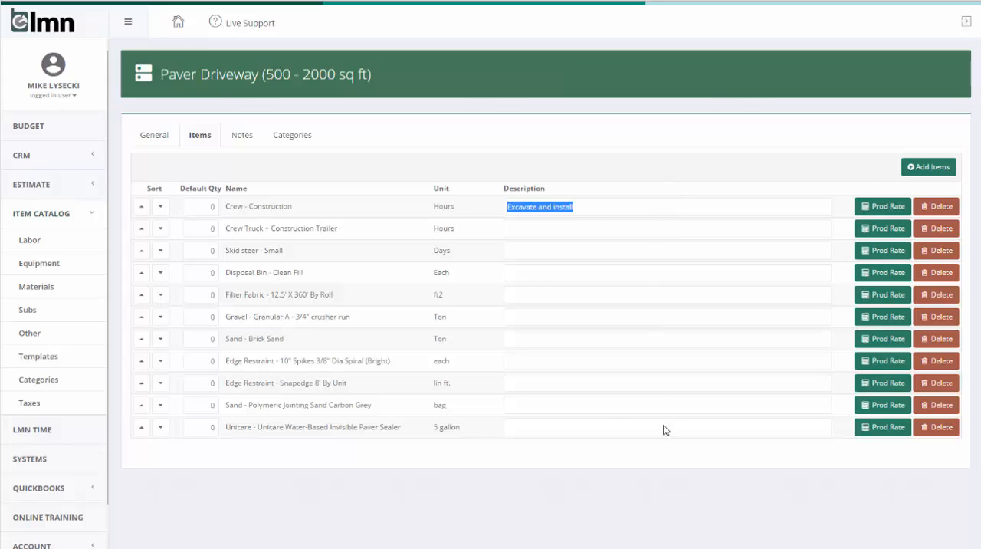
pyautogui.moveTo(782, 302)
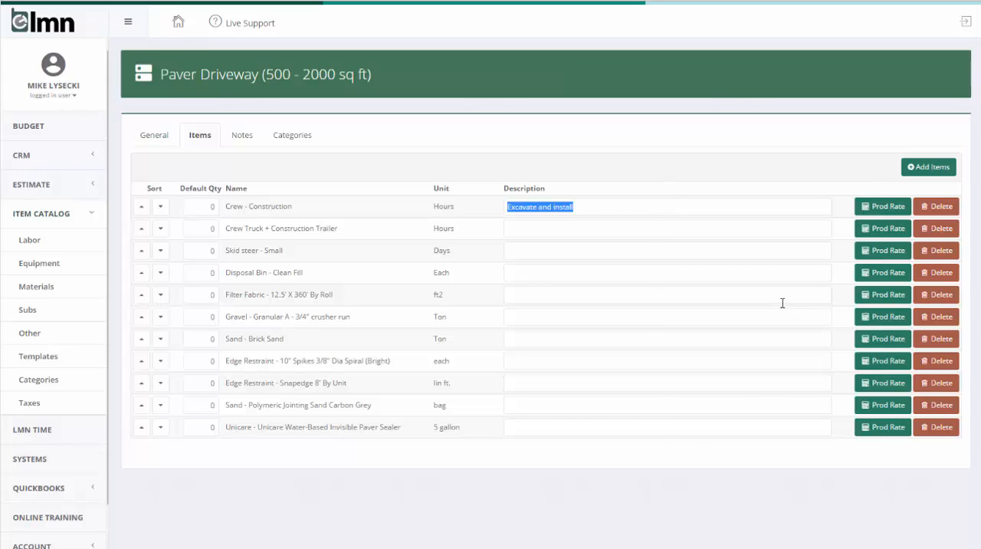
pyautogui.moveTo(748, 398)
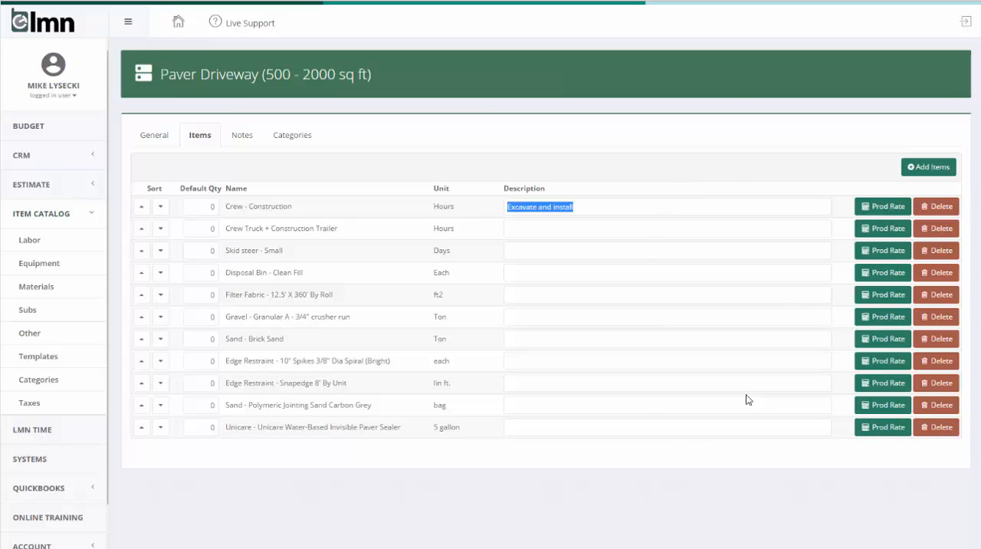
pyautogui.moveTo(561, 261)
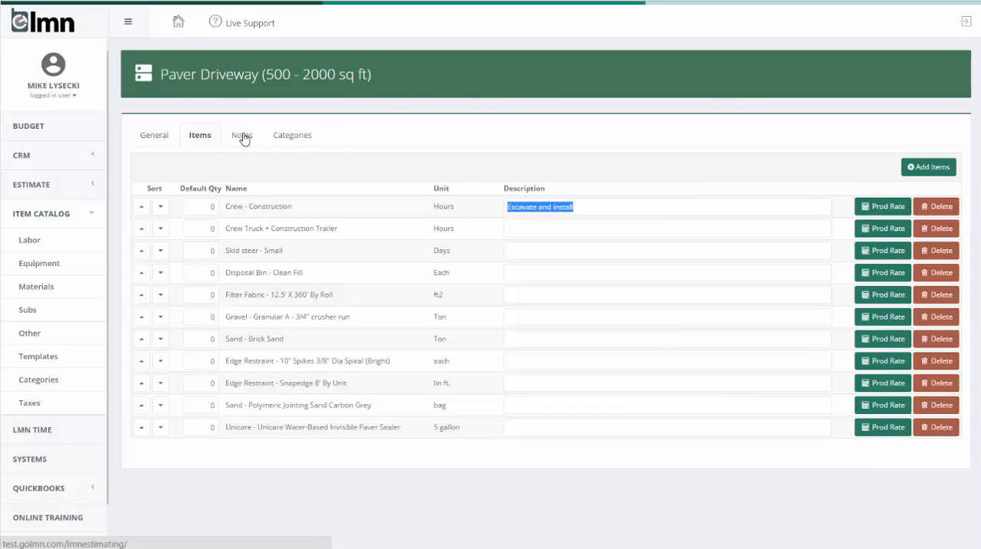
# - Review the template's customer notes and crew notes, leaving the text unchanged
pyautogui.click(241, 135)
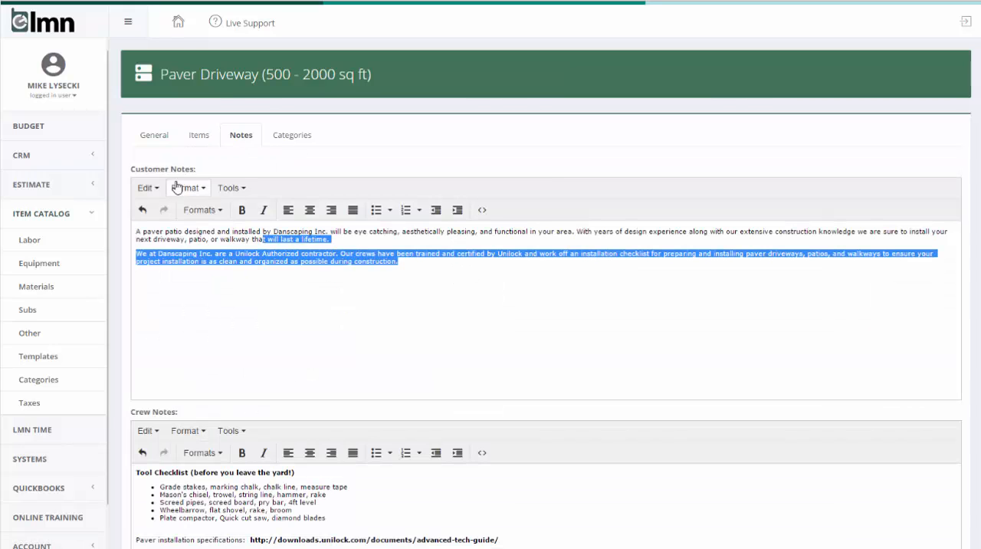
pyautogui.click(420, 261)
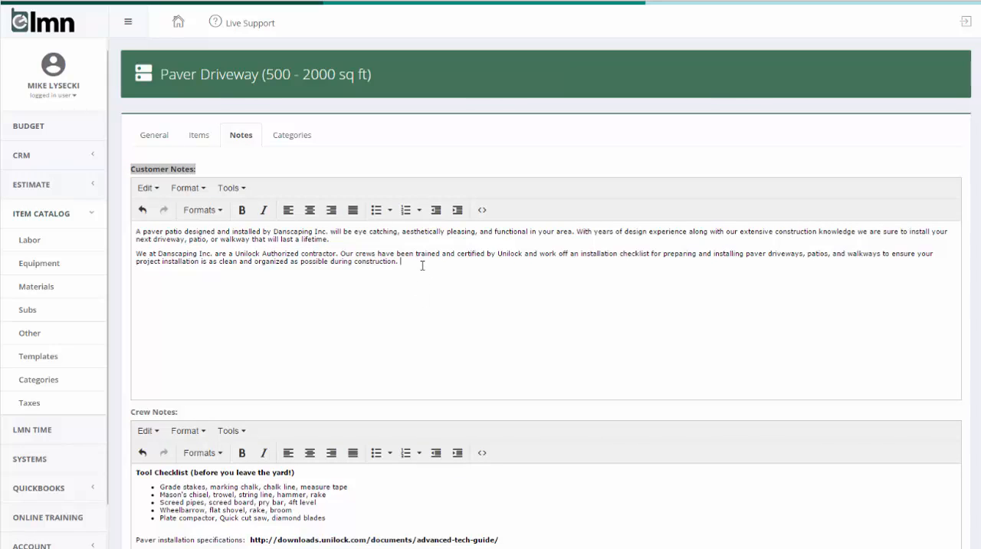
pyautogui.moveTo(420, 267)
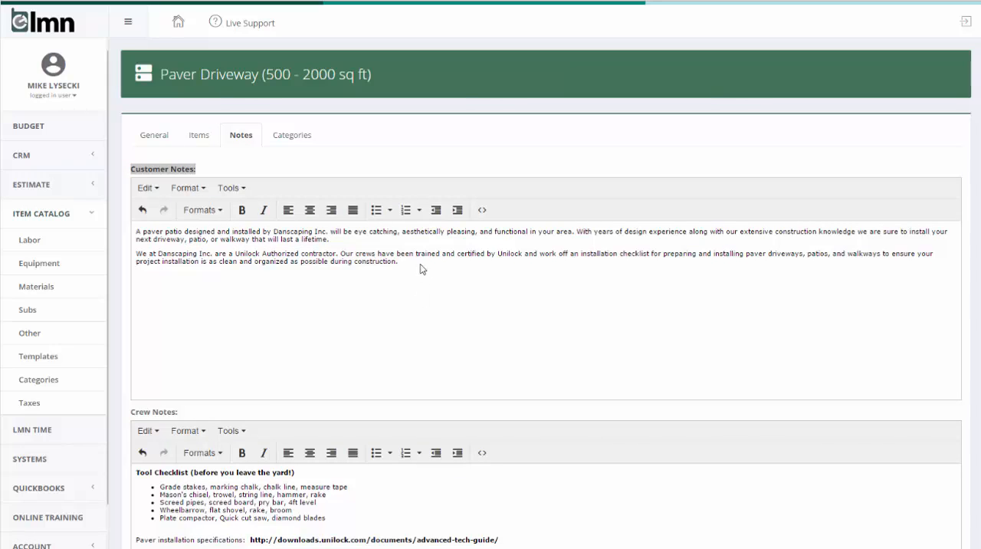
pyautogui.click(398, 260)
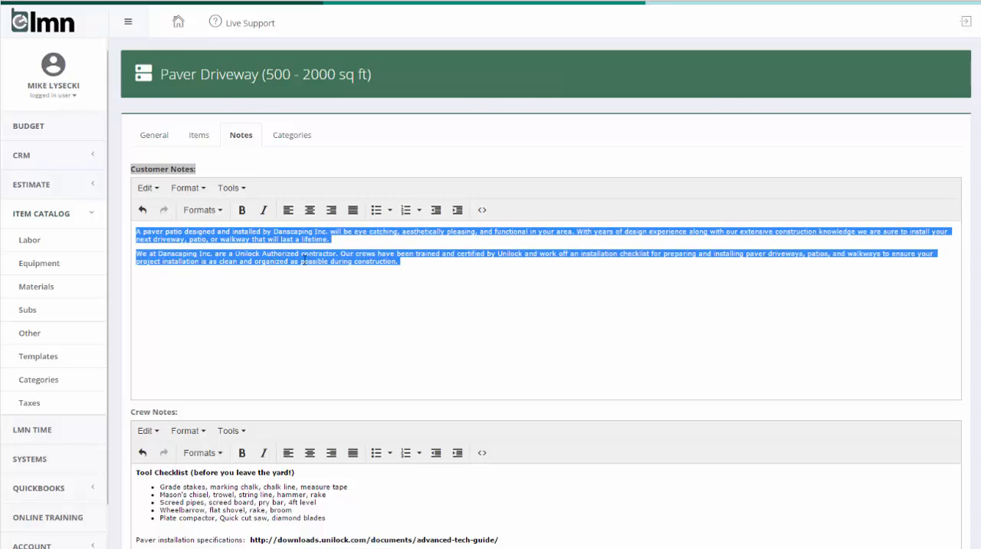
pyautogui.click(361, 292)
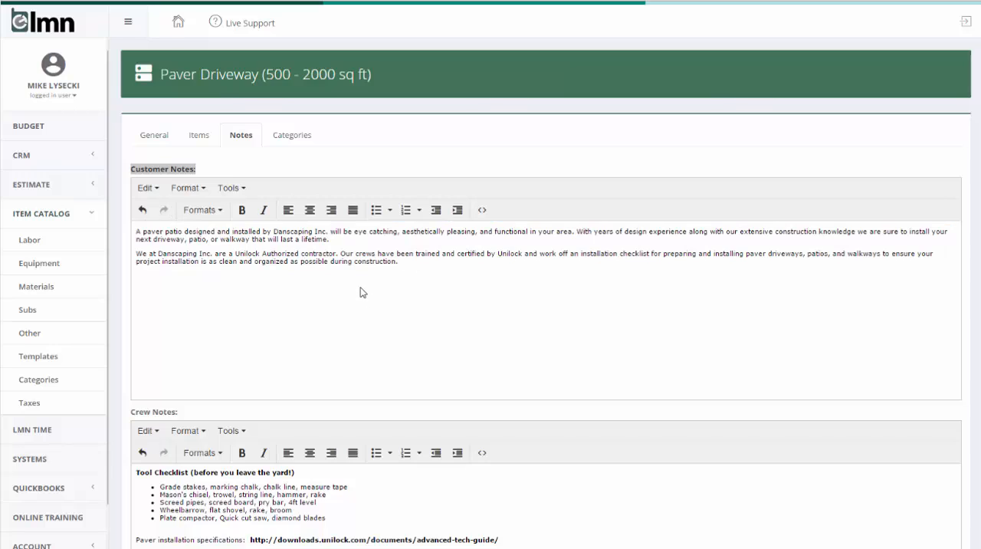
pyautogui.scroll(-3)
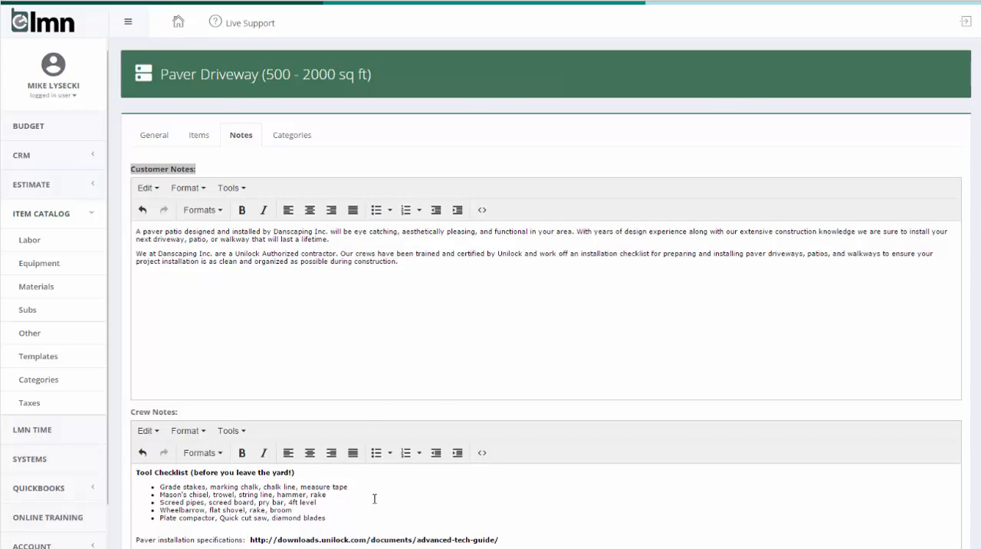
# - Tick the Unlock - Pavers, Pavers and Unlock categories and save the template
pyautogui.click(291, 135)
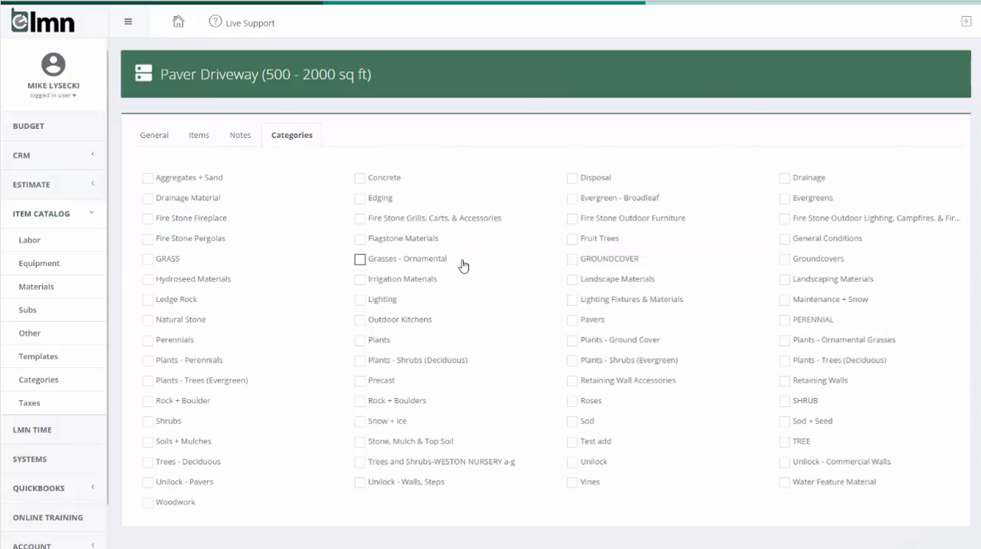
pyautogui.moveTo(483, 305)
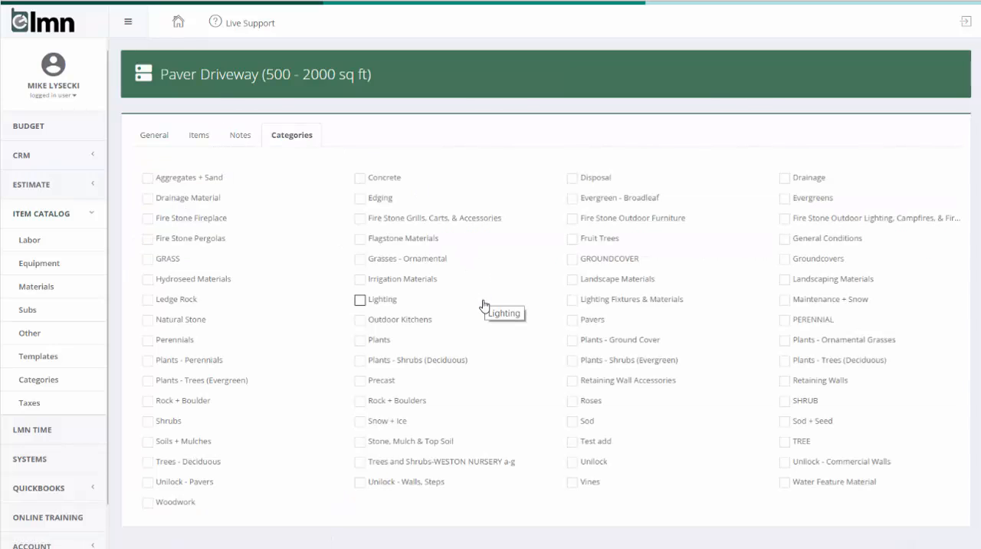
pyautogui.moveTo(484, 288)
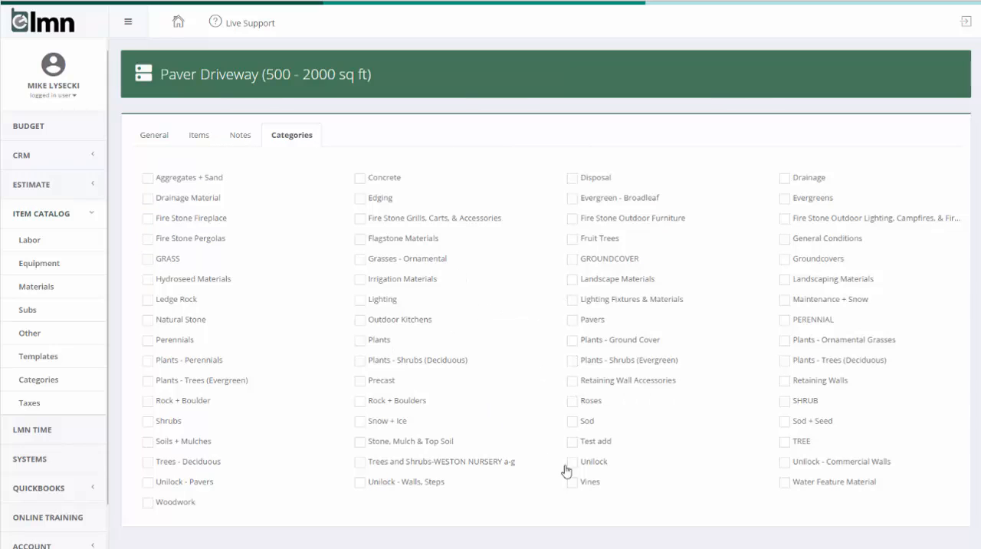
pyautogui.click(147, 482)
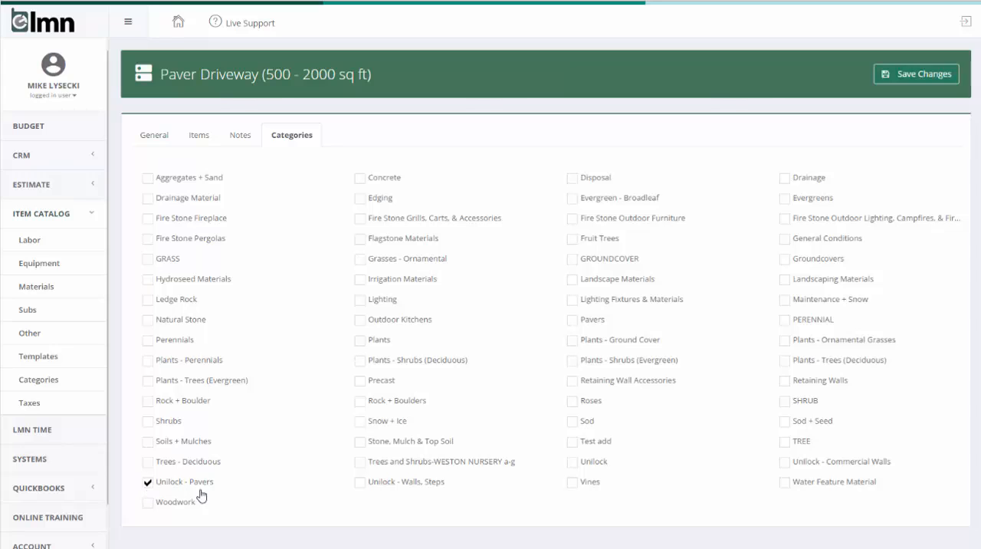
pyautogui.moveTo(575, 463)
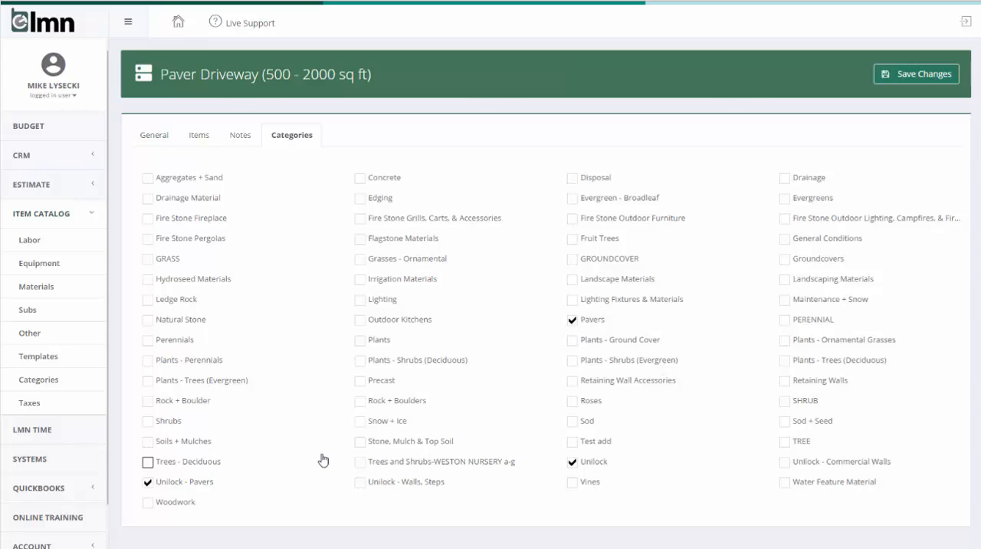
pyautogui.moveTo(322, 460)
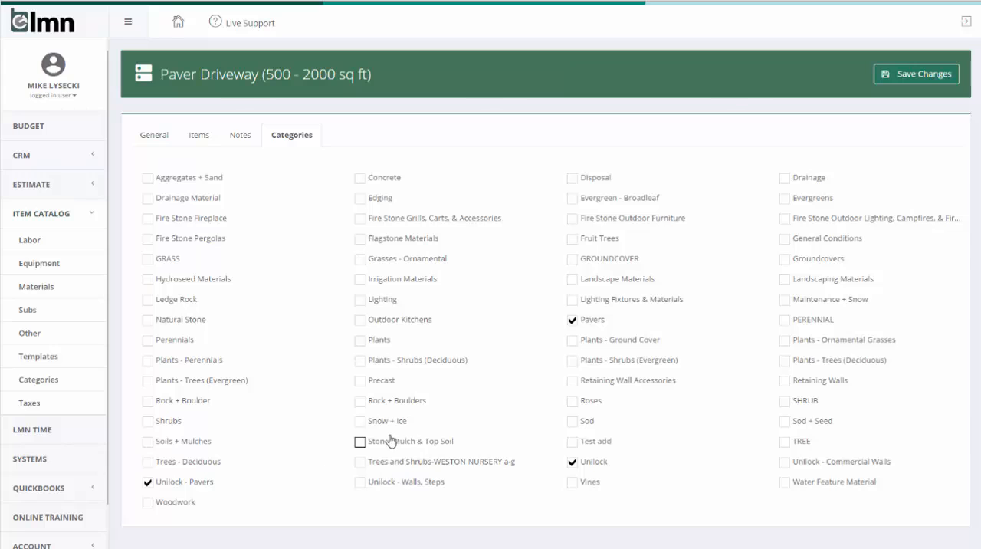
pyautogui.moveTo(391, 442)
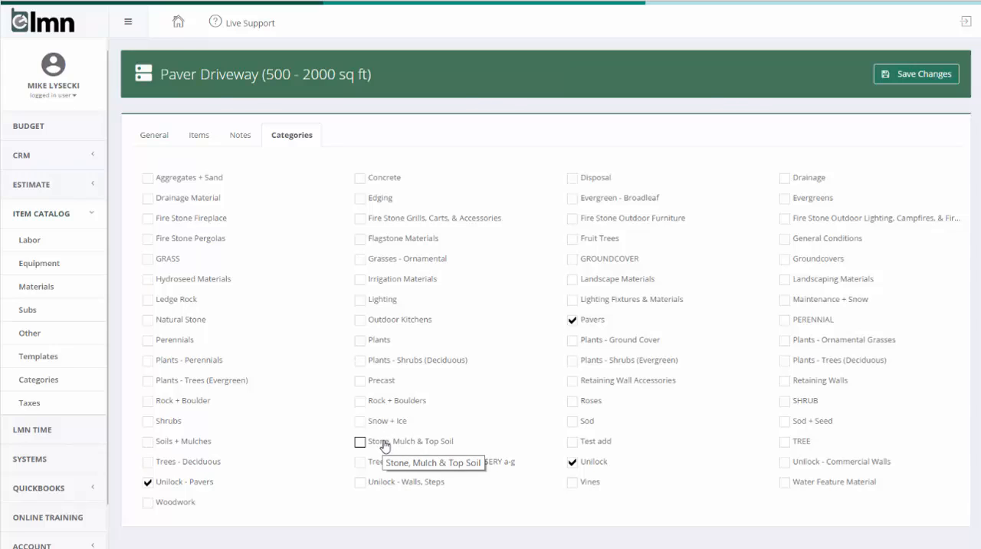
pyautogui.click(917, 74)
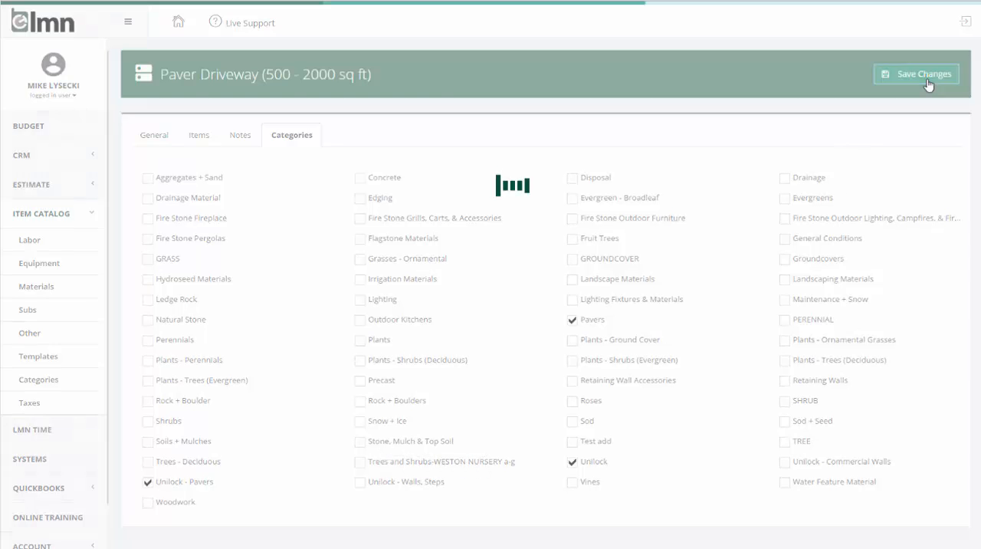
# - Open the Lee Frontyard estimate's Workareas + Pricing page from the standard estimates list
pyautogui.click(915, 73)
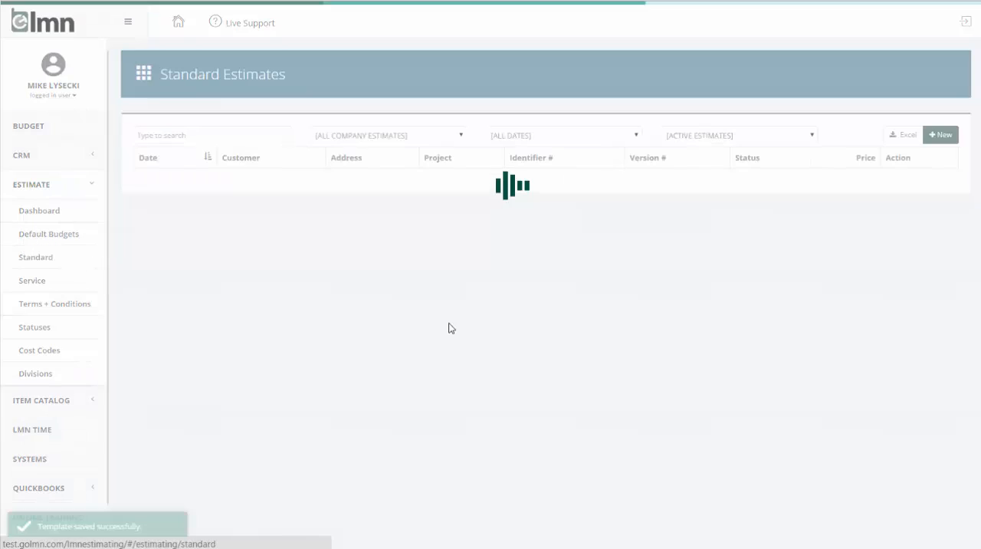
pyautogui.click(942, 135)
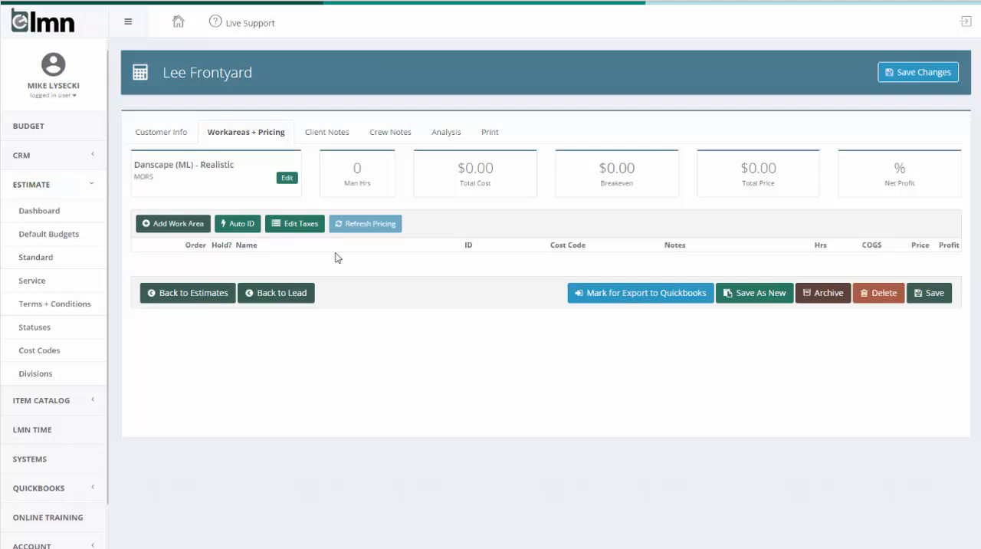
pyautogui.moveTo(492, 413)
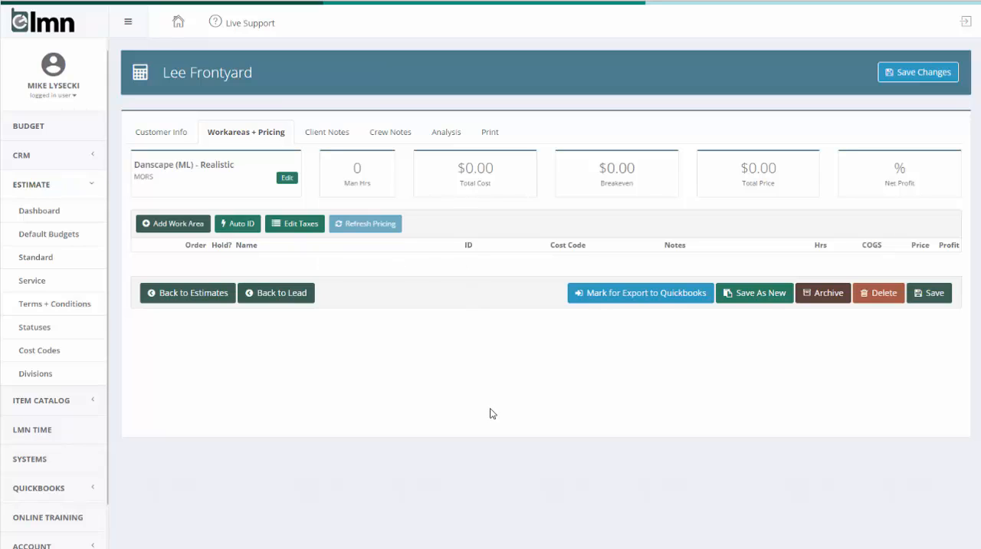
pyautogui.moveTo(482, 410)
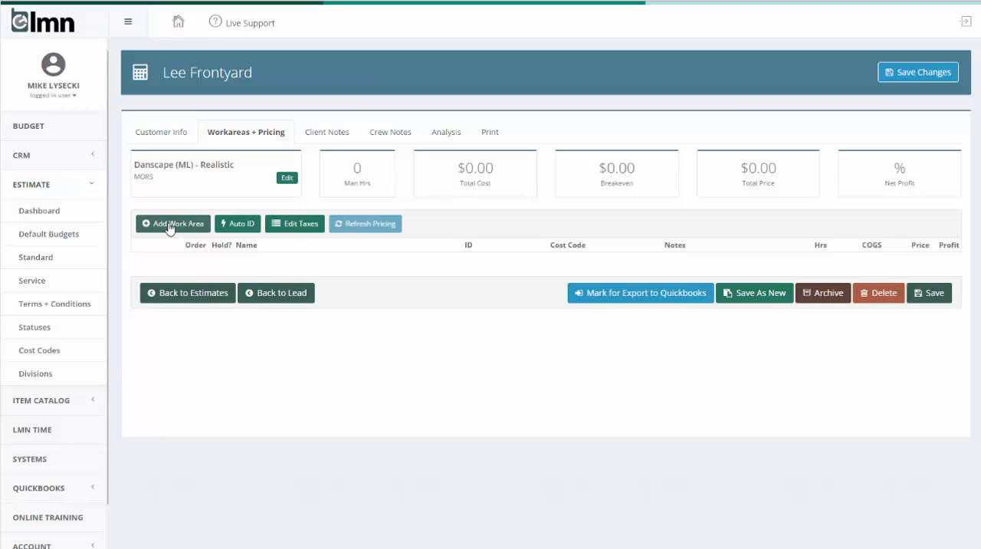
# - Add a Driveway work area with cost code 4010.0 Hardscaping
pyautogui.click(172, 223)
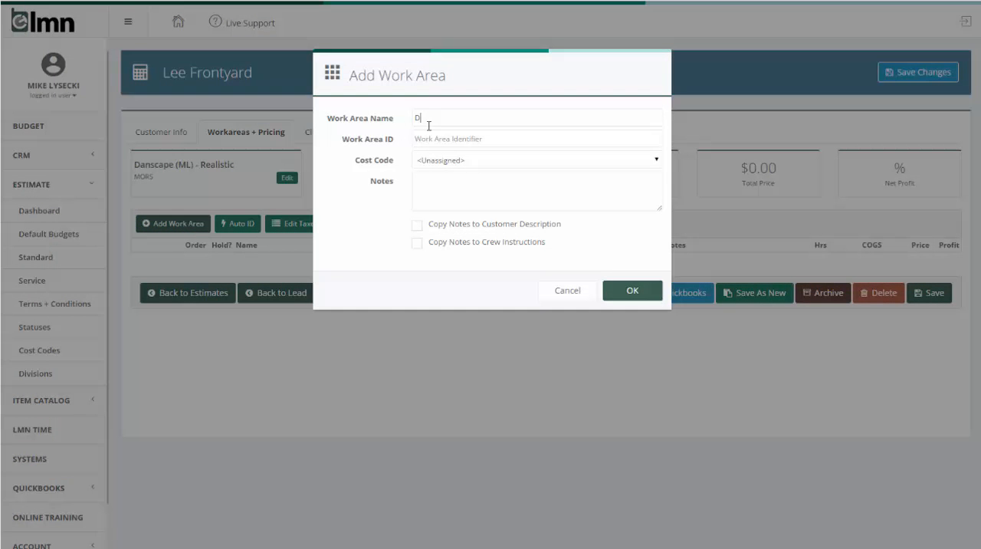
pyautogui.write('riveway')
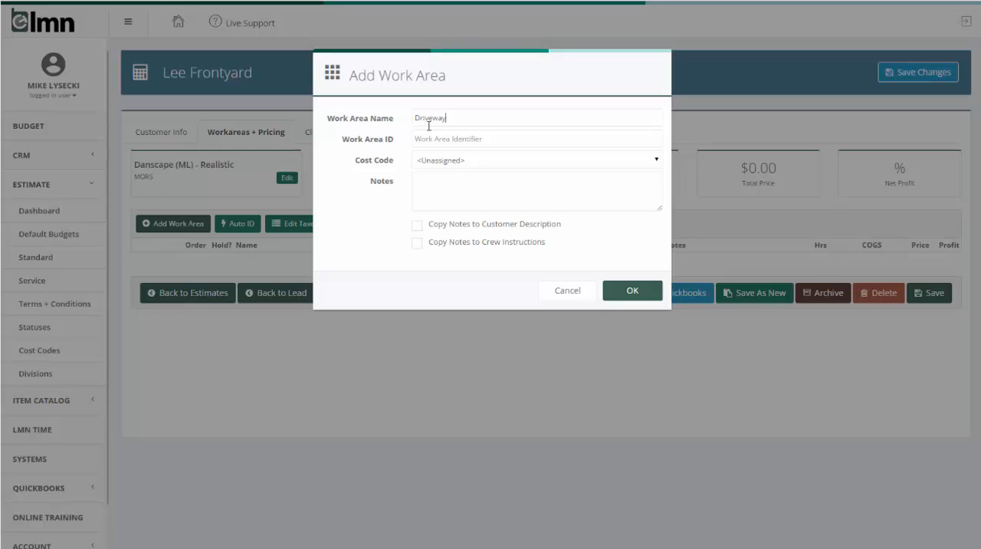
pyautogui.click(536, 159)
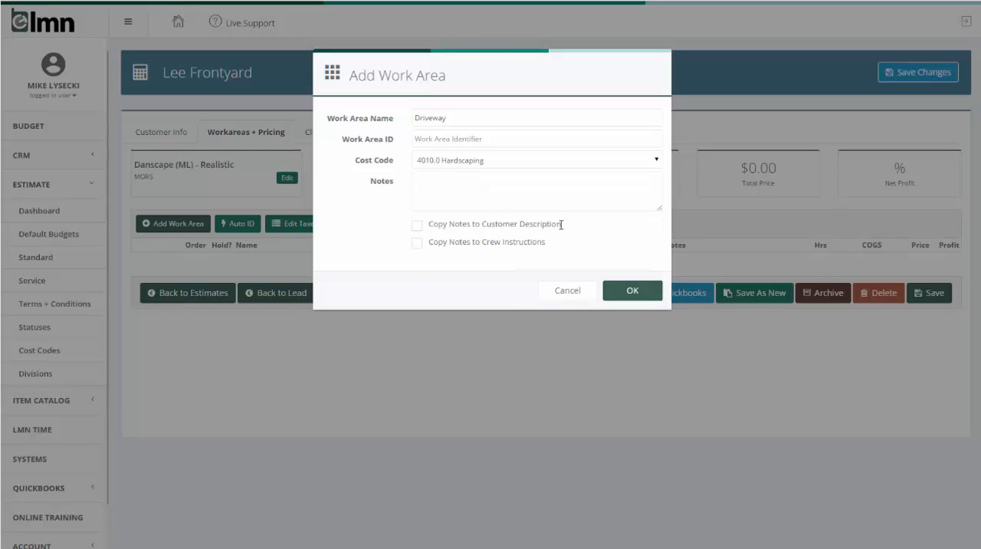
pyautogui.click(632, 289)
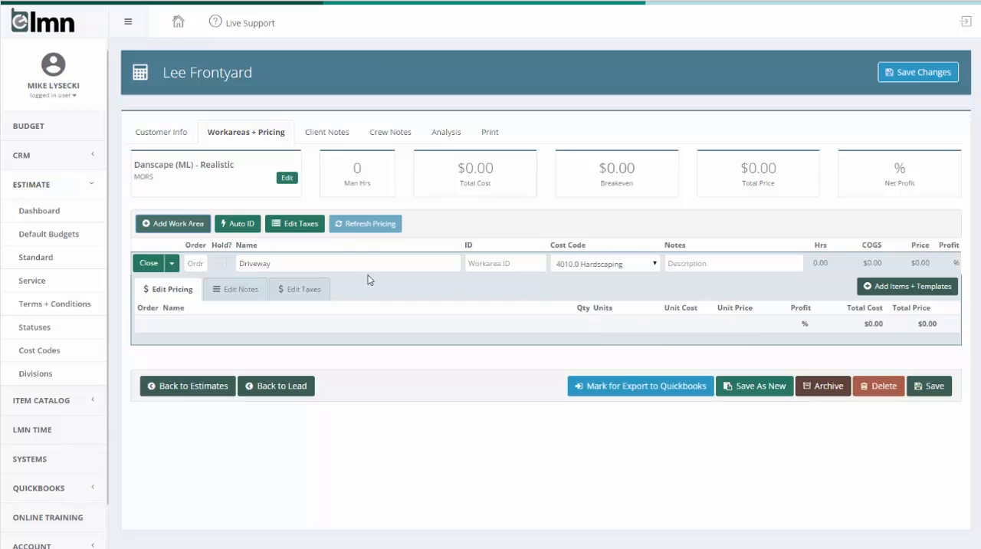
pyautogui.moveTo(907, 285)
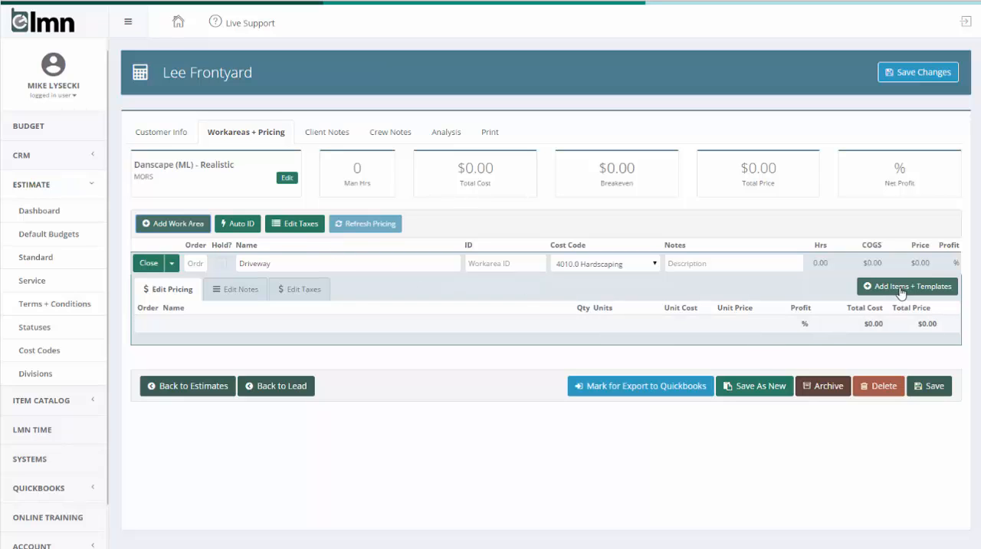
# - Add the Paver Driveway (500 - 2000 sq ft) template's items to the Driveway work area
pyautogui.click(907, 285)
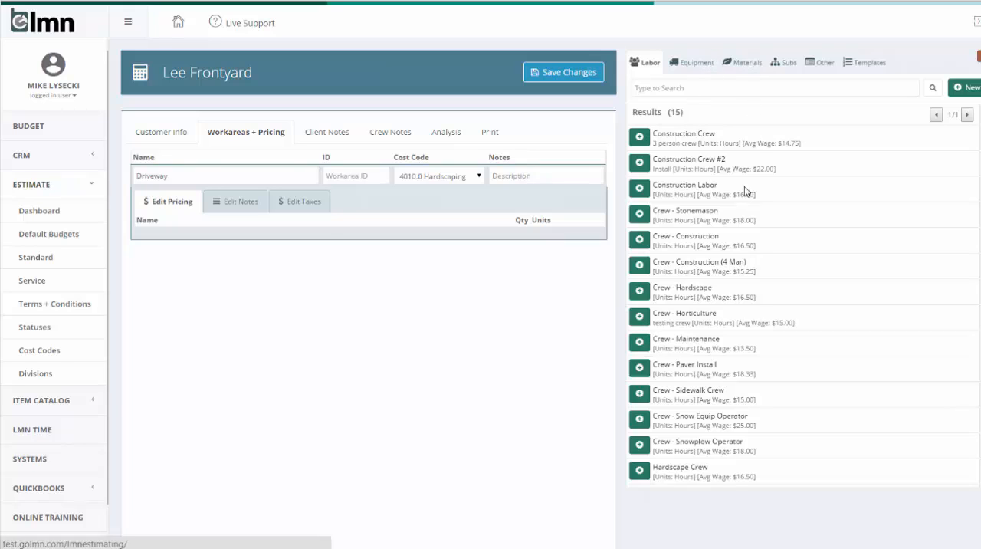
pyautogui.moveTo(868, 67)
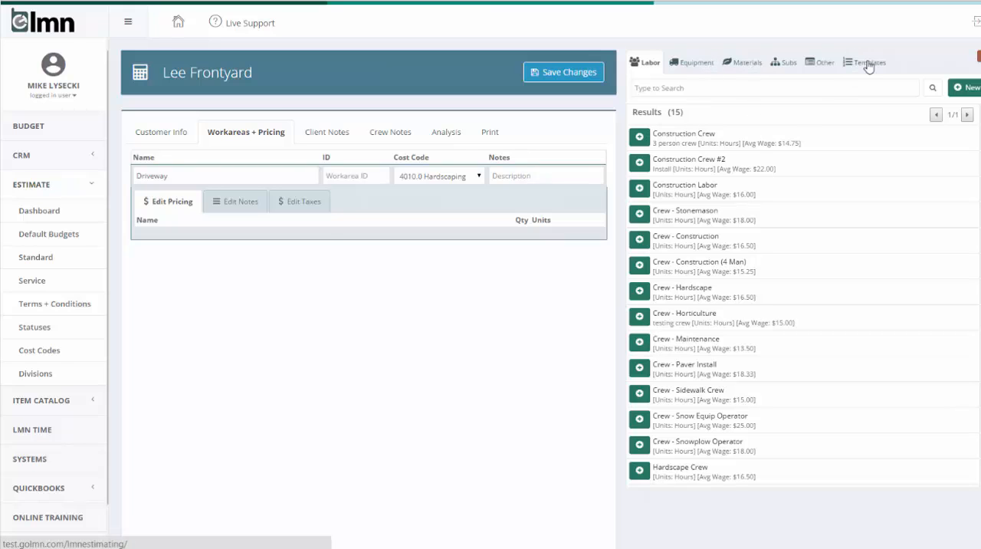
pyautogui.click(865, 61)
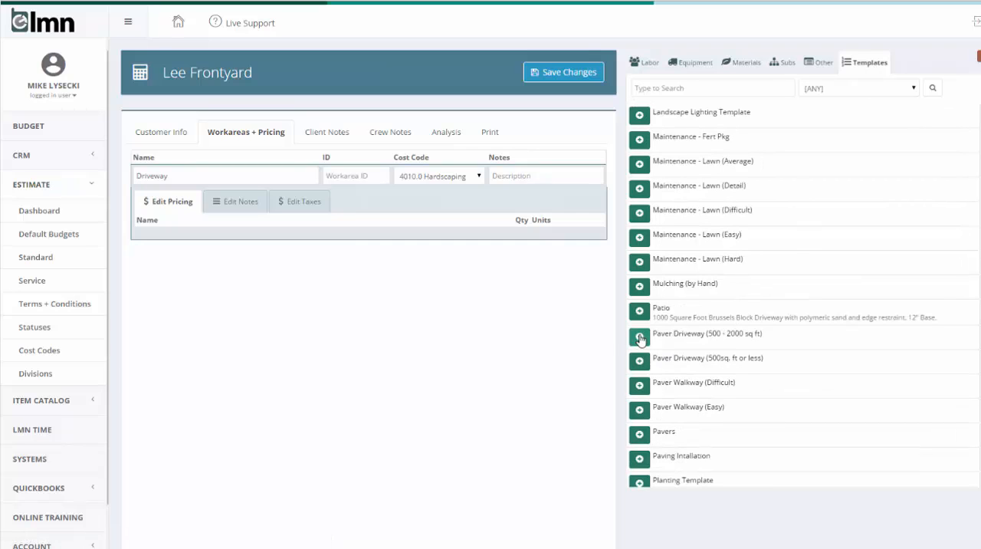
pyautogui.click(640, 337)
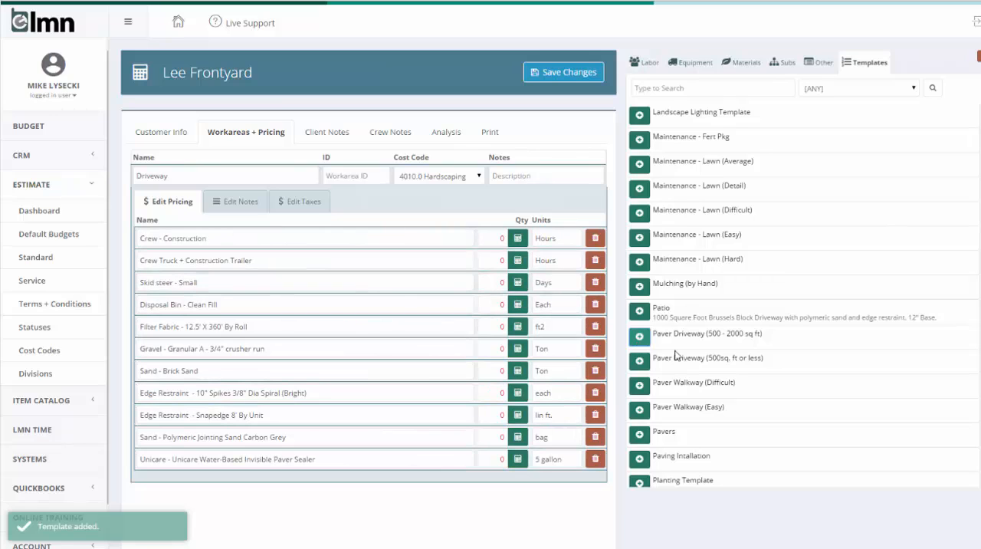
pyautogui.moveTo(779, 314)
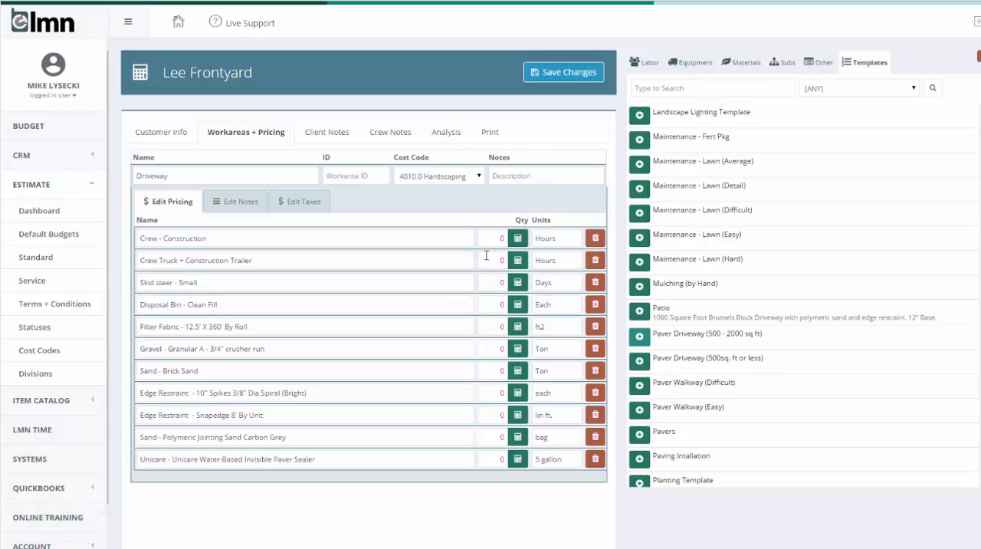
pyautogui.moveTo(264, 312)
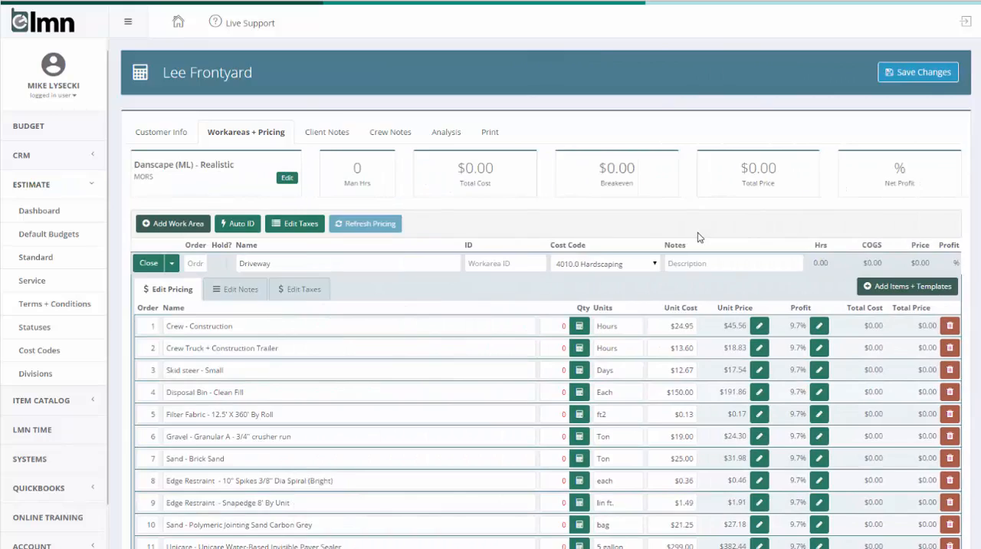
# - Size the construction crew at 91 hours from 1000 sq ft, the truck at 30 hours, and equipment quantities 3, 3 and 1000
pyautogui.scroll(-3)
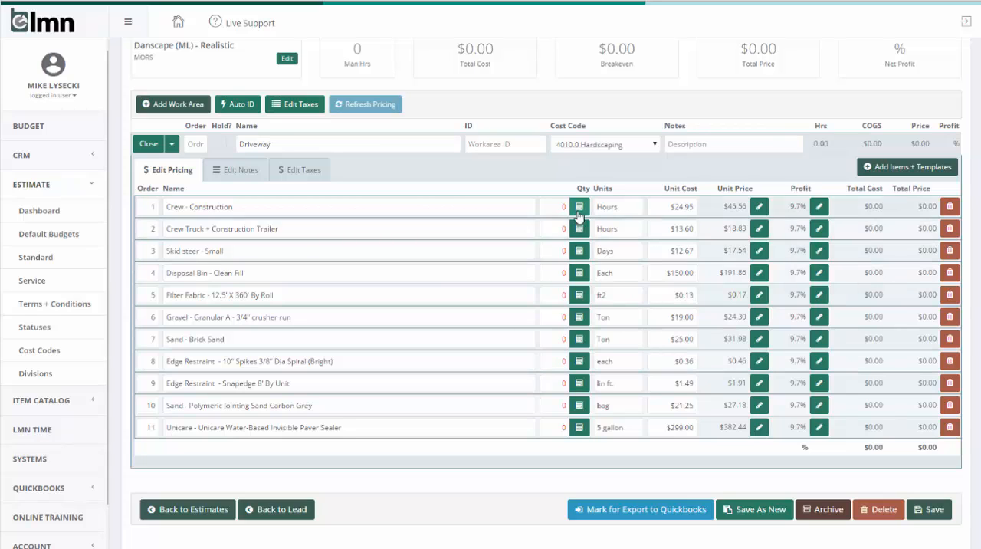
pyautogui.moveTo(590, 435)
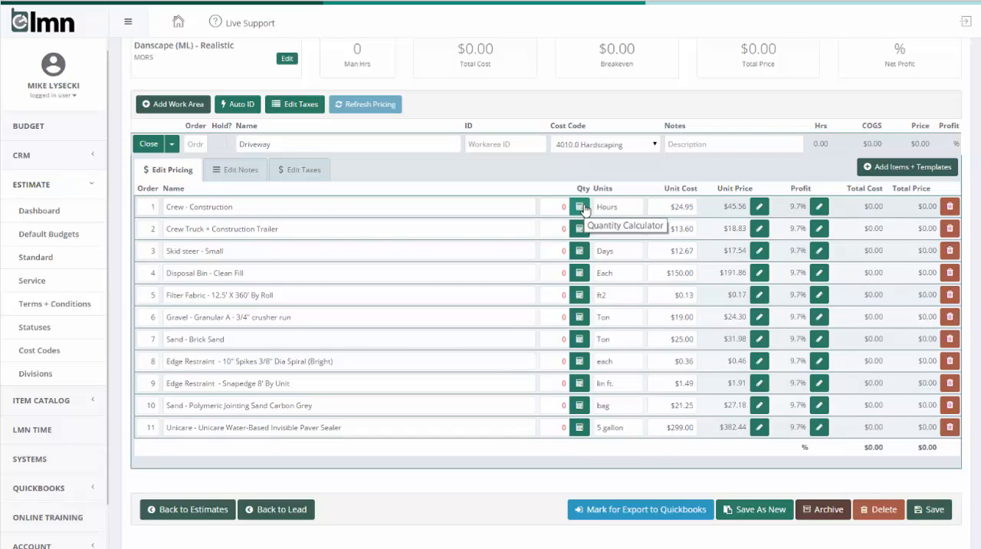
pyautogui.click(580, 206)
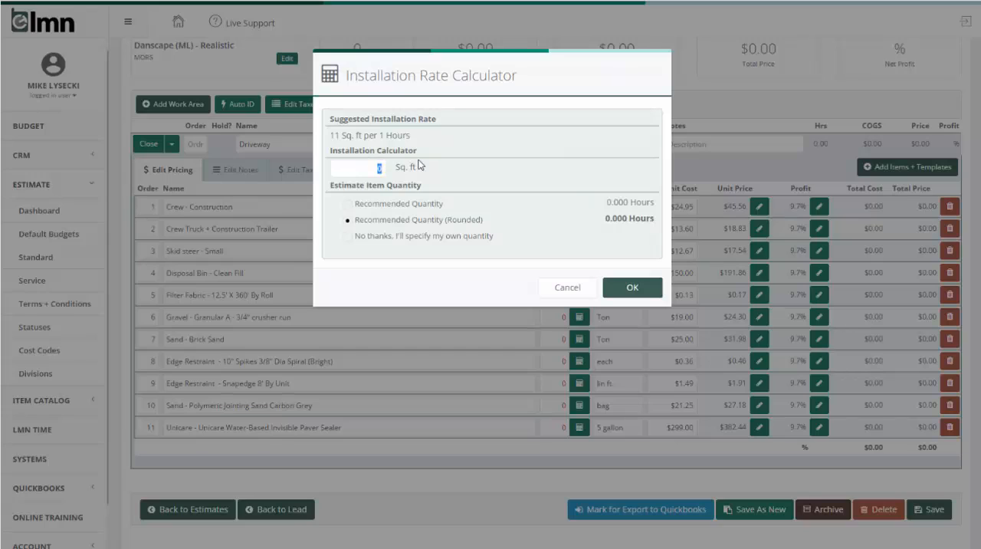
pyautogui.write('1000')
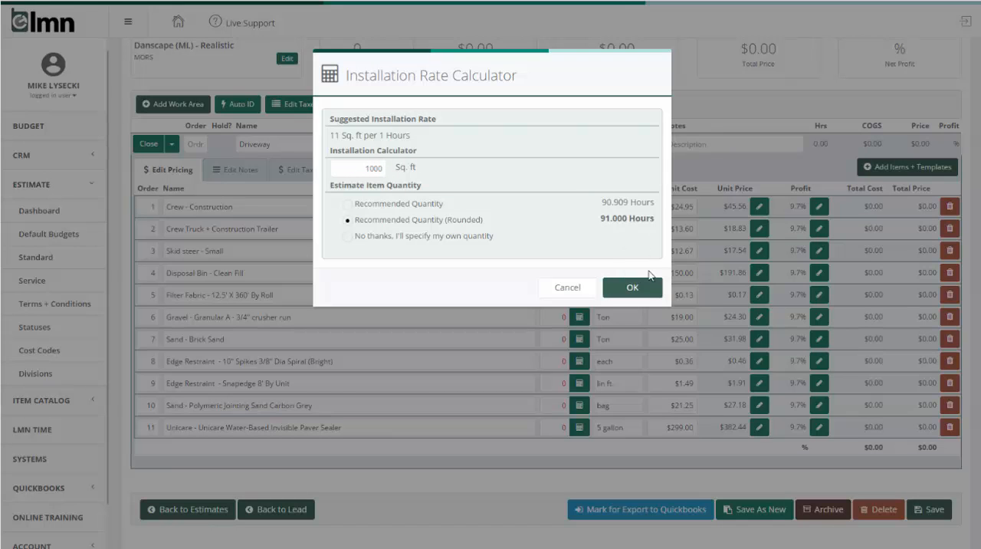
pyautogui.click(631, 287)
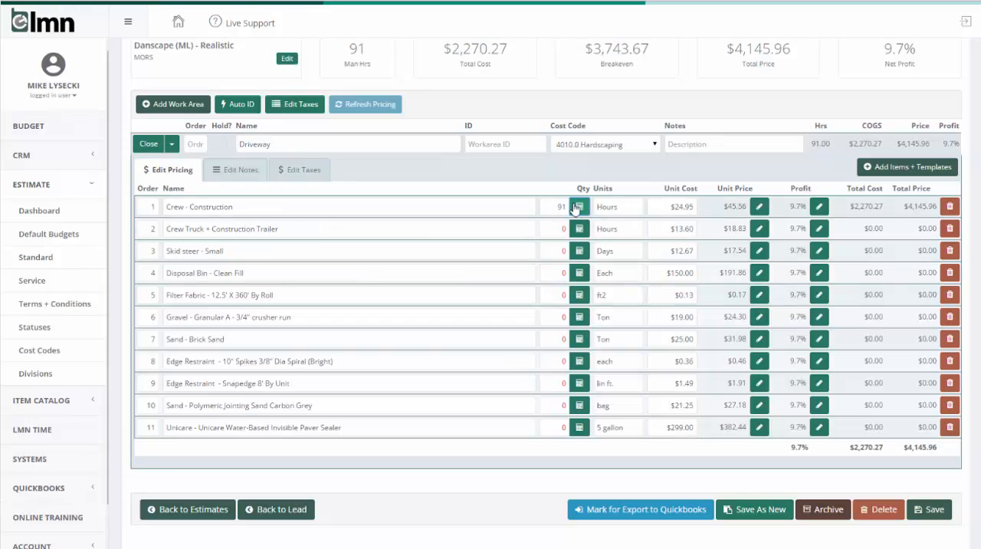
pyautogui.click(561, 228)
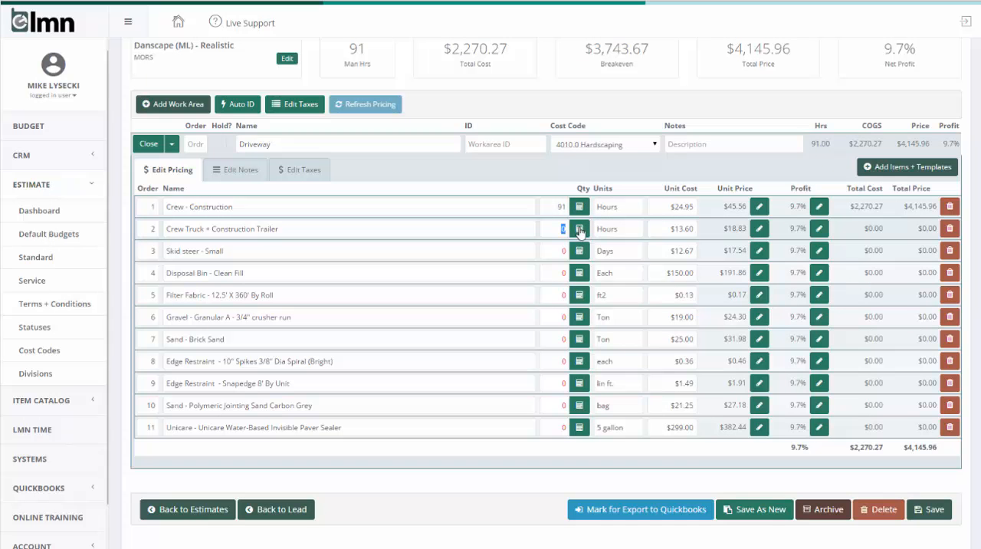
pyautogui.write('30')
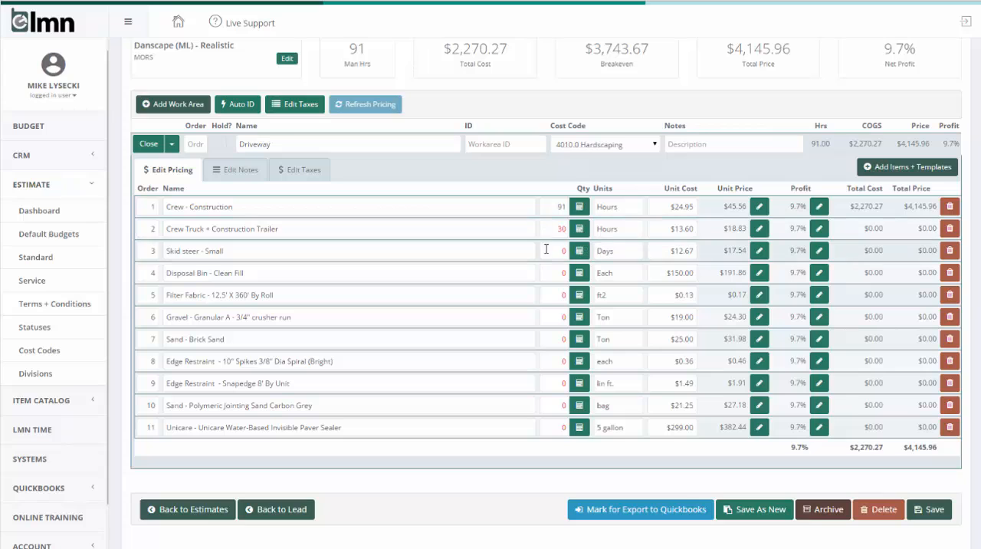
pyautogui.write('3')
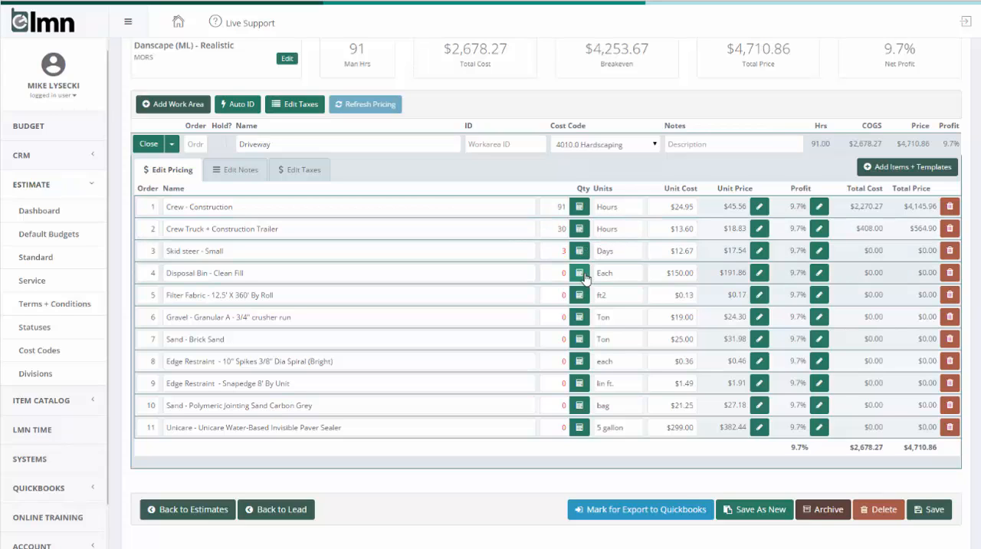
pyautogui.write('3')
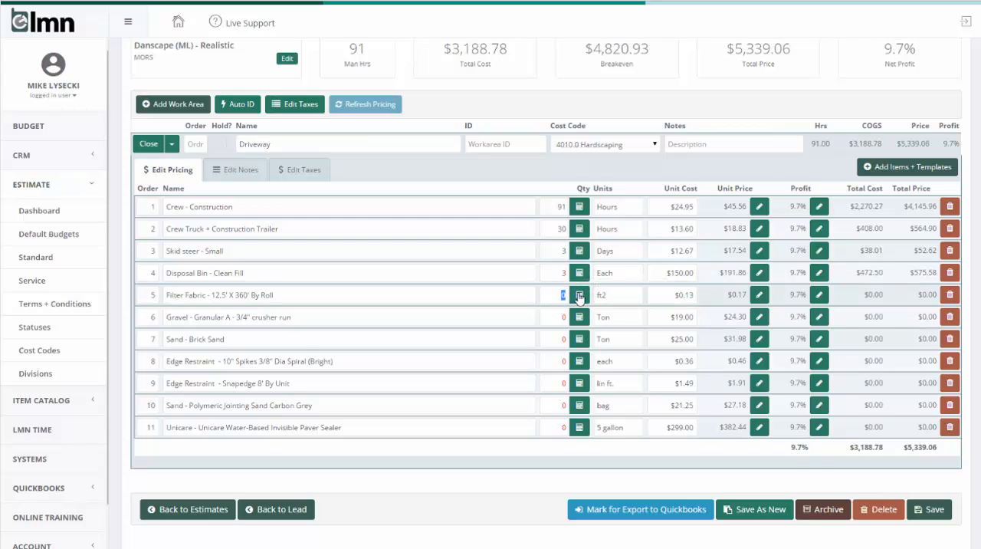
pyautogui.write('1000')
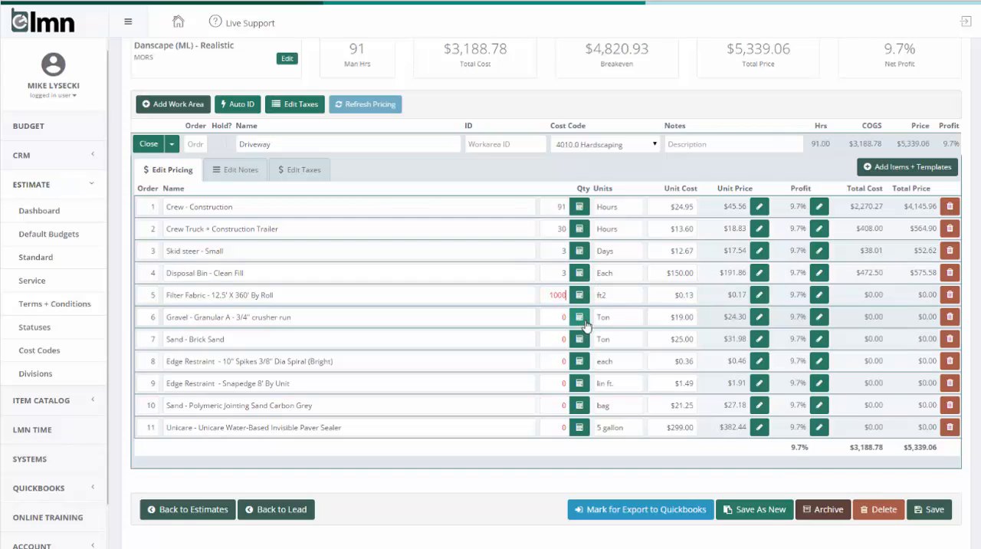
pyautogui.moveTo(579, 316)
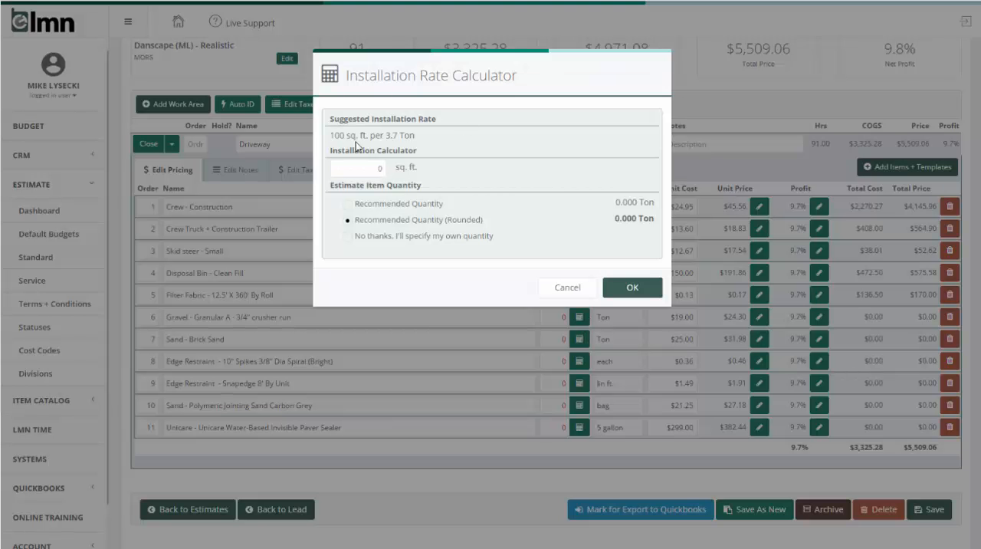
# - Set gravel to 38 tons and brick sand to 3 tons from the 1000 sq ft area
pyautogui.click(375, 167)
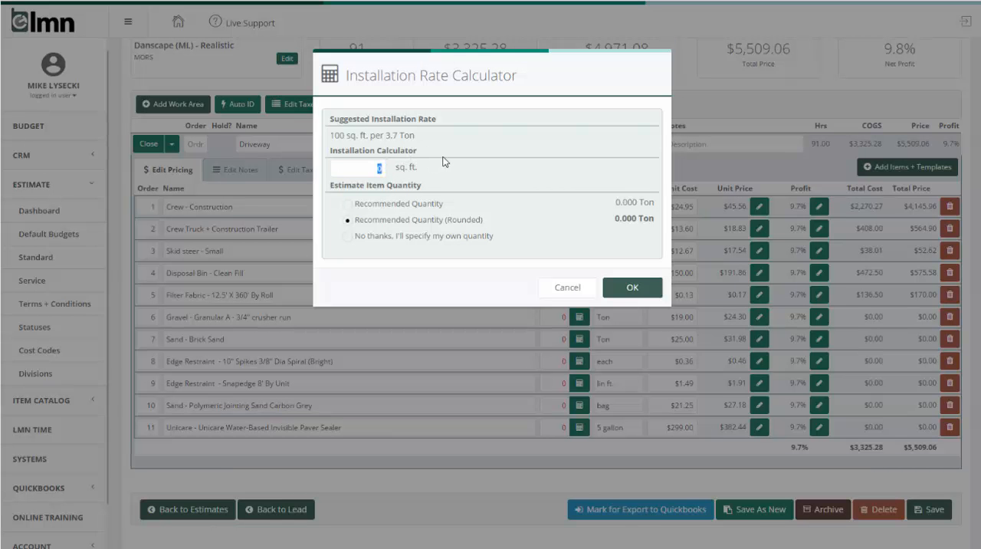
pyautogui.write('1000')
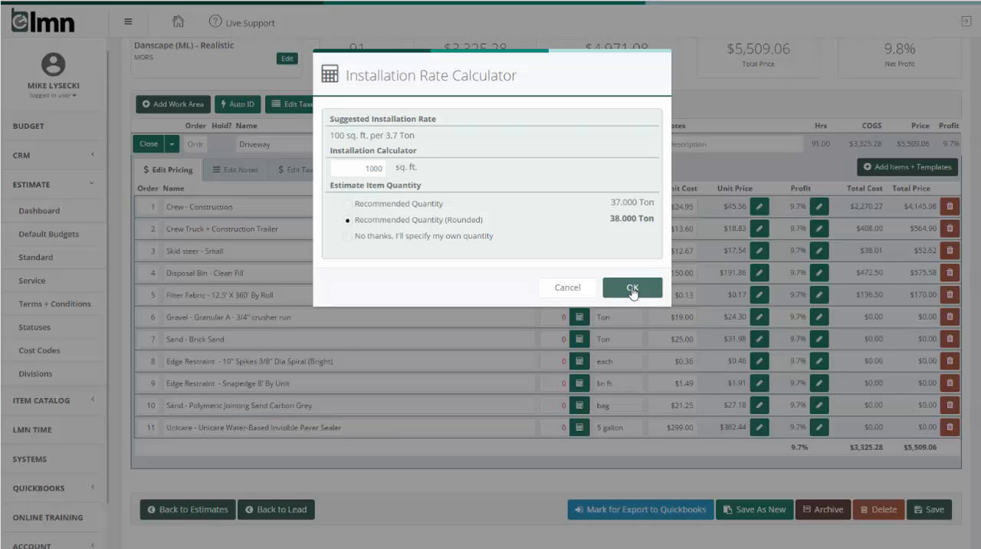
pyautogui.click(631, 288)
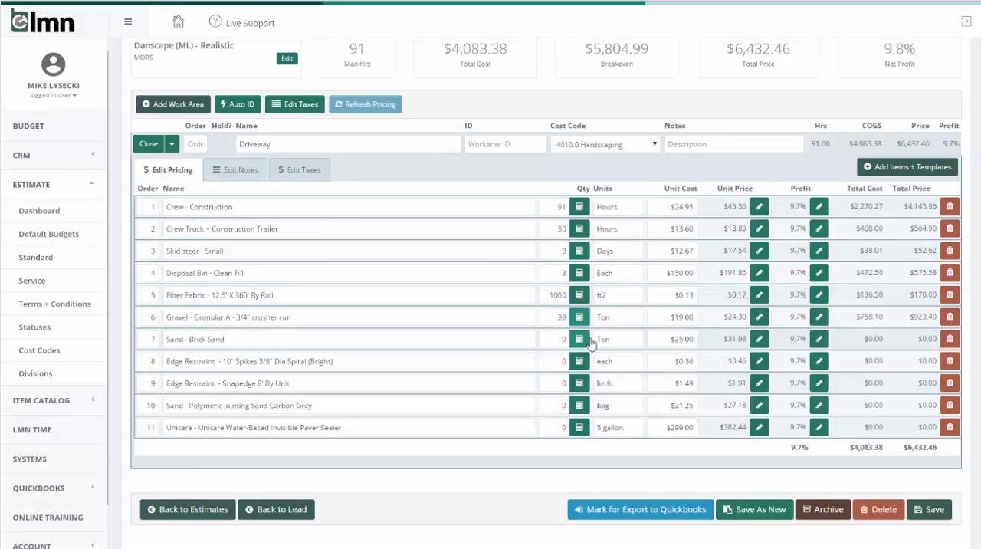
pyautogui.click(579, 339)
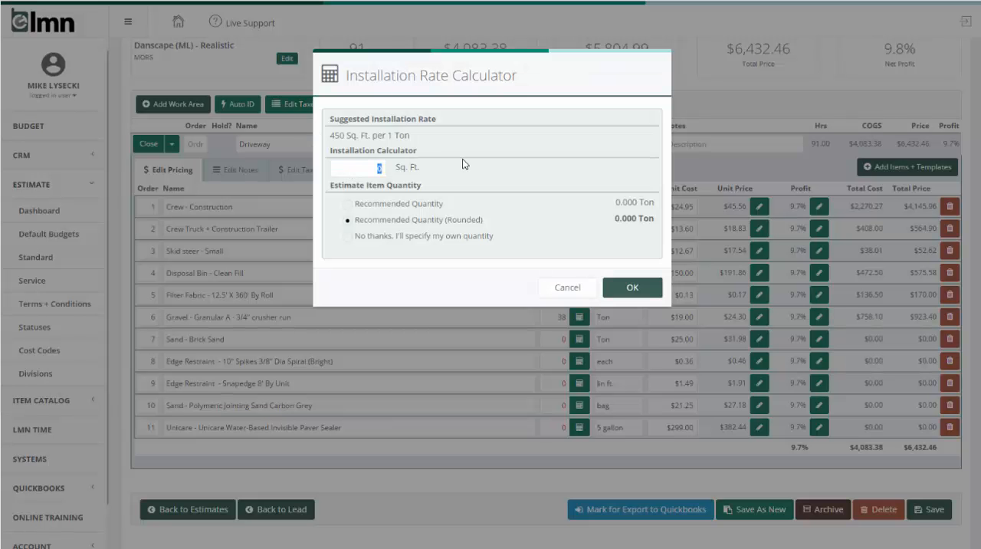
pyautogui.write('1000')
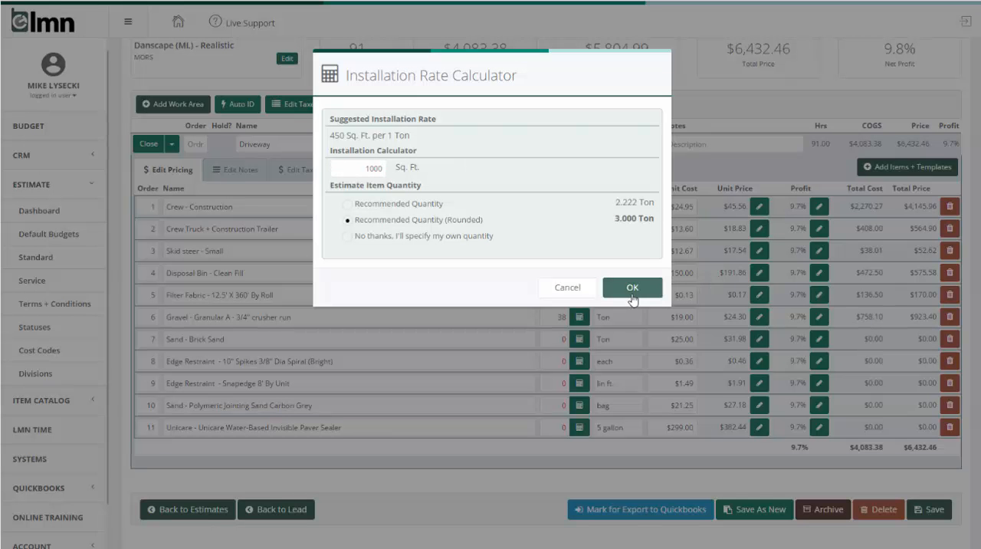
pyautogui.click(631, 288)
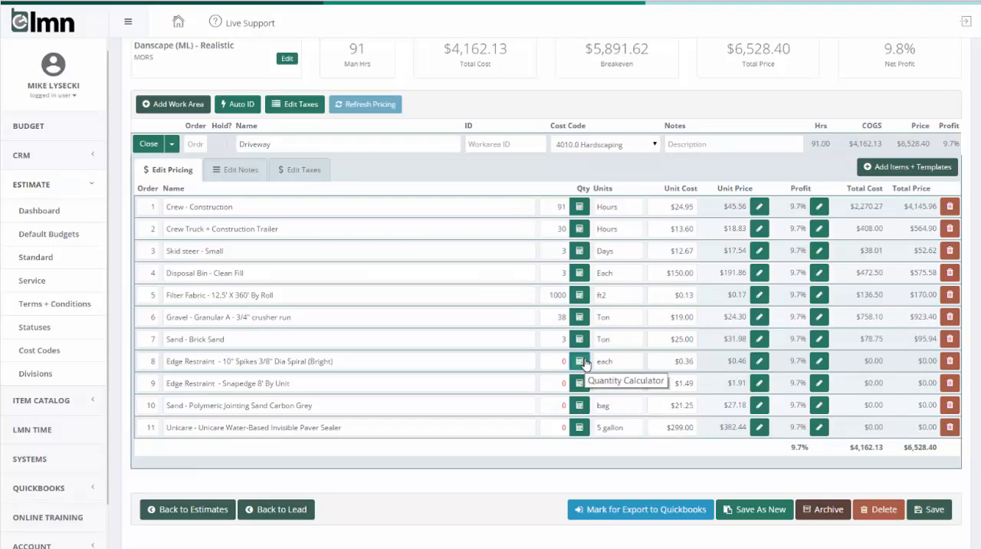
# - Size edge restraint spikes and restraints from an 80 ft length and 12 polymeric sand bags from 1000 sq ft
pyautogui.click(579, 360)
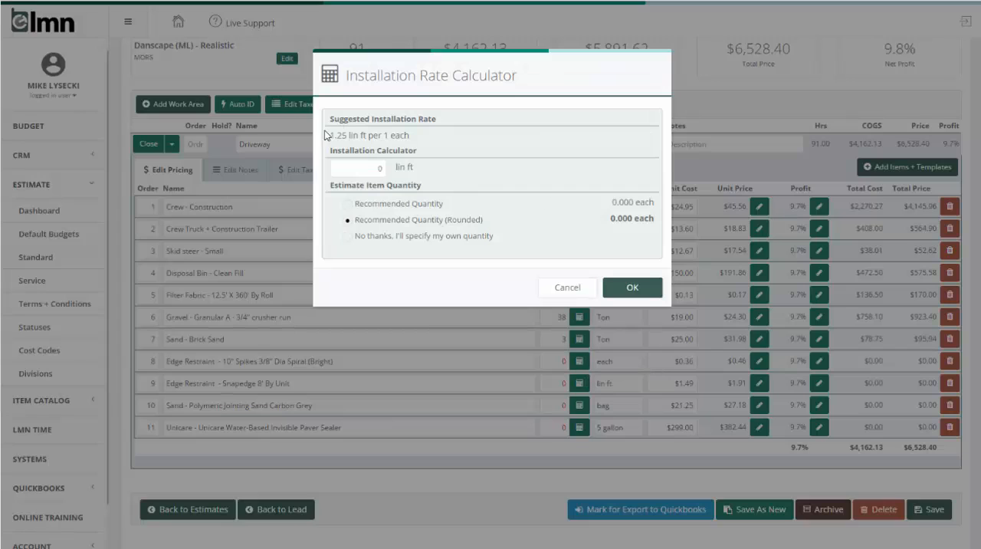
pyautogui.click(366, 169)
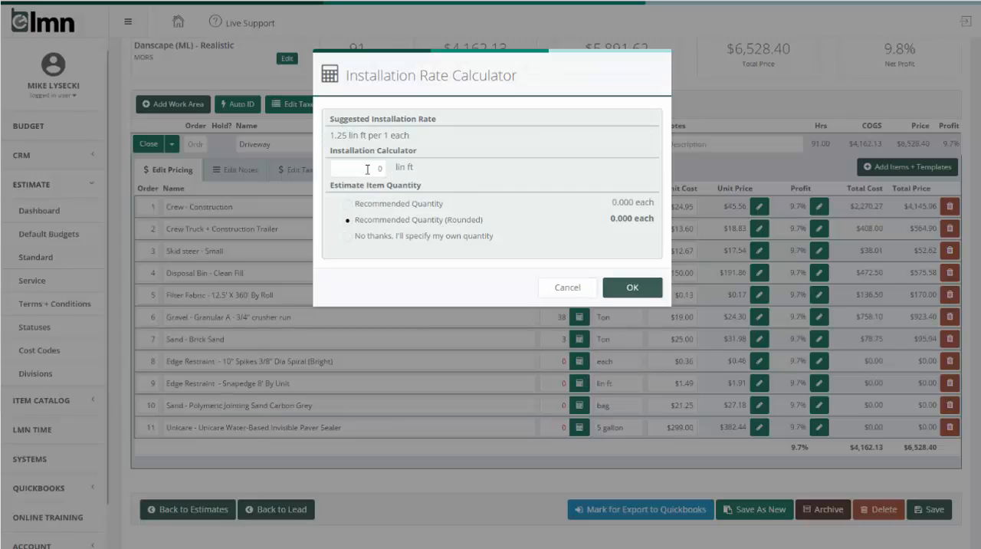
pyautogui.write('80')
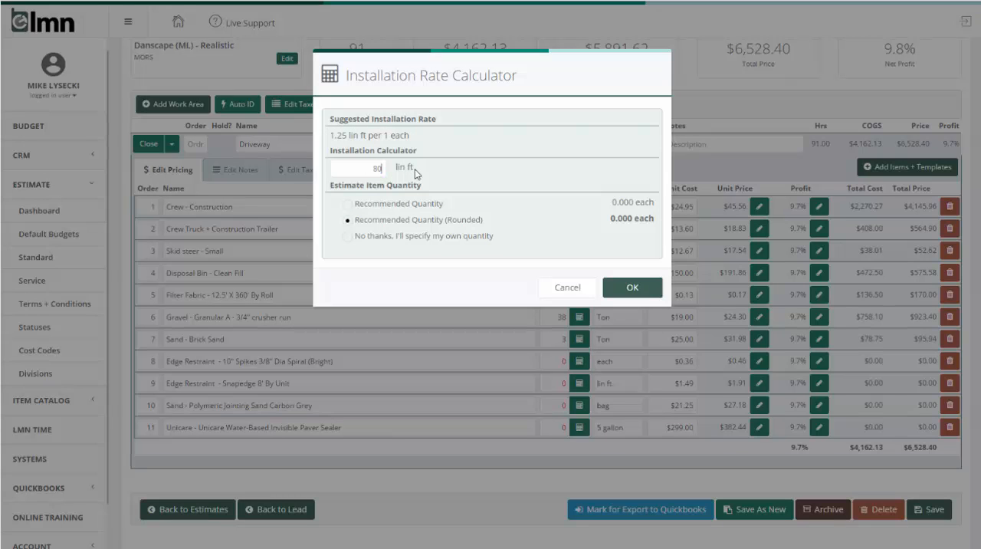
pyautogui.click(632, 287)
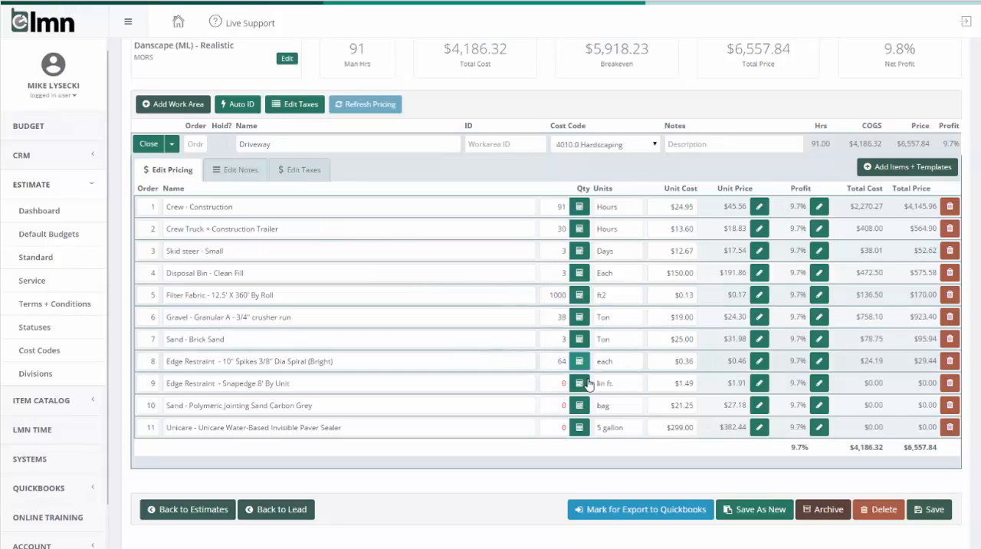
pyautogui.write('80')
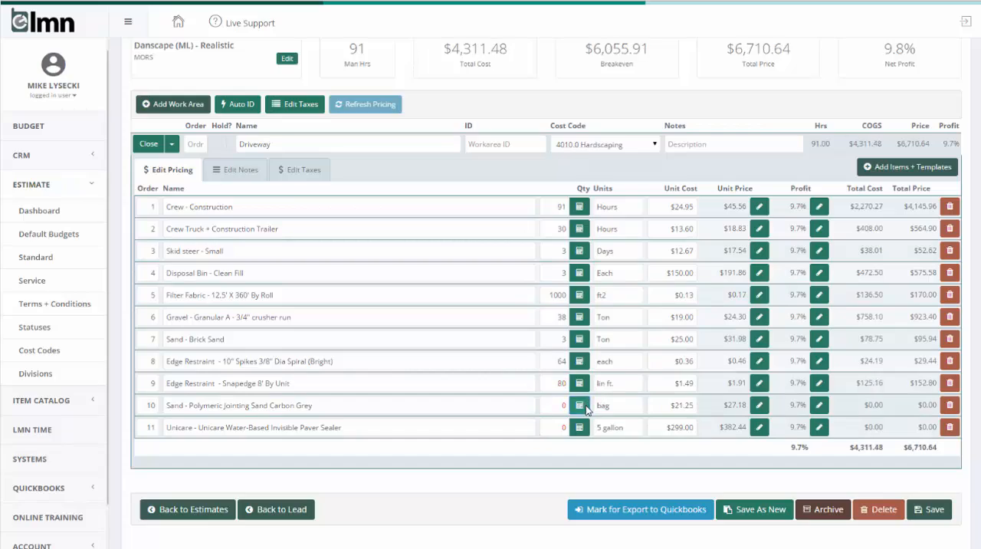
pyautogui.click(579, 405)
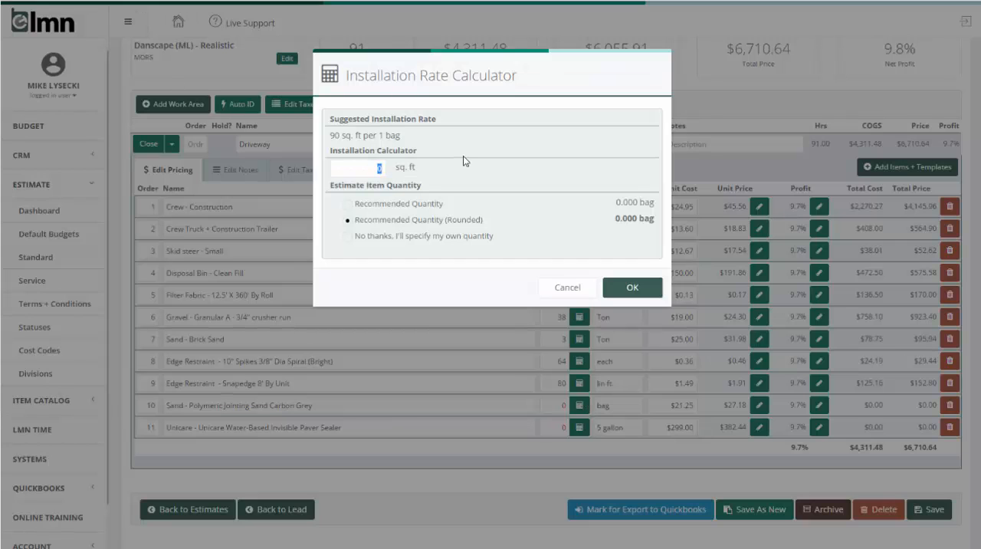
pyautogui.write('1000')
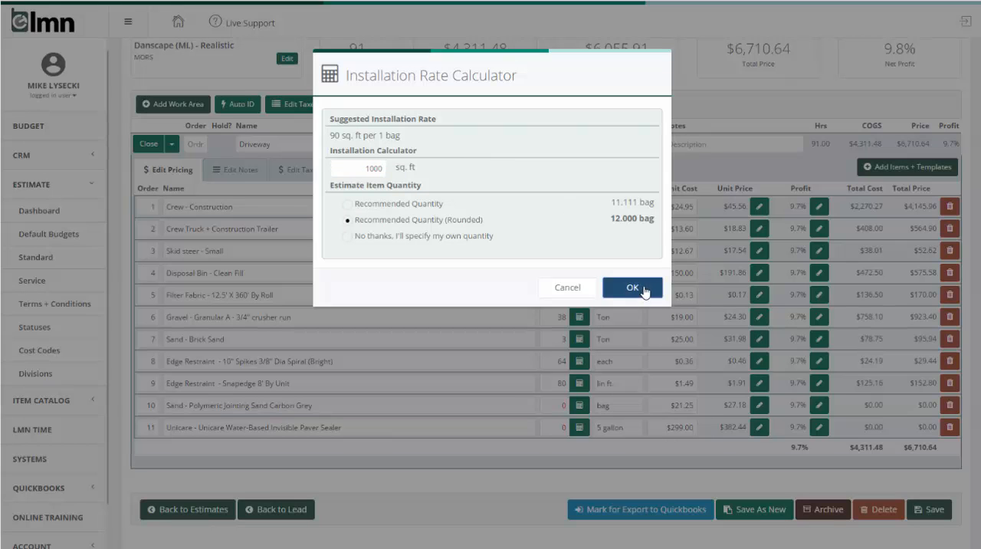
pyautogui.click(631, 287)
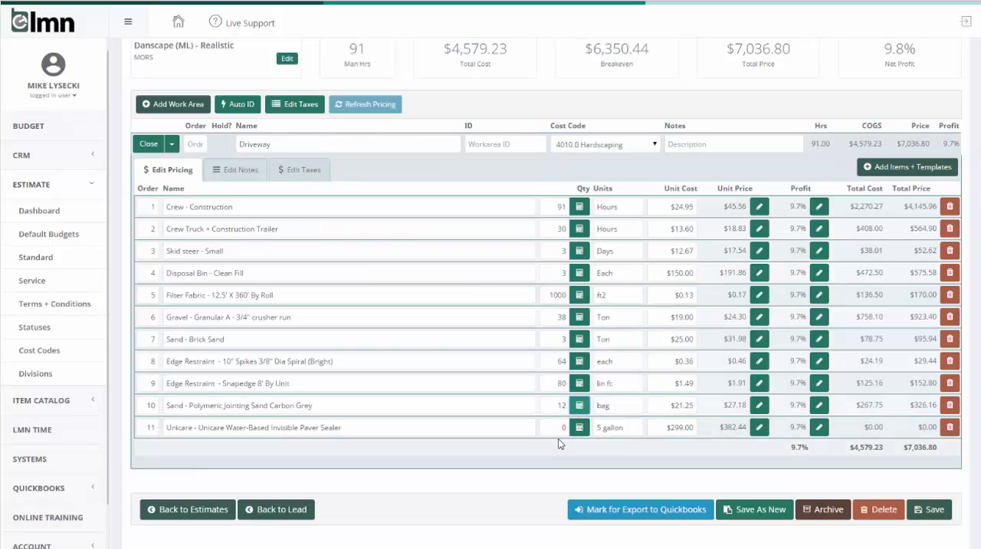
pyautogui.moveTo(579, 426)
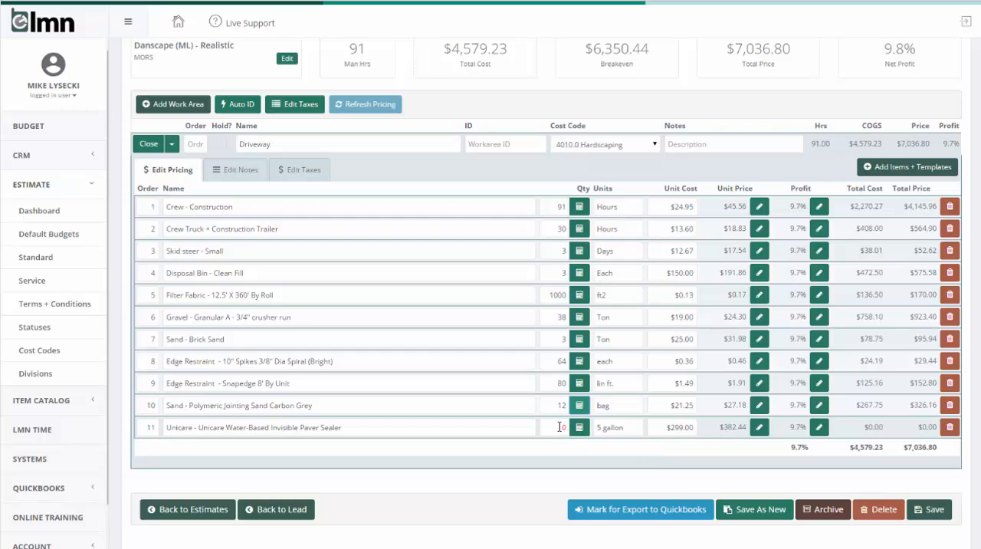
# - Delete the Unikare paver sealer line, leaving ten items totalling $7,036.80
pyautogui.click(951, 426)
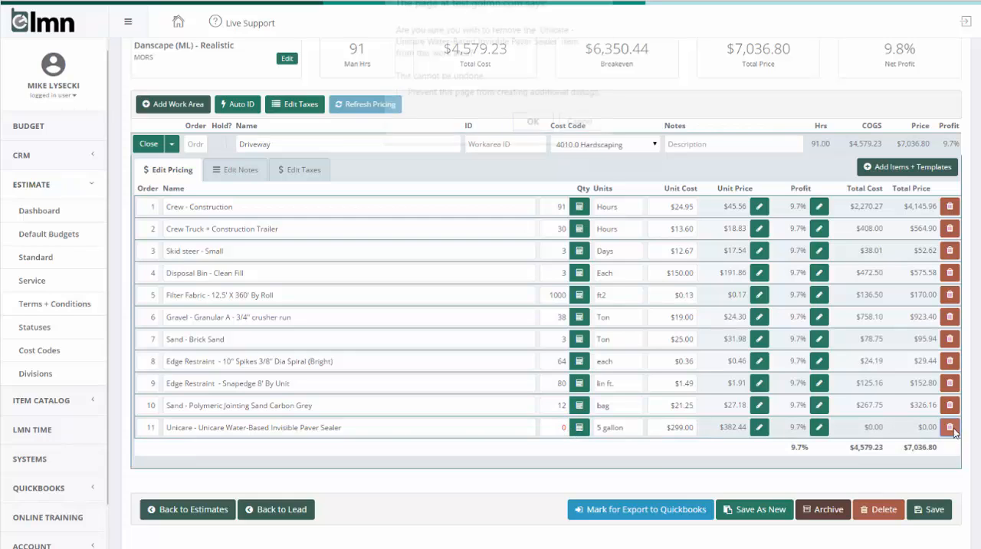
pyautogui.click(532, 121)
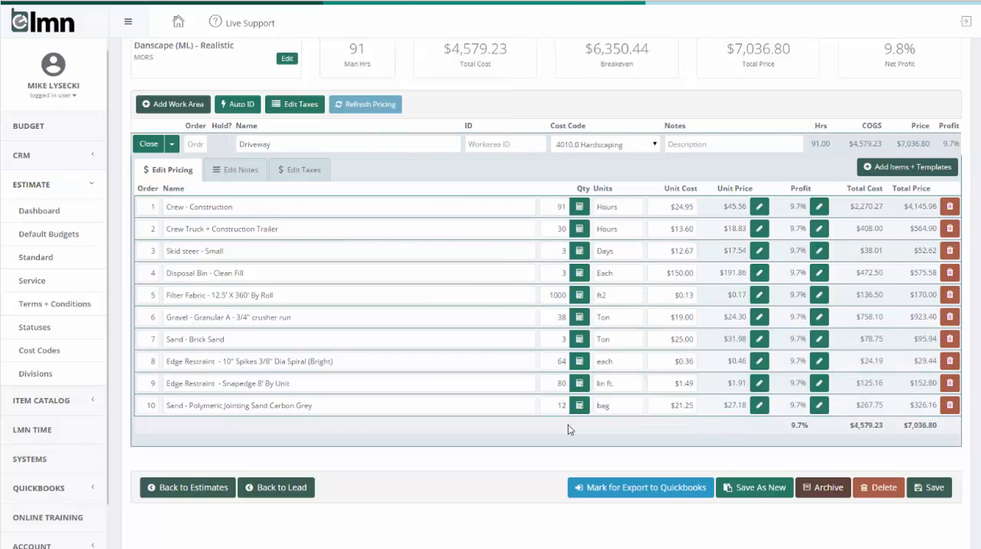
pyautogui.moveTo(573, 423)
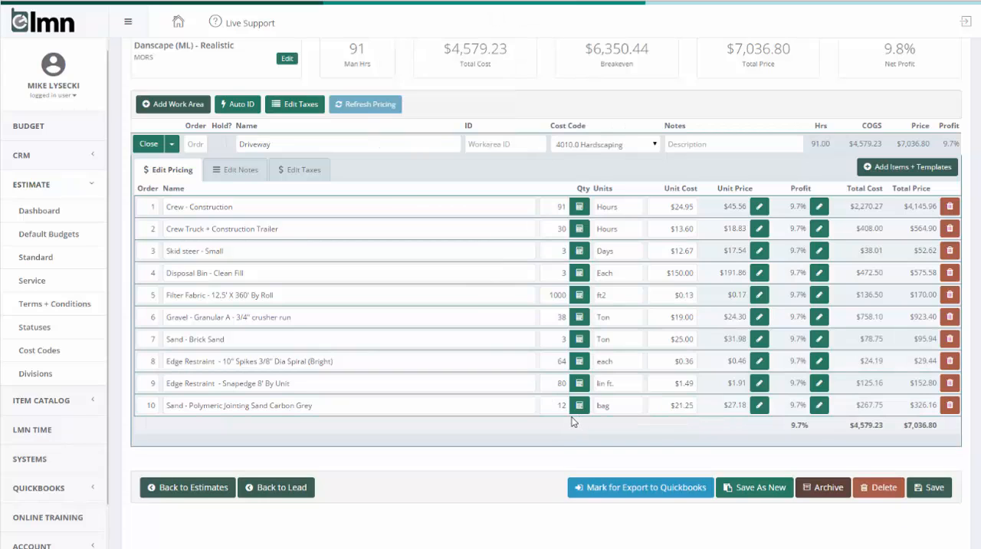
pyautogui.moveTo(420, 426)
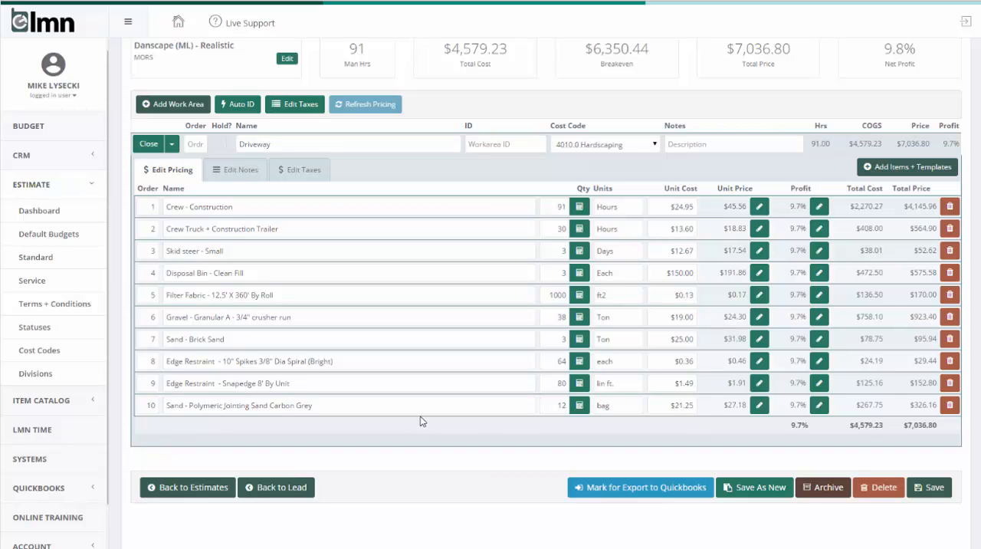
pyautogui.moveTo(427, 401)
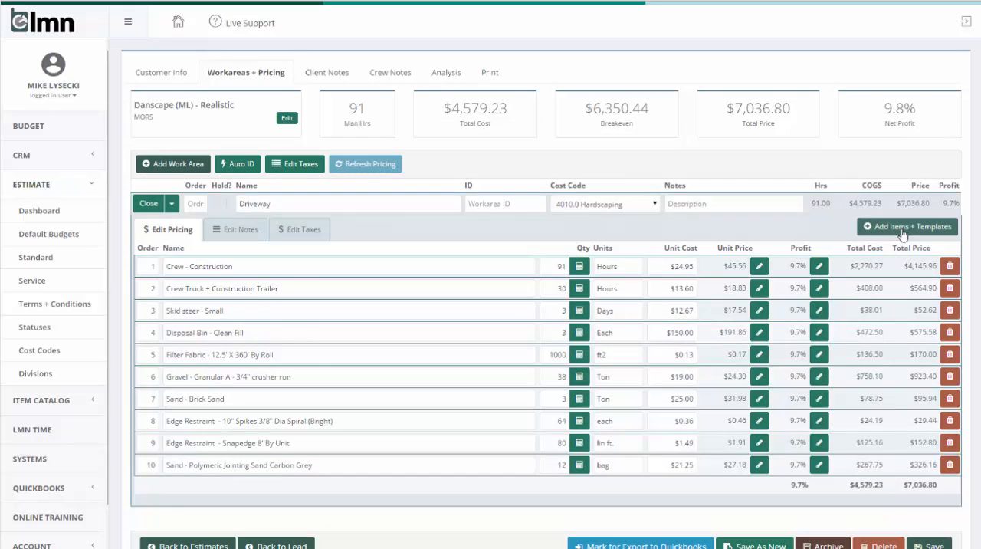
# - Add Paver - Eco-Optiloc 8cm from Unilock - Pavers at 1050 sq ft to the Driveway
pyautogui.click(906, 227)
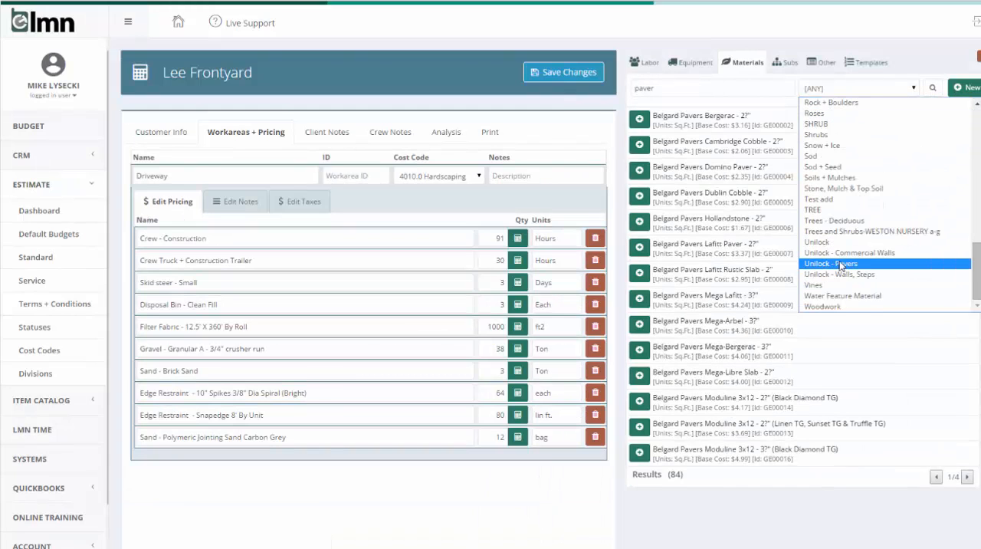
pyautogui.click(830, 264)
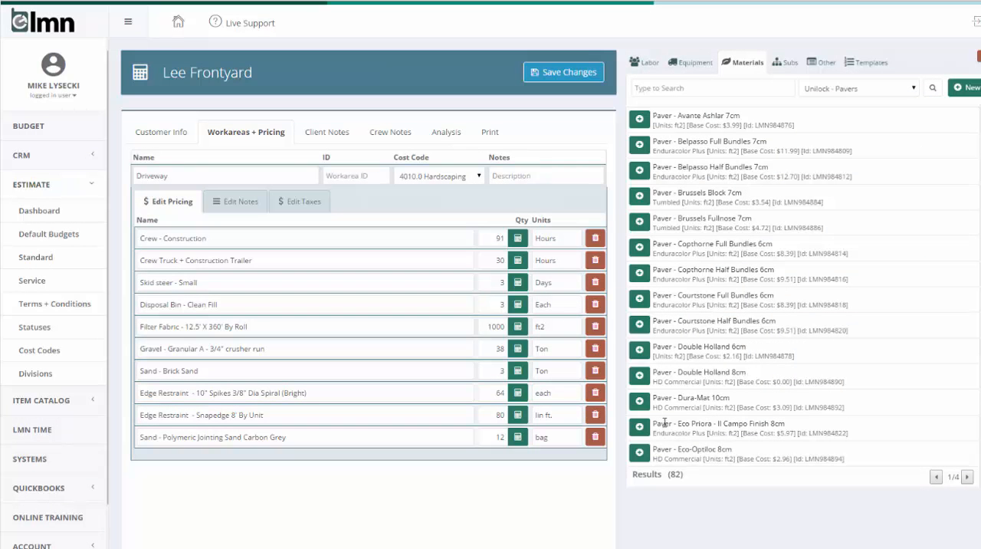
pyautogui.click(638, 453)
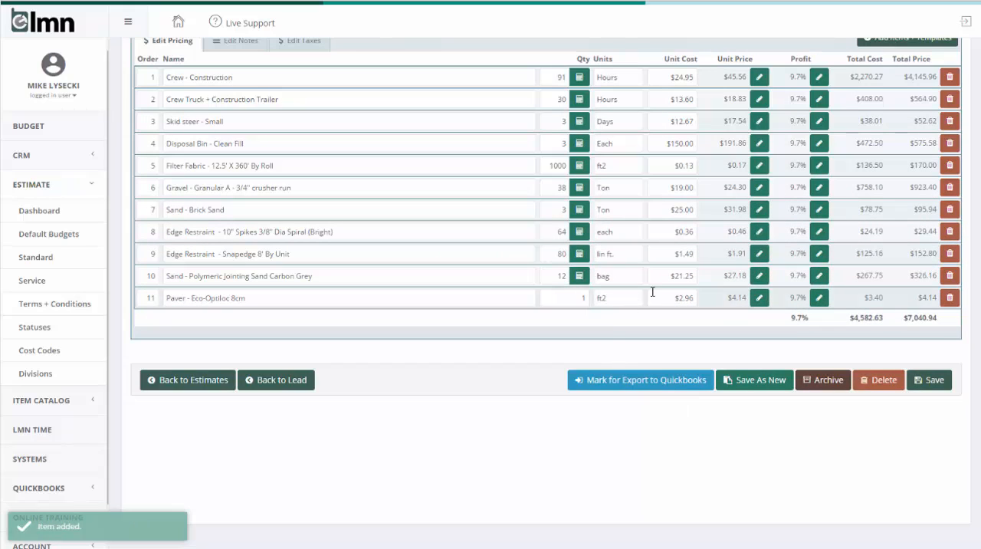
pyautogui.write('1050')
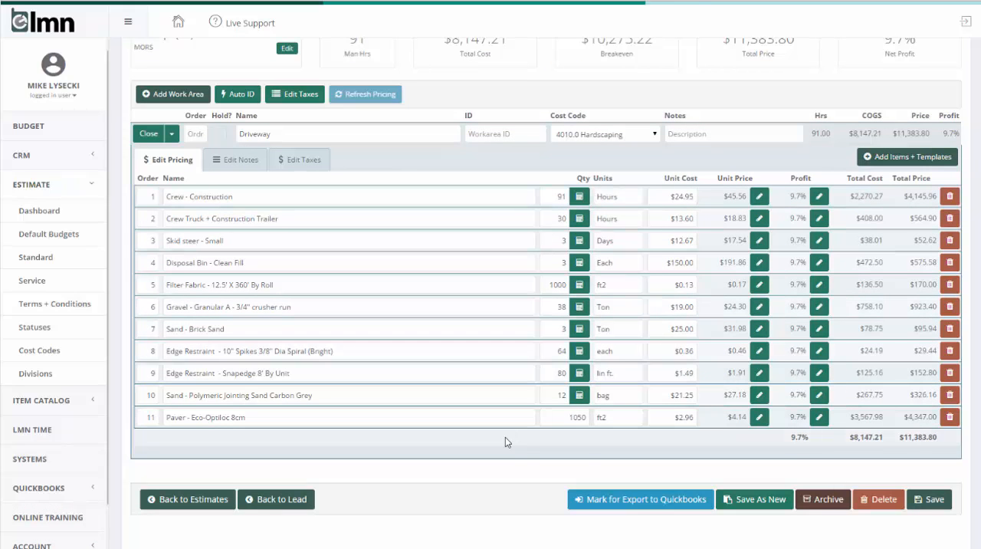
pyautogui.moveTo(446, 432)
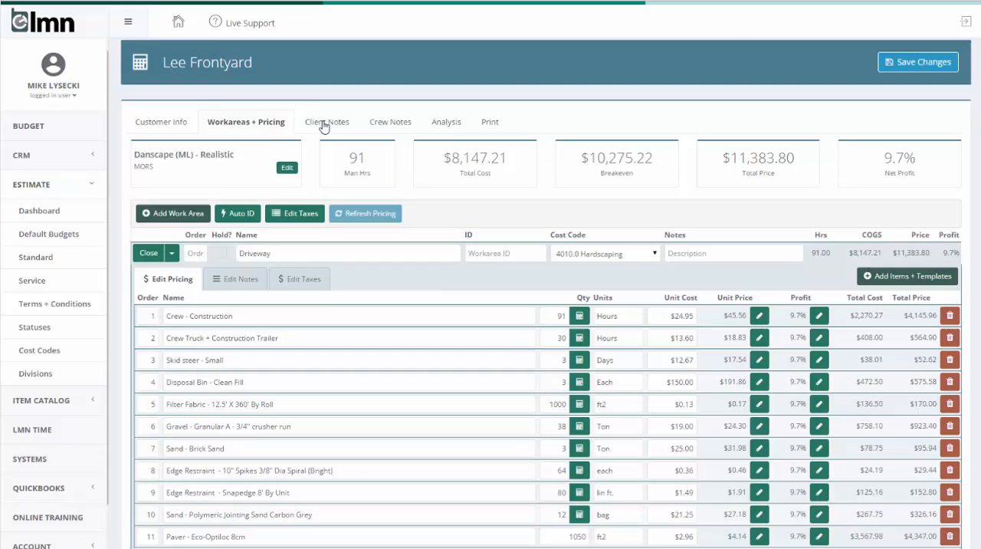
pyautogui.moveTo(392, 172)
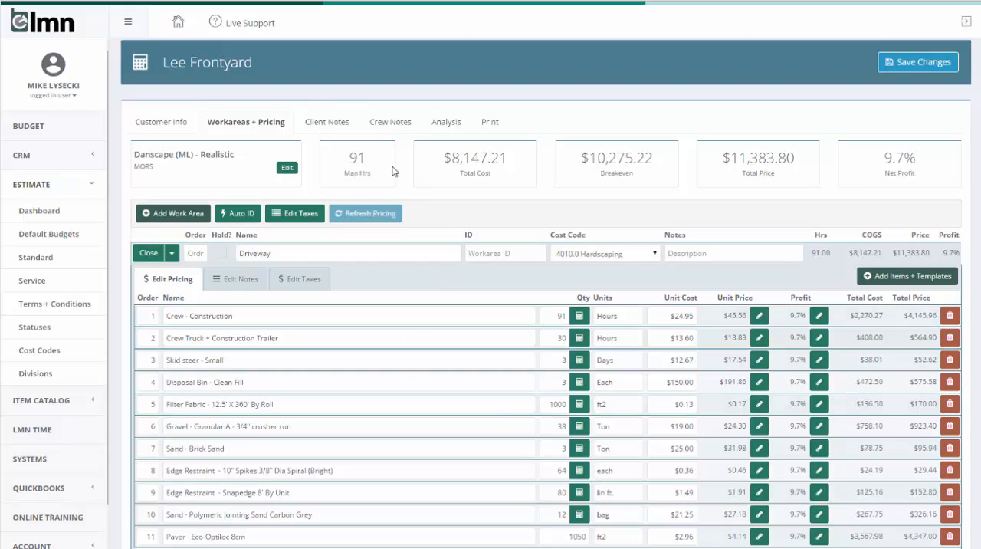
# - Review the Driveway client description, then the Driveway crew notes with tool checklist
pyautogui.click(327, 122)
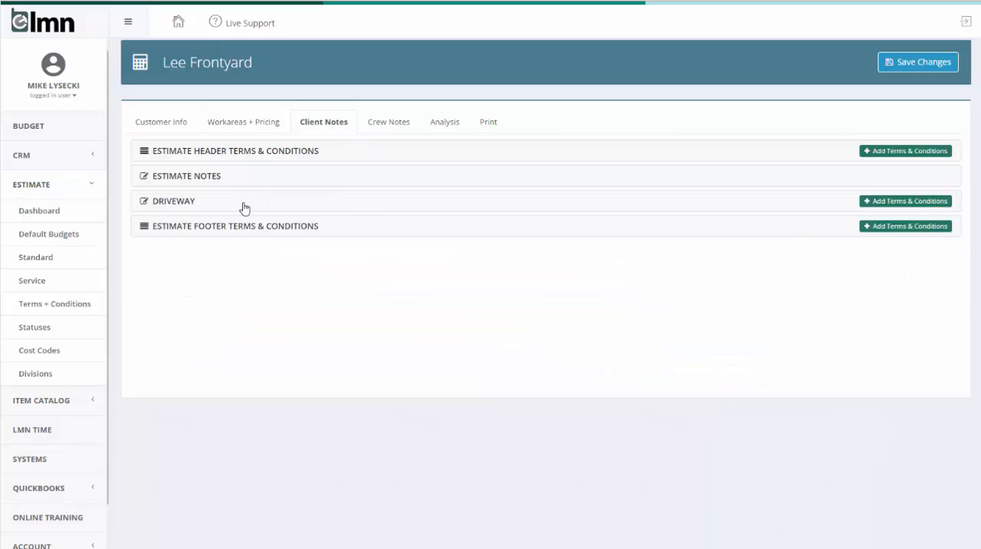
pyautogui.click(175, 200)
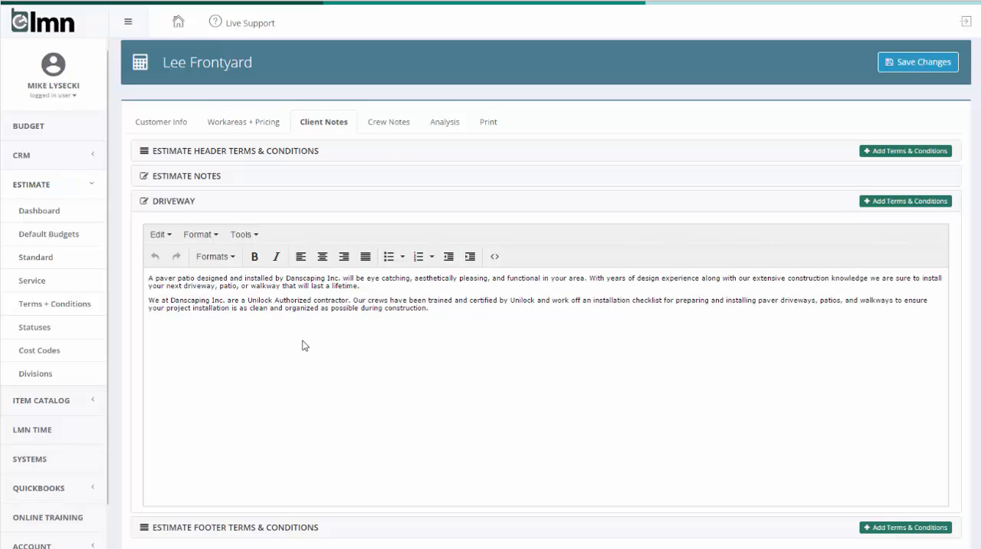
pyautogui.click(386, 121)
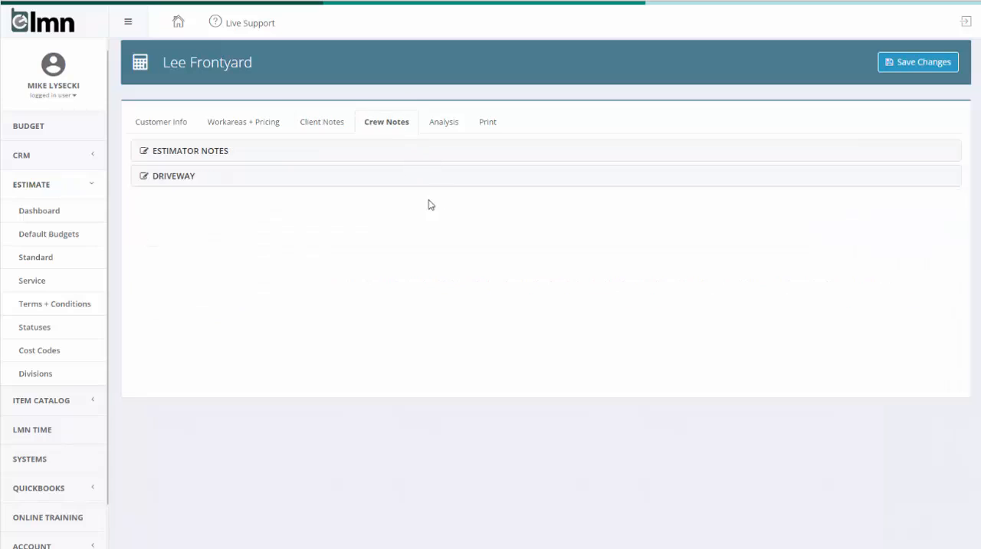
pyautogui.click(173, 175)
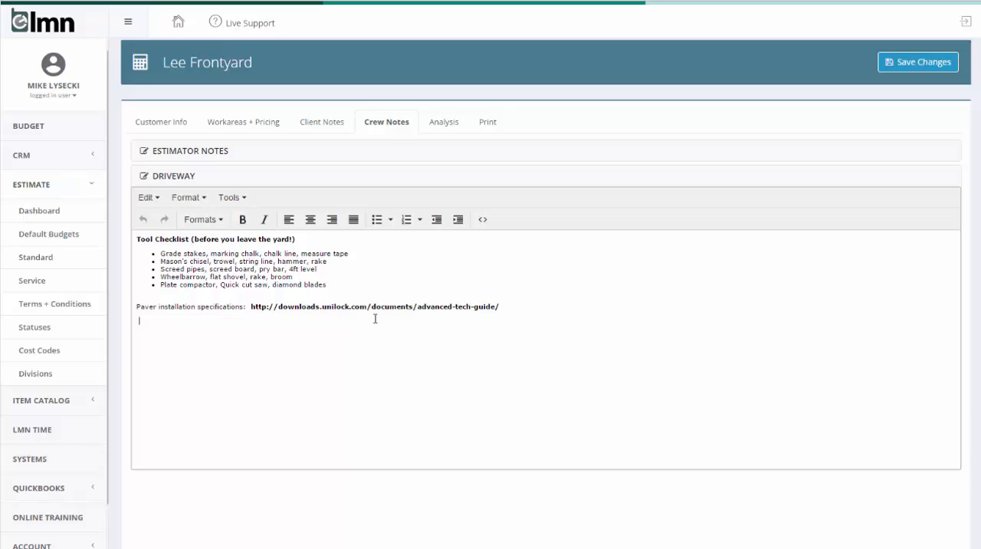
pyautogui.moveTo(439, 127)
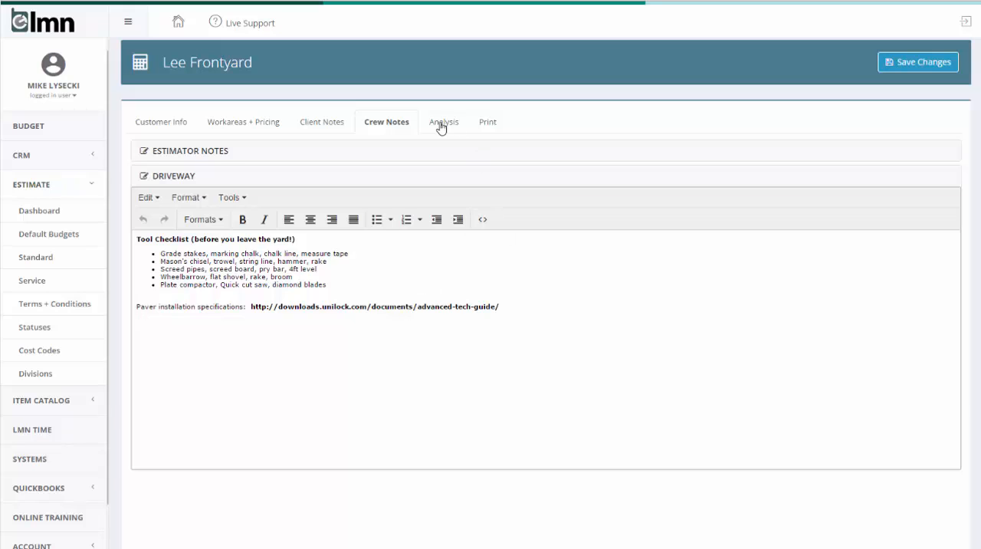
# - Print the Customer Proposal report to Adobe PDF and view the generated proposal
pyautogui.click(485, 121)
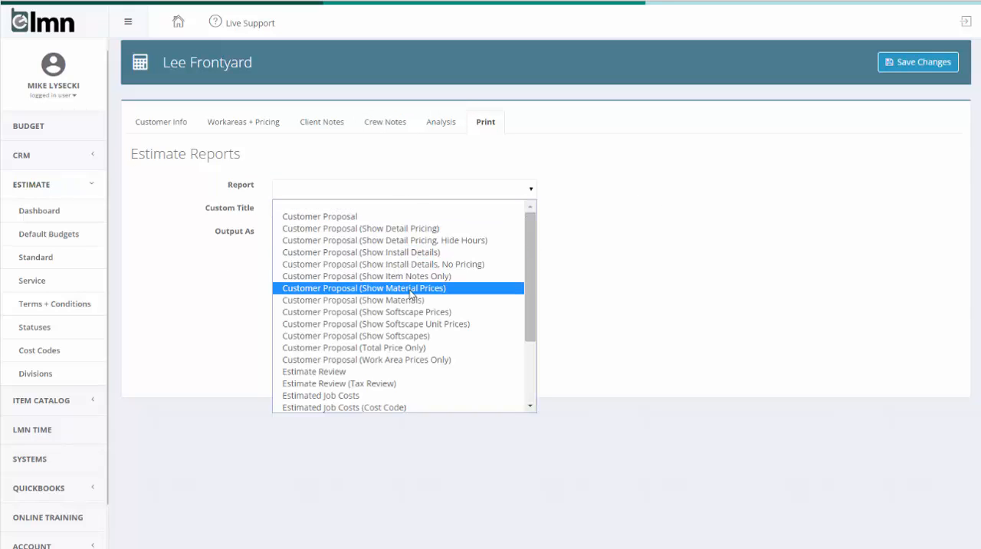
pyautogui.click(319, 216)
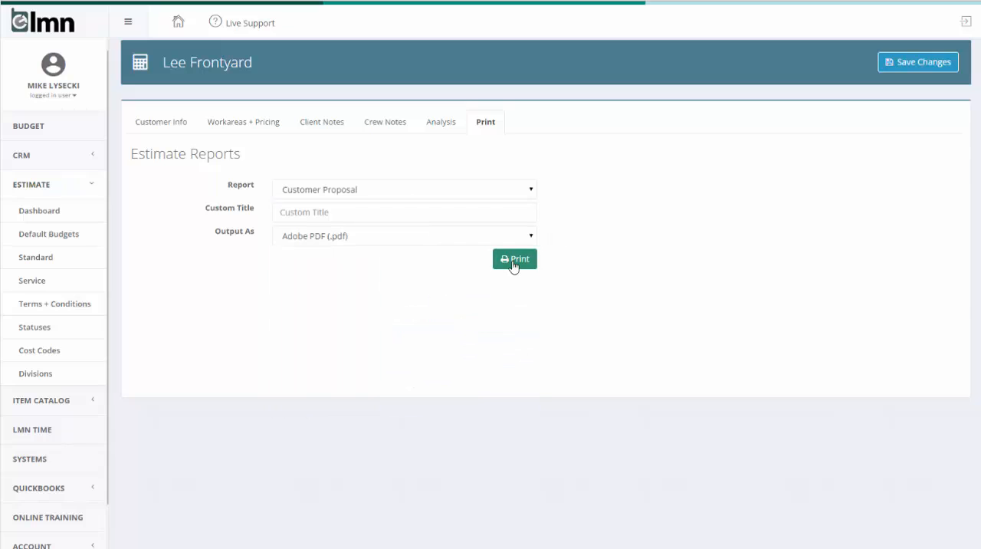
pyautogui.click(514, 259)
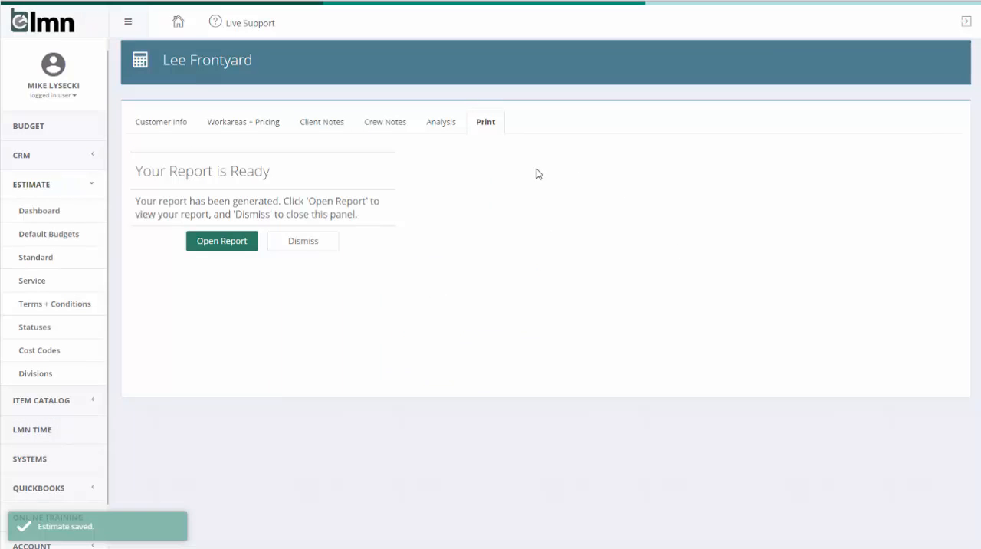
pyautogui.click(221, 241)
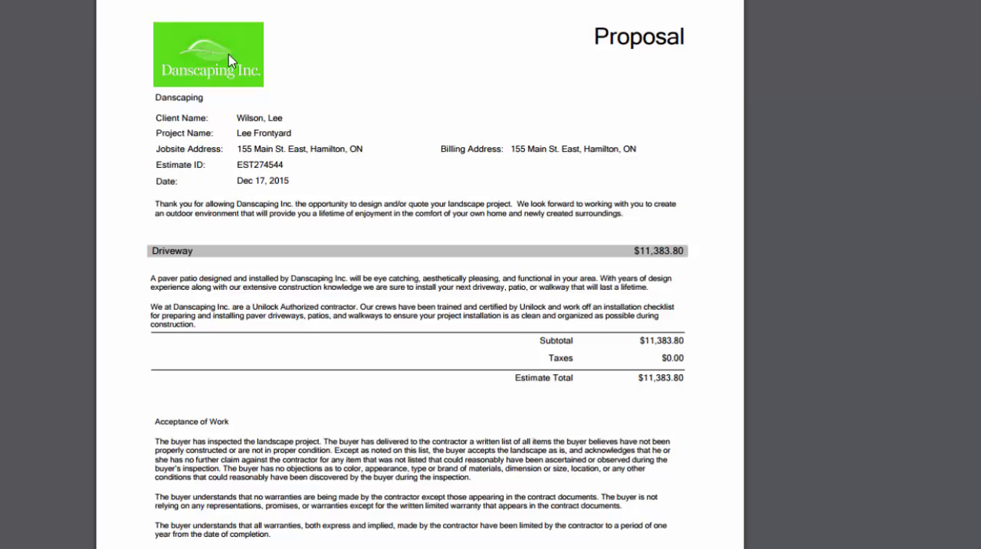
pyautogui.scroll(-3)
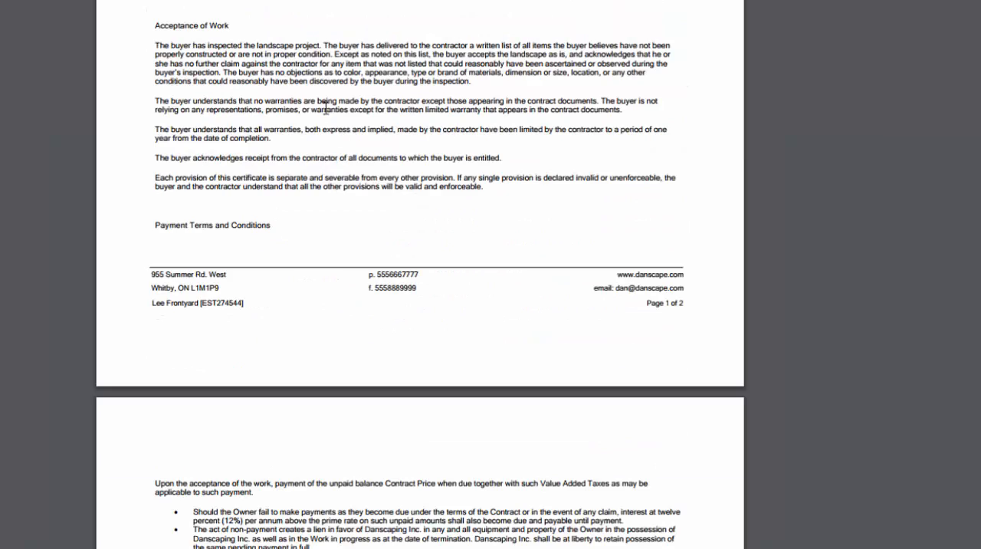
pyautogui.scroll(-3)
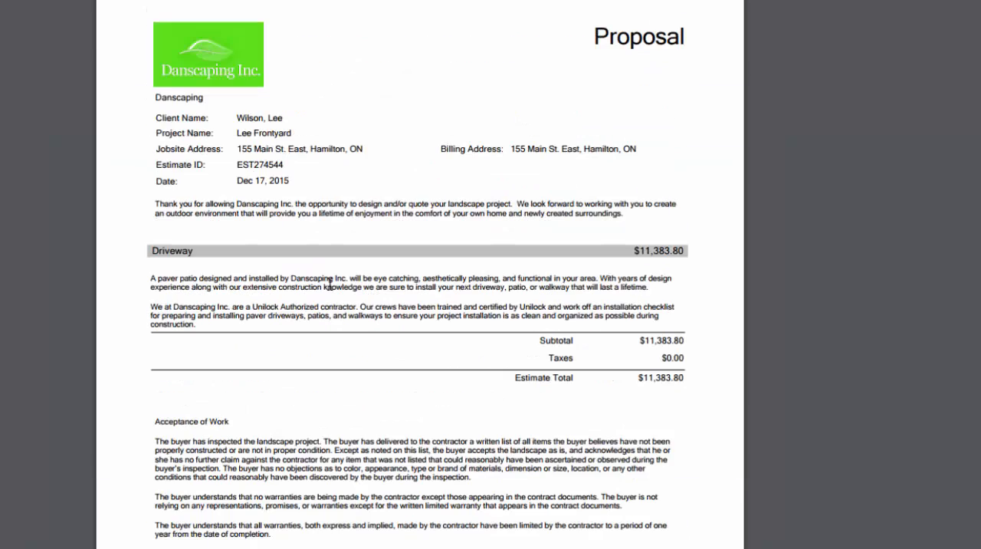
pyautogui.scroll(-3)
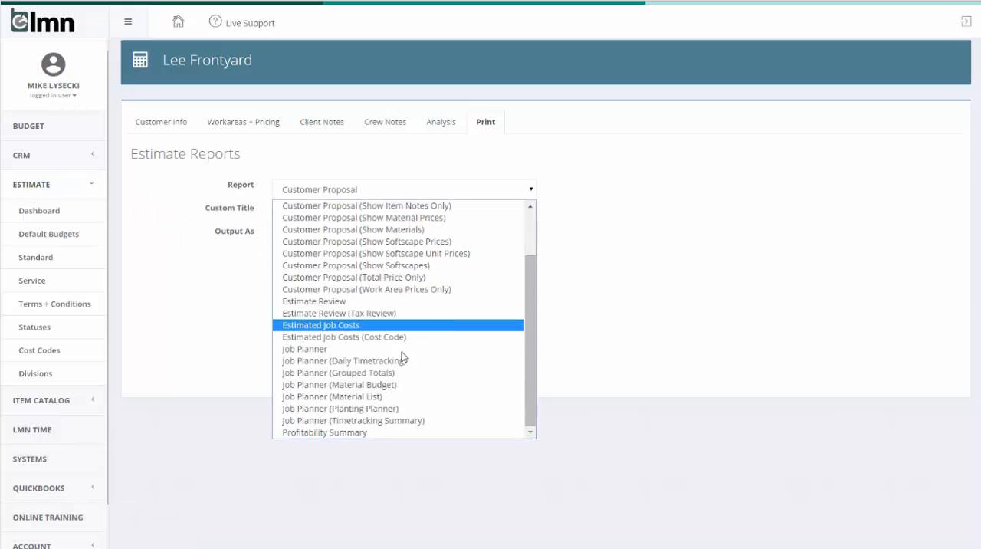
# - Print the Job Planner PDF, dismiss the ready notice, and show the estimate's profit analysis
pyautogui.click(303, 349)
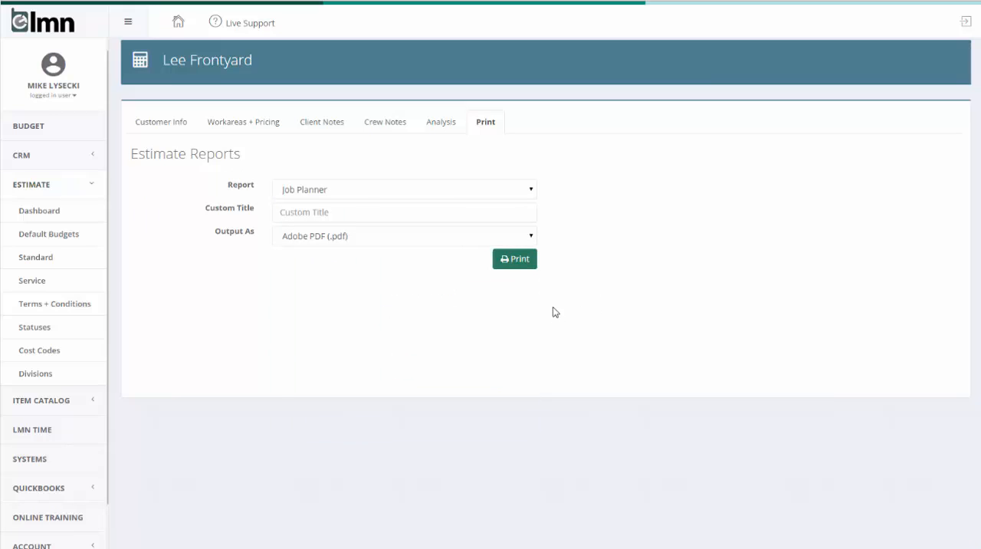
pyautogui.click(516, 257)
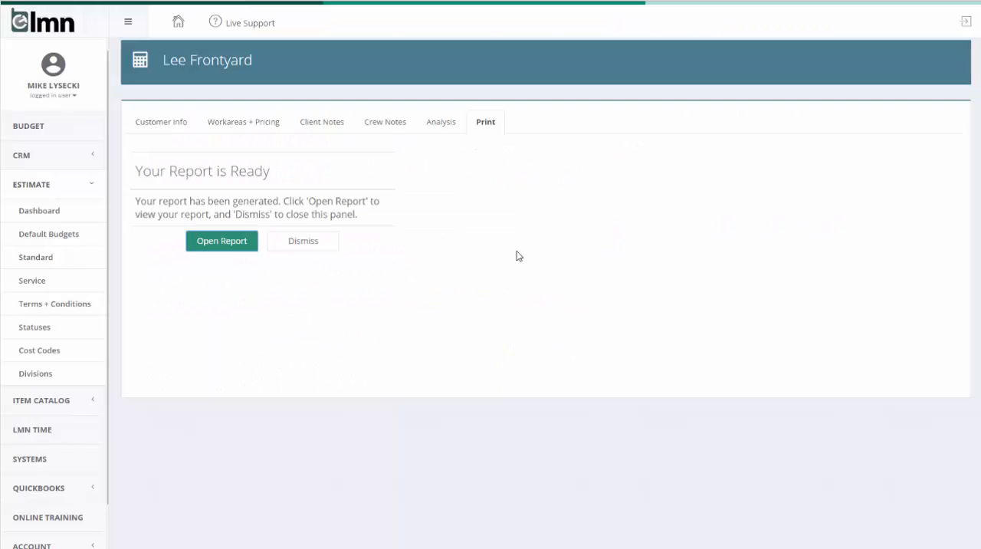
pyautogui.click(303, 239)
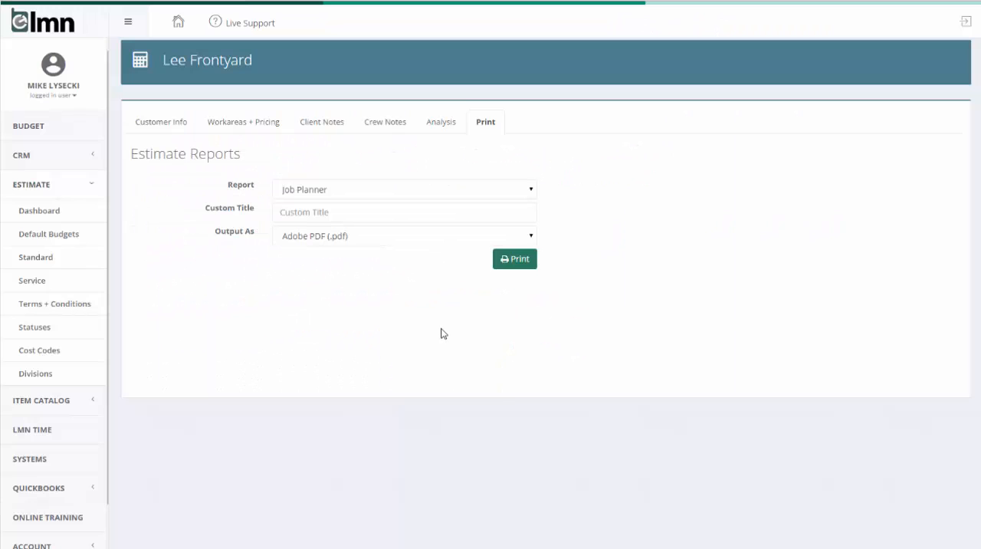
pyautogui.click(441, 121)
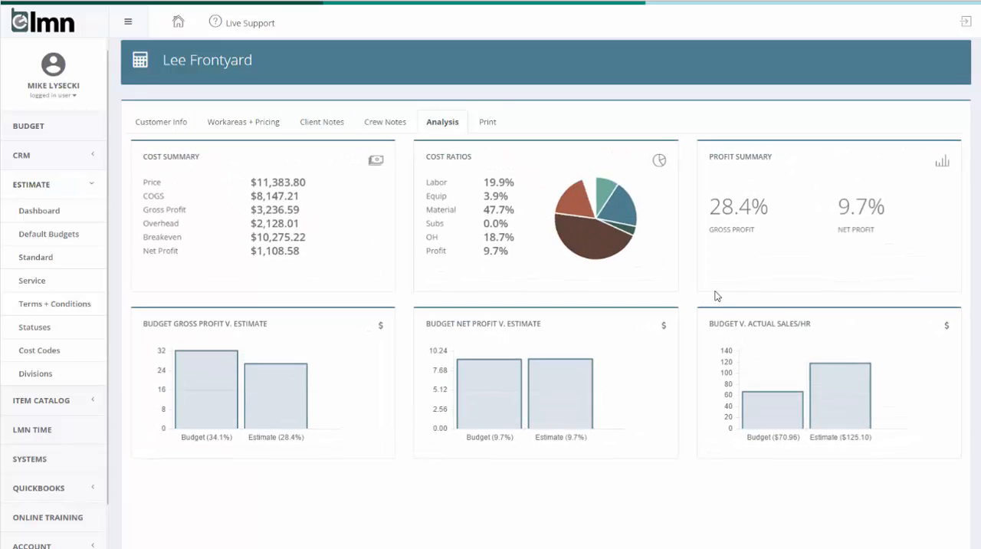
pyautogui.moveTo(772, 398)
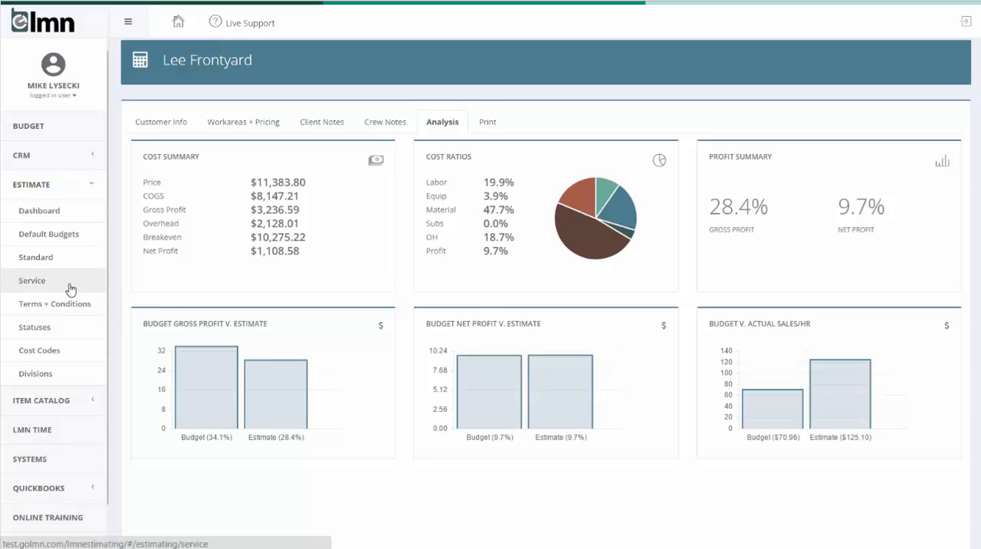
pyautogui.moveTo(58, 293)
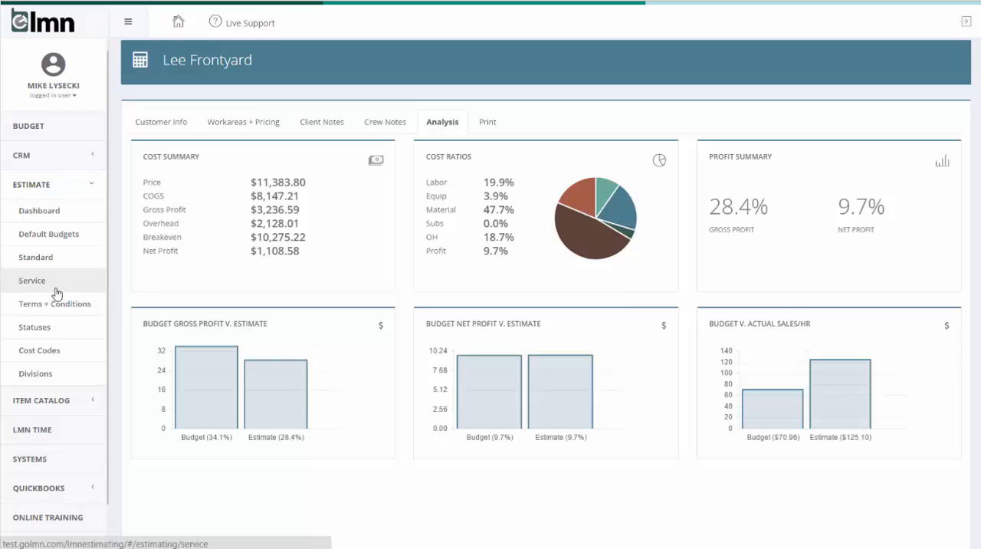
pyautogui.moveTo(317, 113)
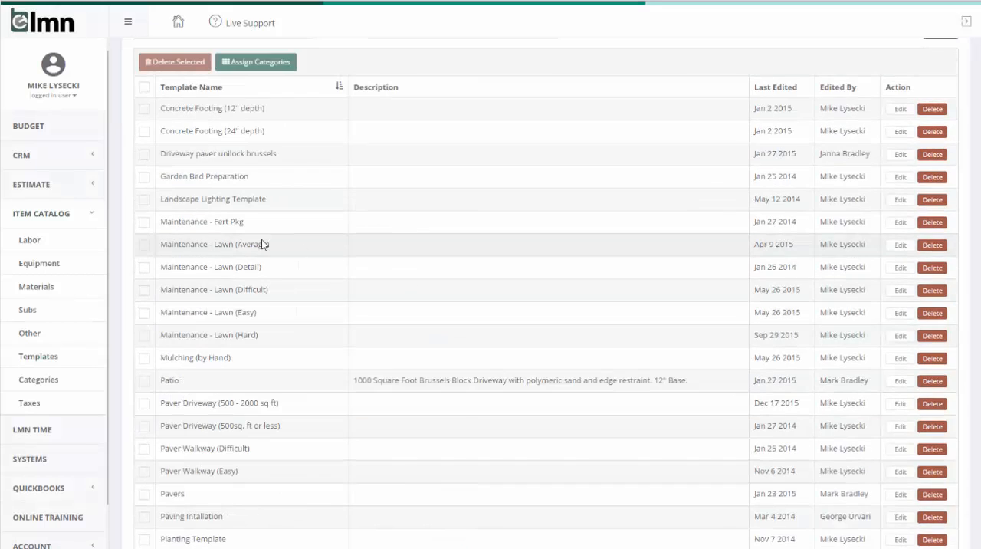
pyautogui.moveTo(226, 250)
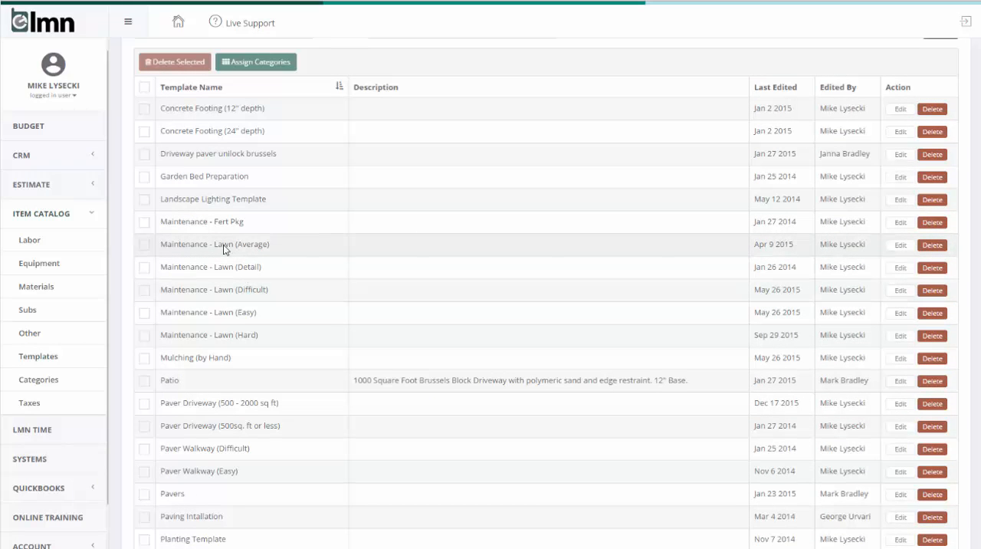
pyautogui.moveTo(253, 290)
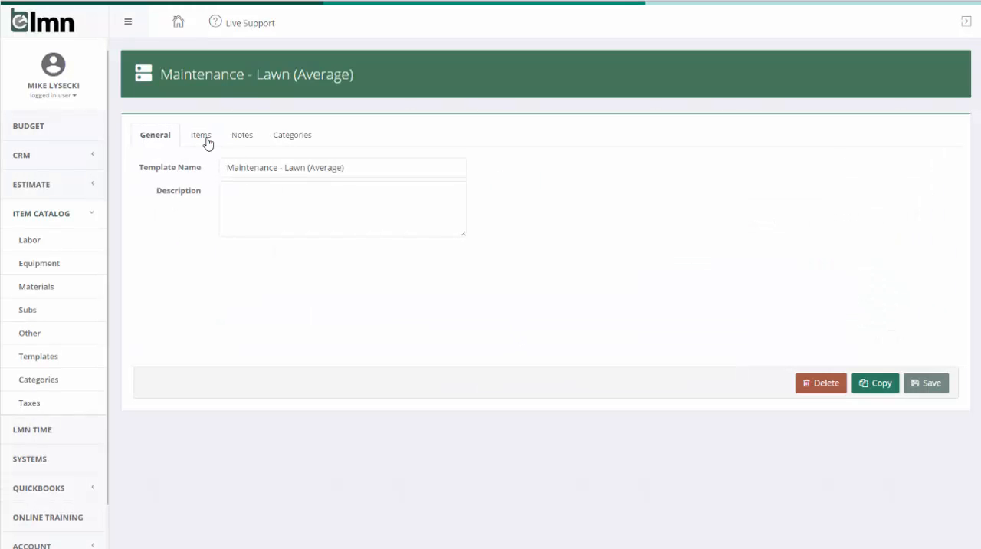
pyautogui.click(199, 135)
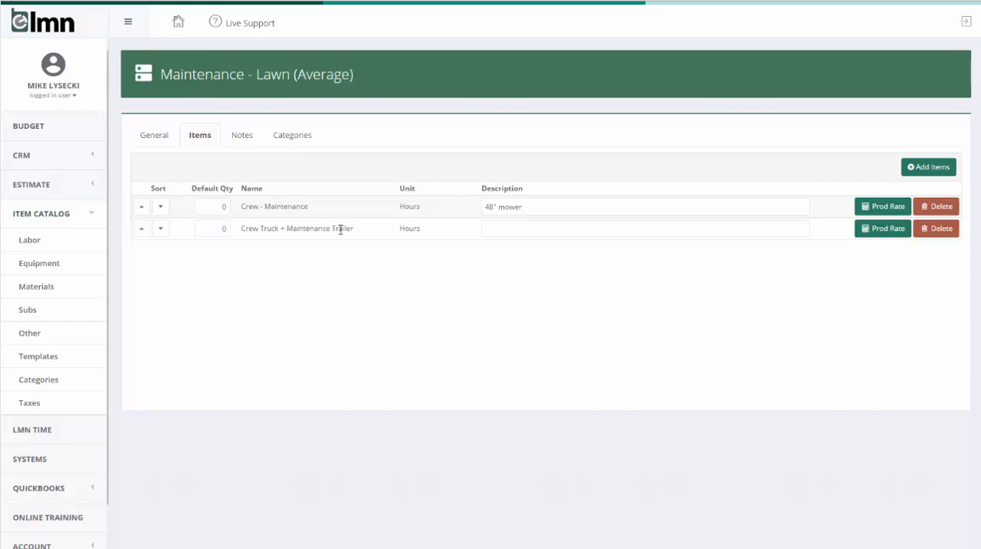
pyautogui.click(883, 206)
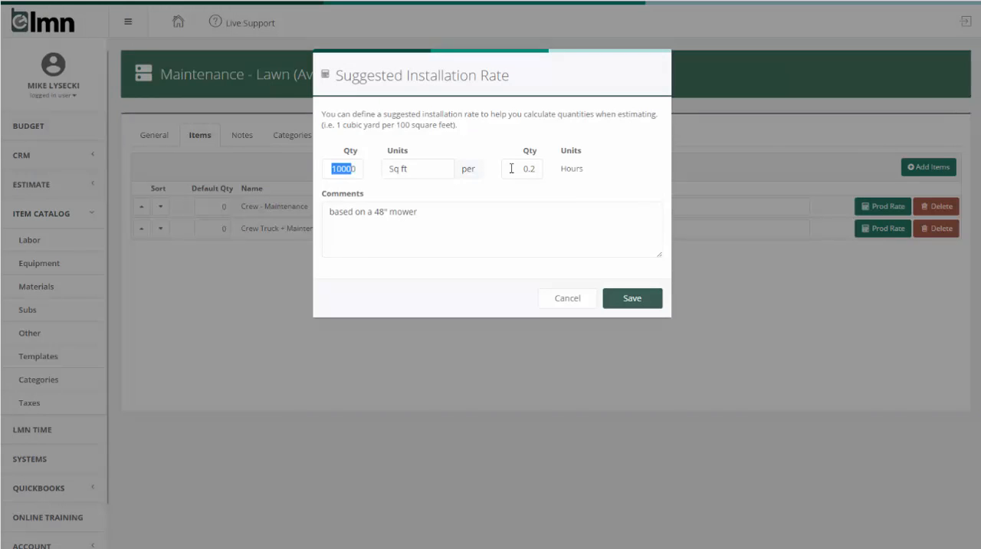
pyautogui.click(521, 169)
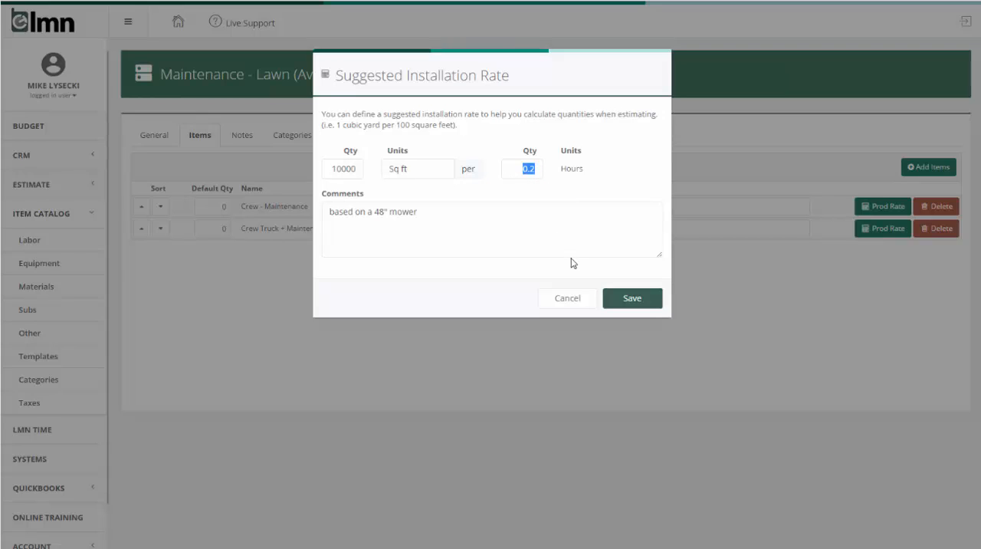
pyautogui.moveTo(714, 295)
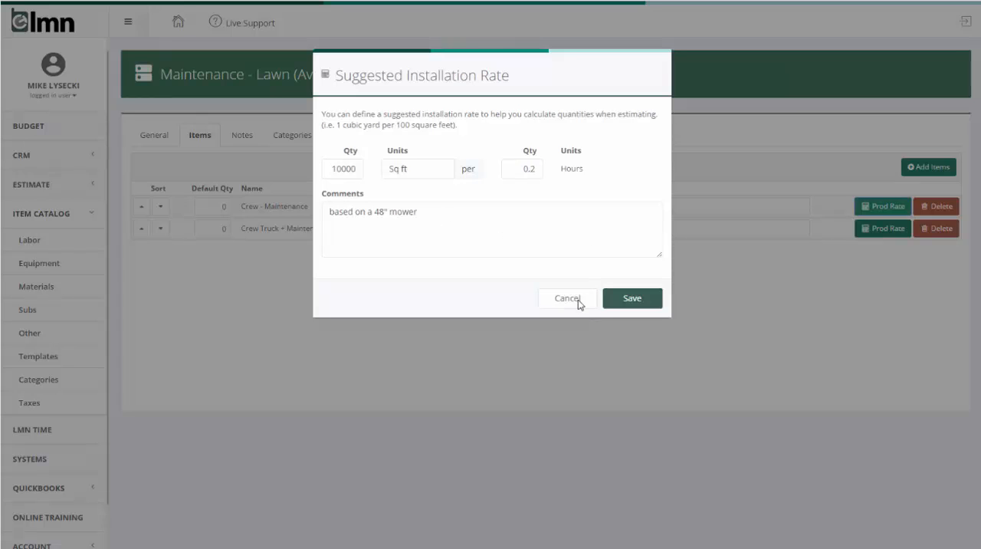
pyautogui.click(631, 297)
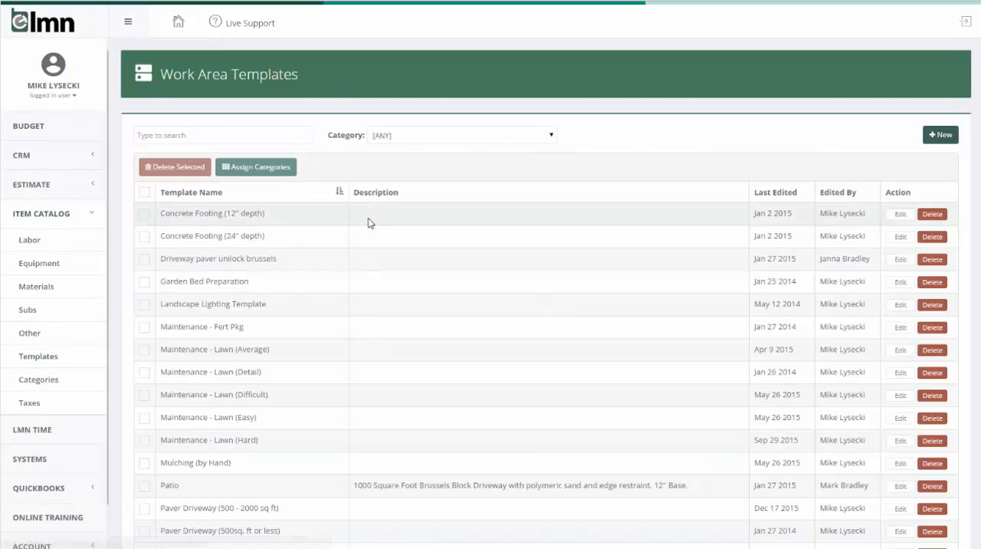
pyautogui.scroll(-3)
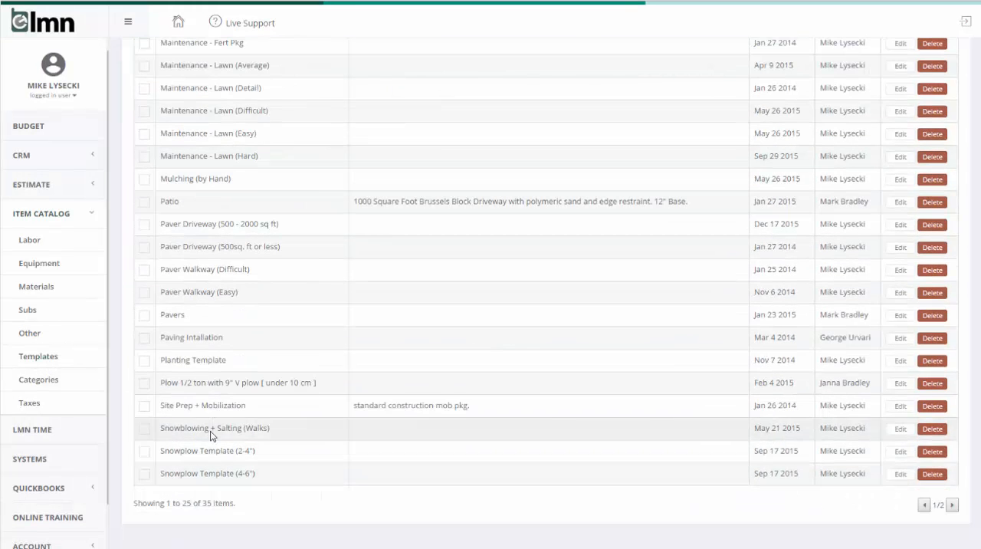
pyautogui.click(207, 450)
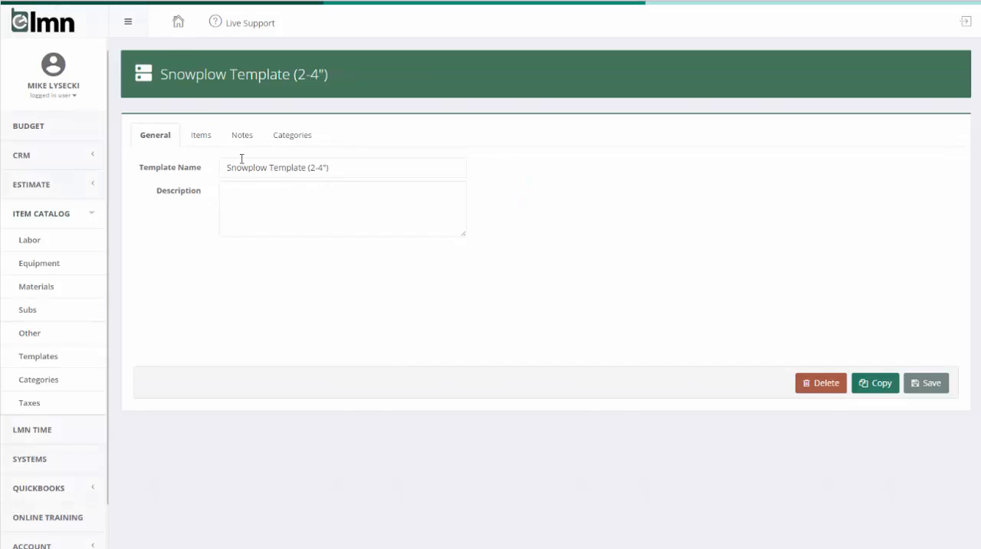
pyautogui.click(200, 134)
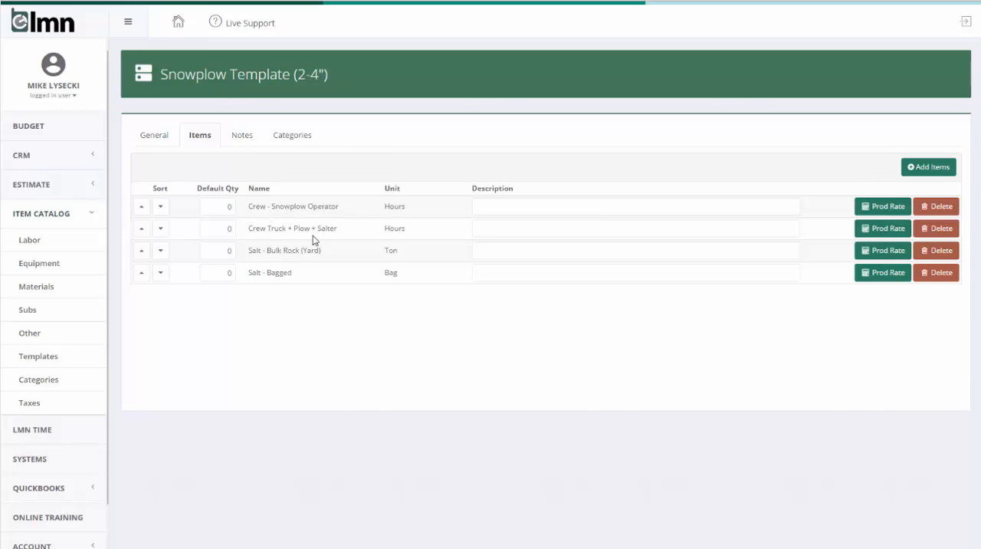
pyautogui.moveTo(883, 205)
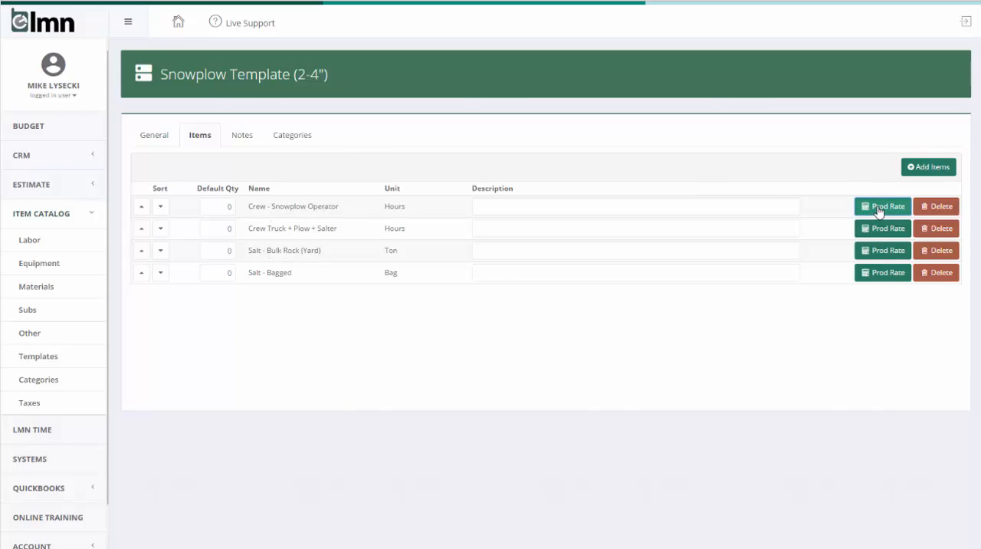
pyautogui.click(883, 205)
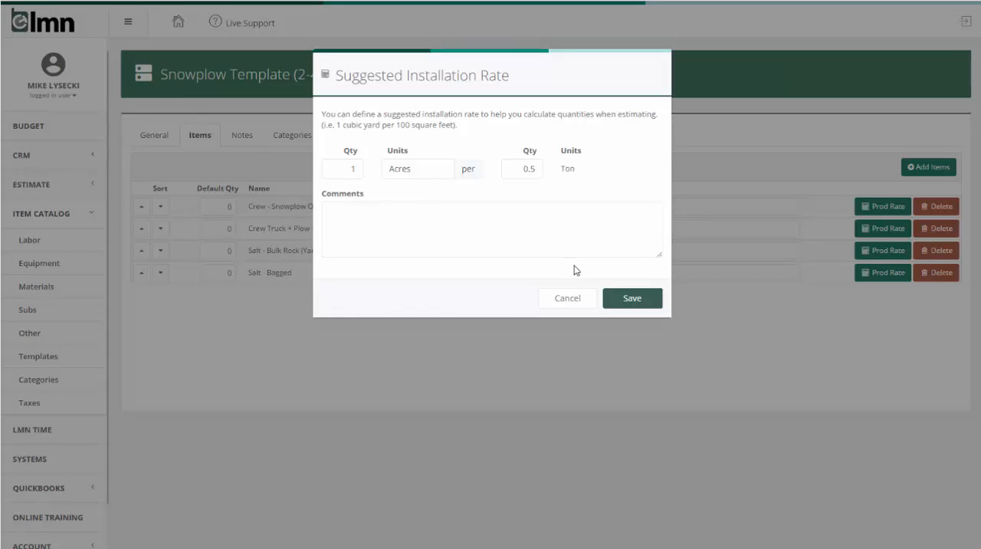
pyautogui.click(567, 298)
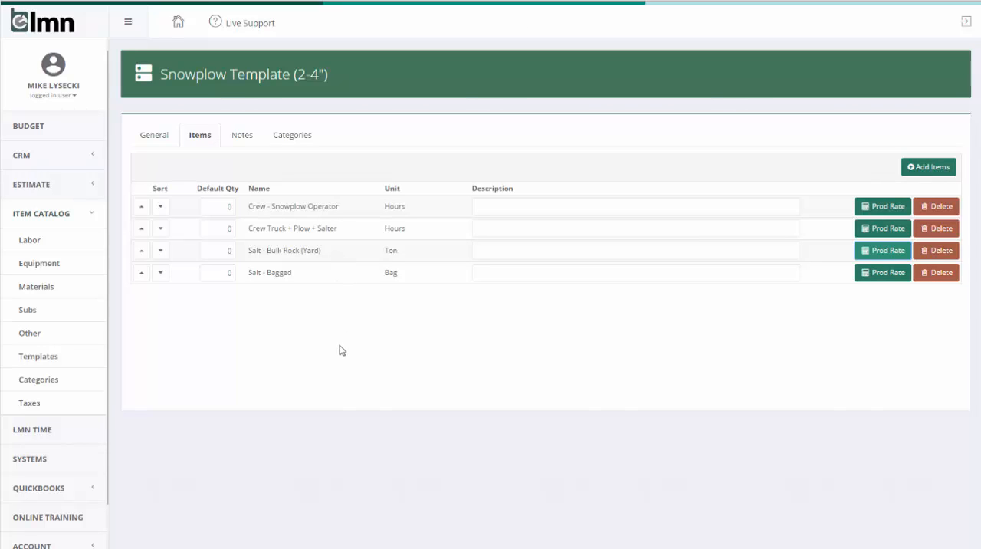
pyautogui.click(37, 356)
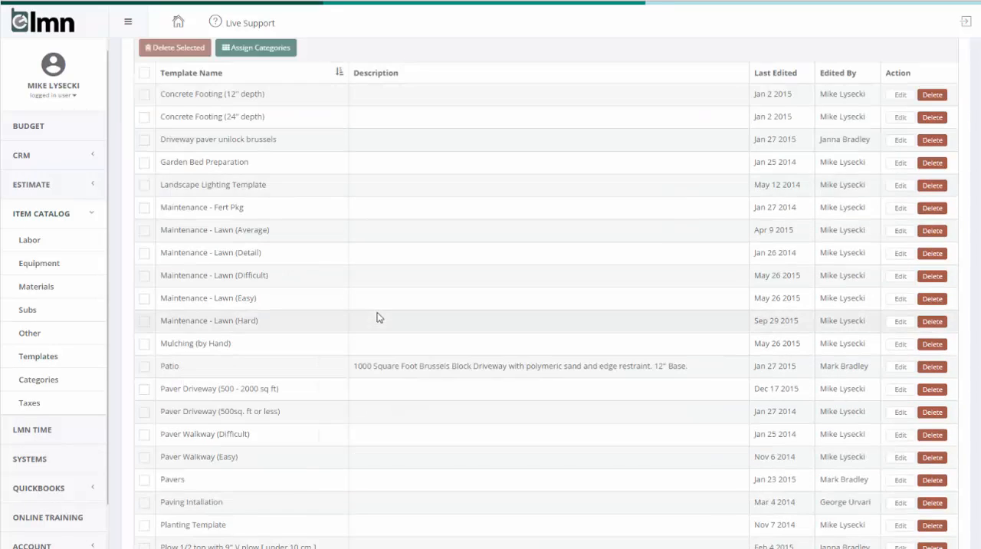
# - Open the Planting Template from the Work Area Templates list
pyautogui.scroll(-3)
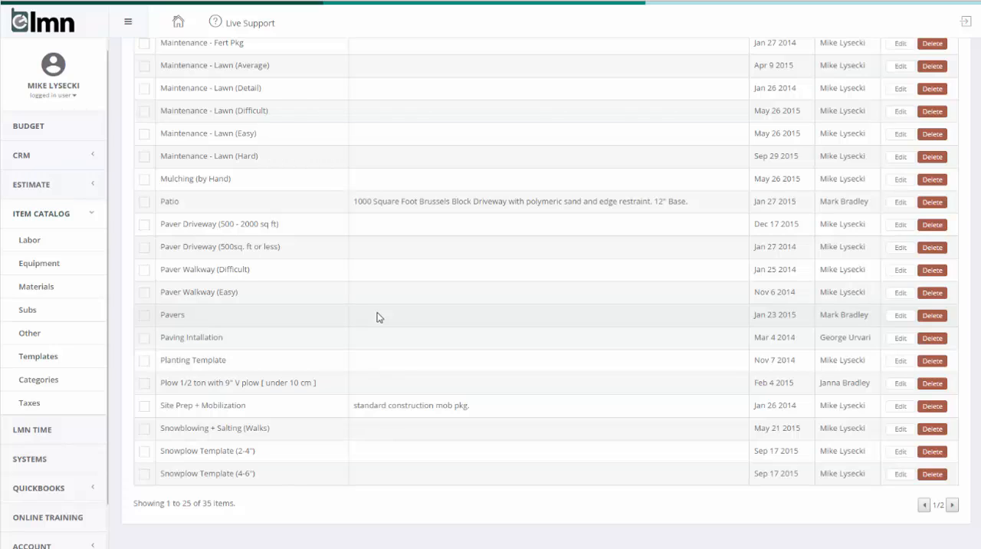
pyautogui.moveTo(321, 362)
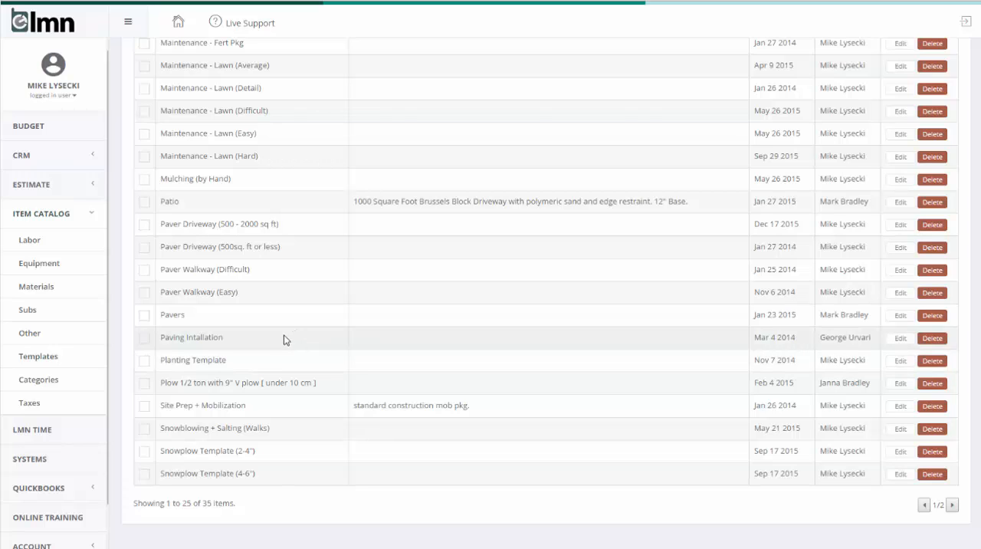
pyautogui.moveTo(247, 361)
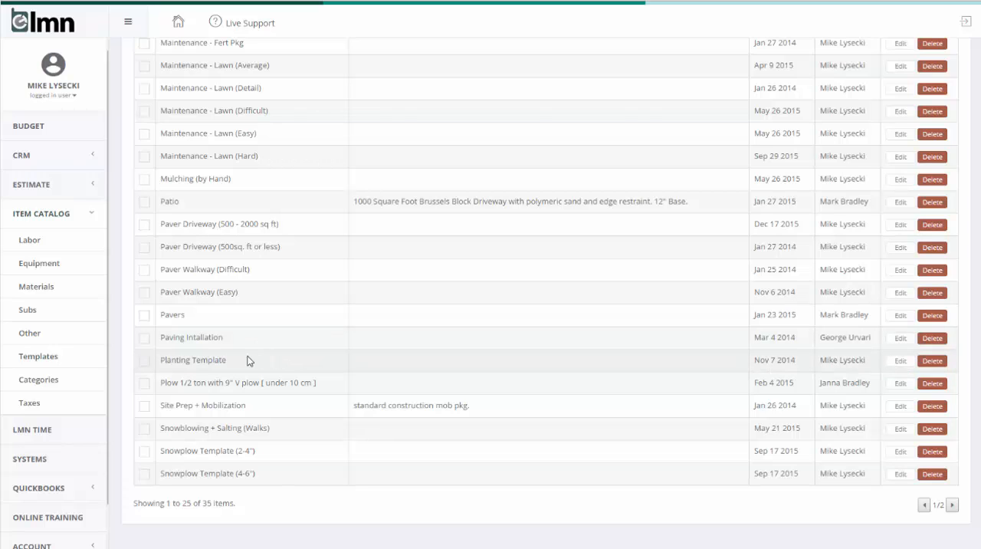
pyautogui.click(193, 360)
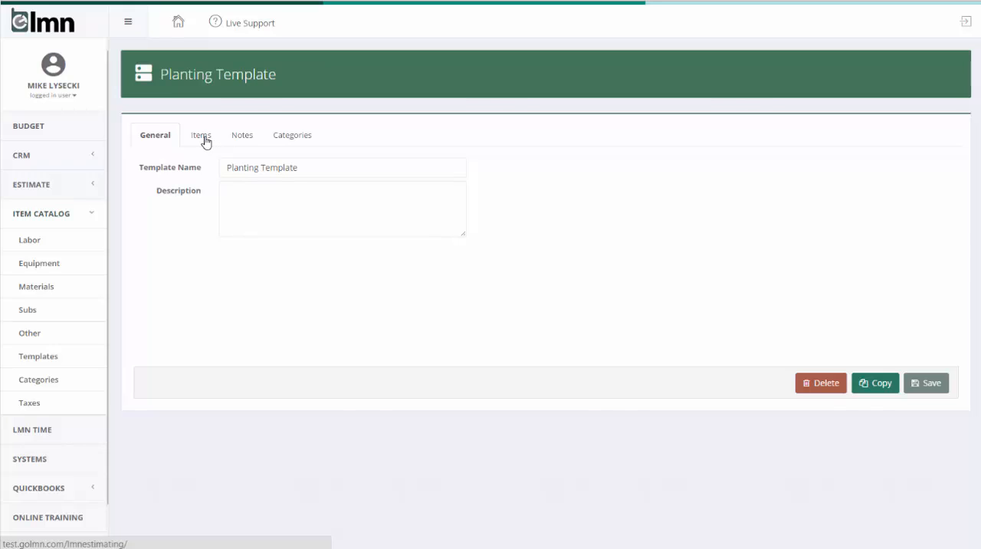
pyautogui.moveTo(224, 122)
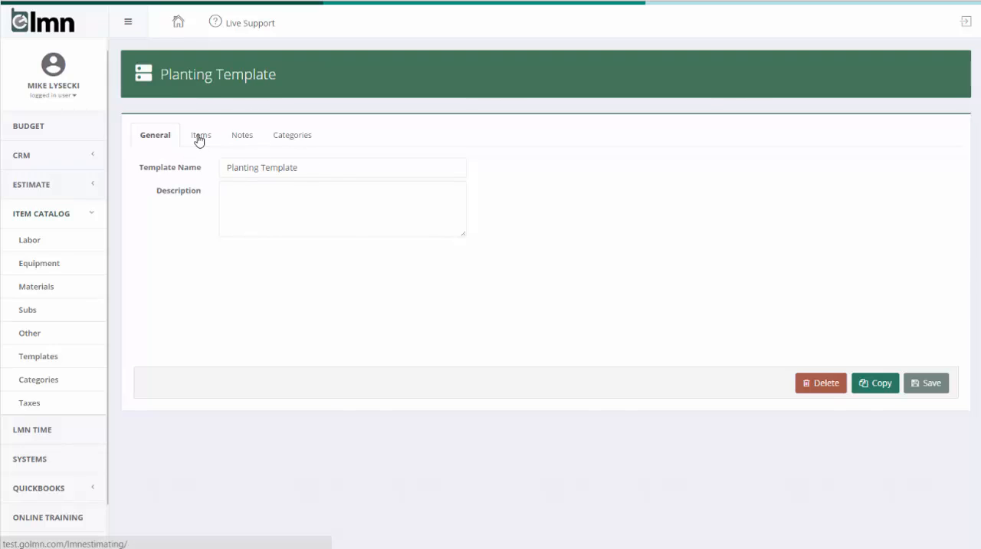
# - Show the template items and check production rates for 2 gallon shrubs and 1" trees
pyautogui.click(199, 134)
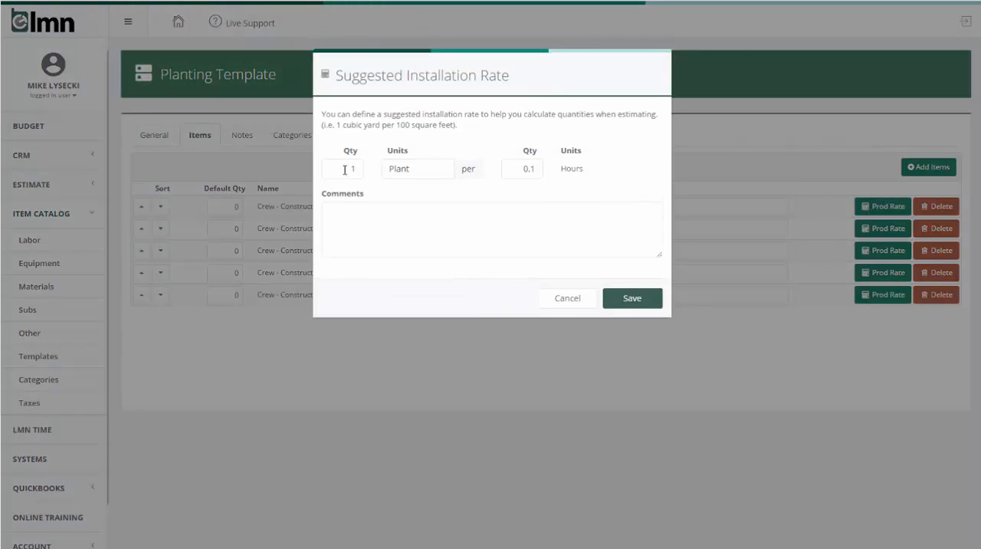
pyautogui.moveTo(567, 299)
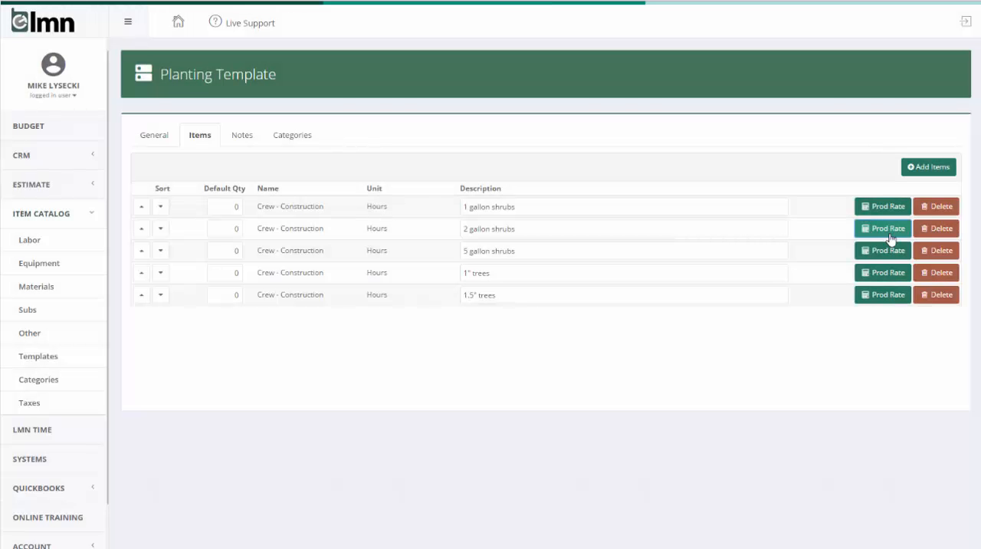
pyautogui.click(883, 227)
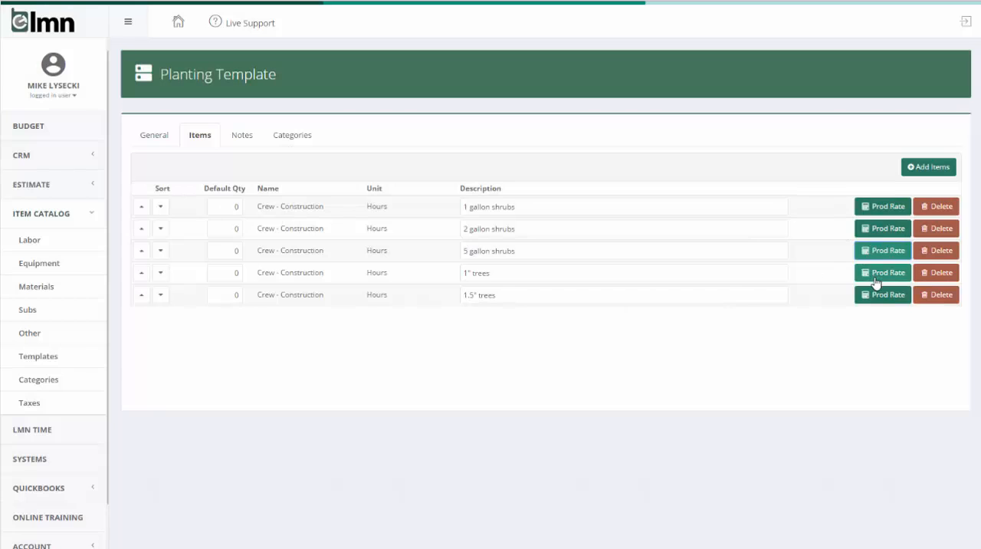
pyautogui.click(883, 273)
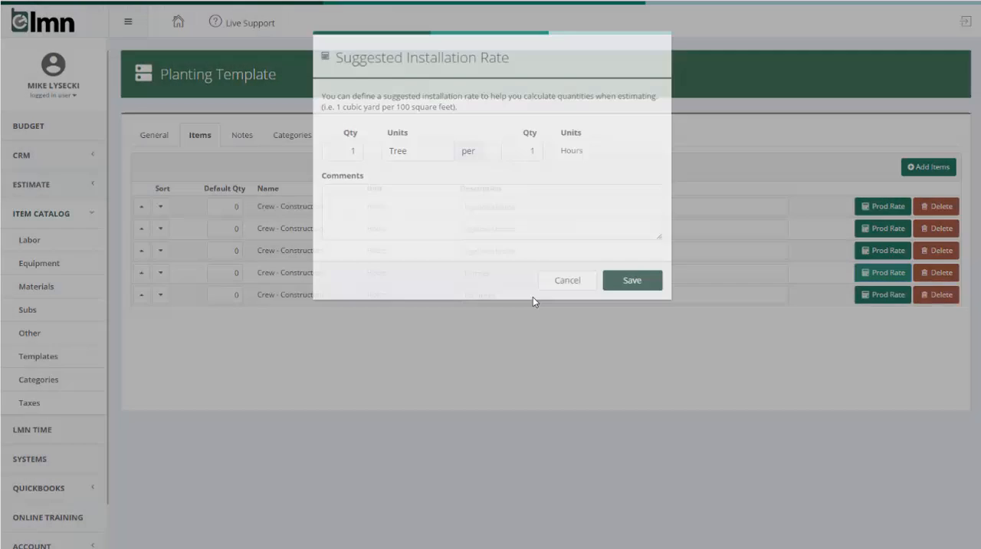
pyautogui.click(567, 279)
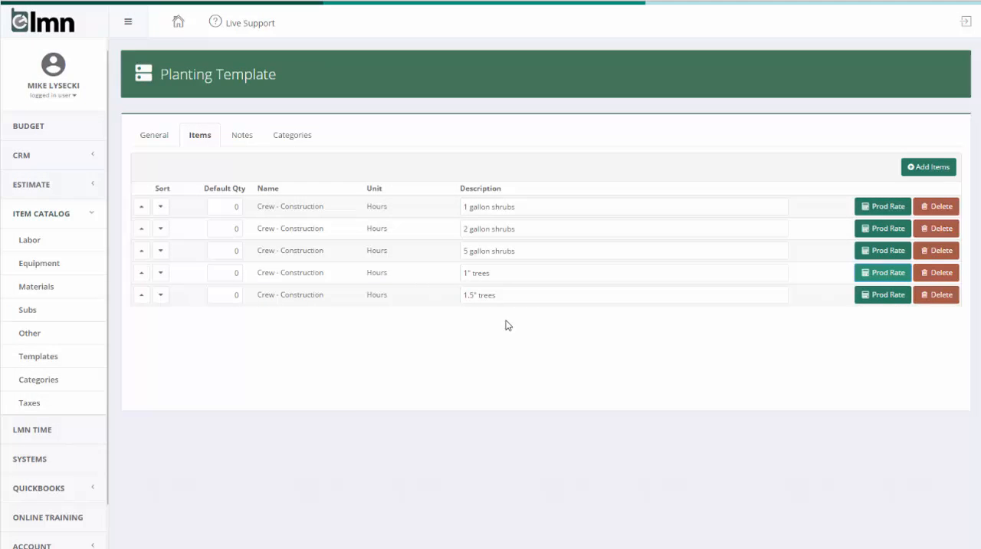
pyautogui.moveTo(497, 360)
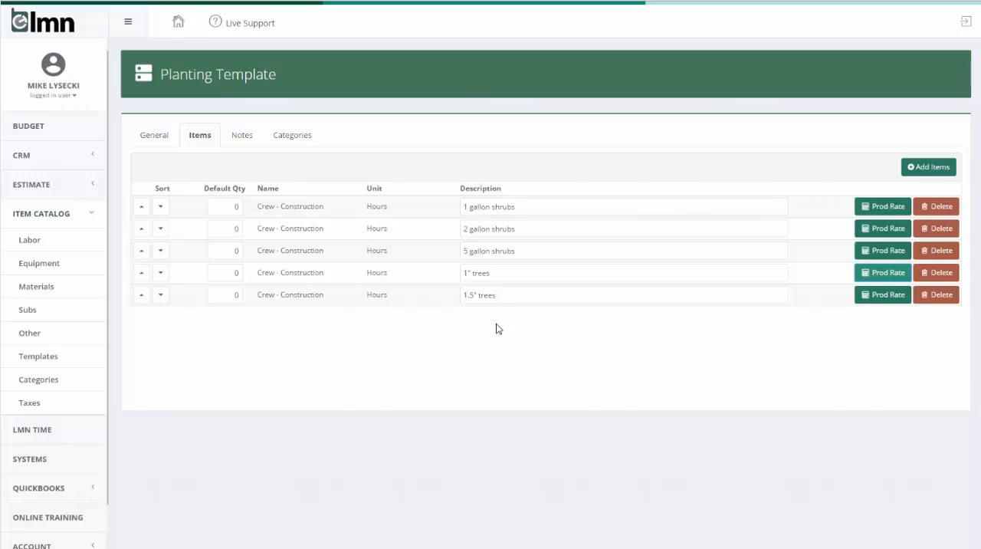
pyautogui.moveTo(806, 251)
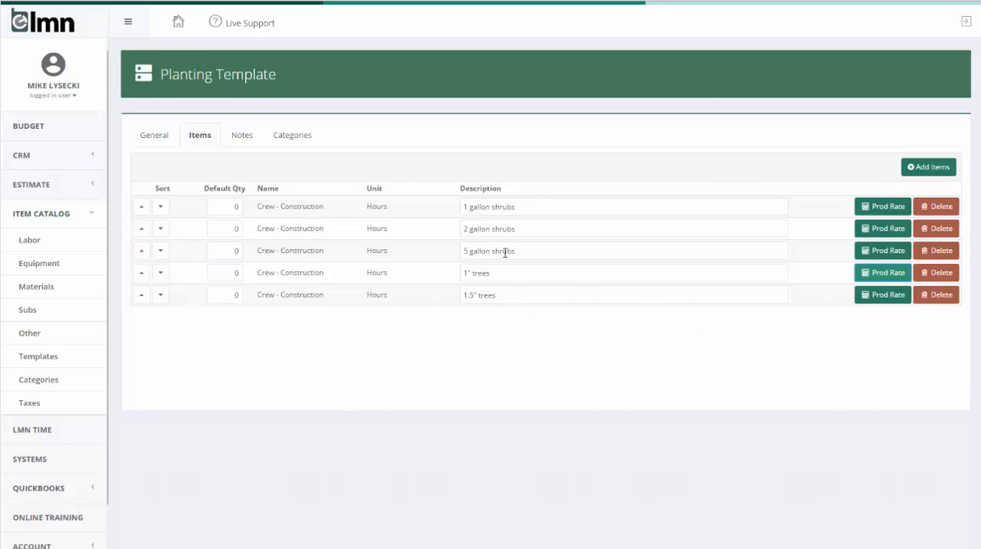
pyautogui.moveTo(505, 317)
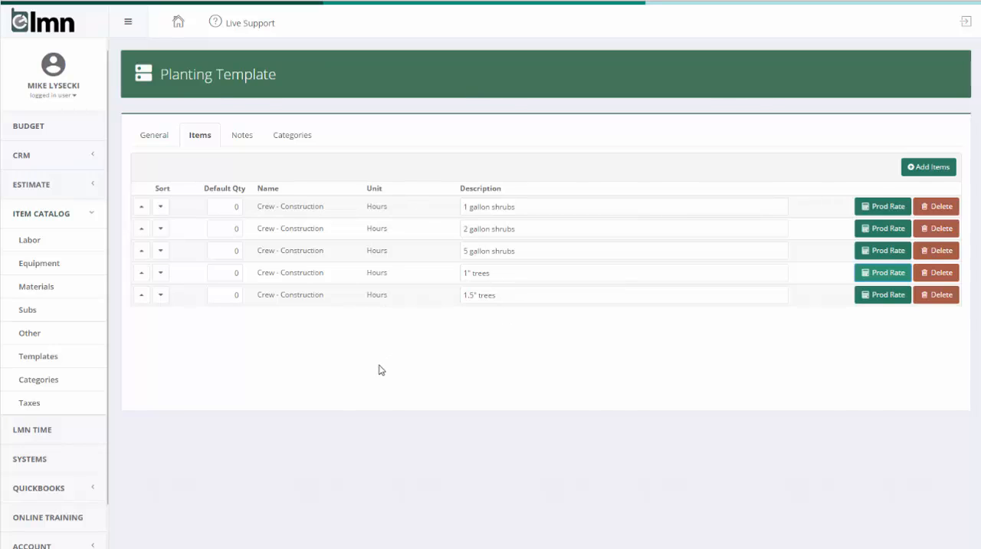
pyautogui.moveTo(380, 361)
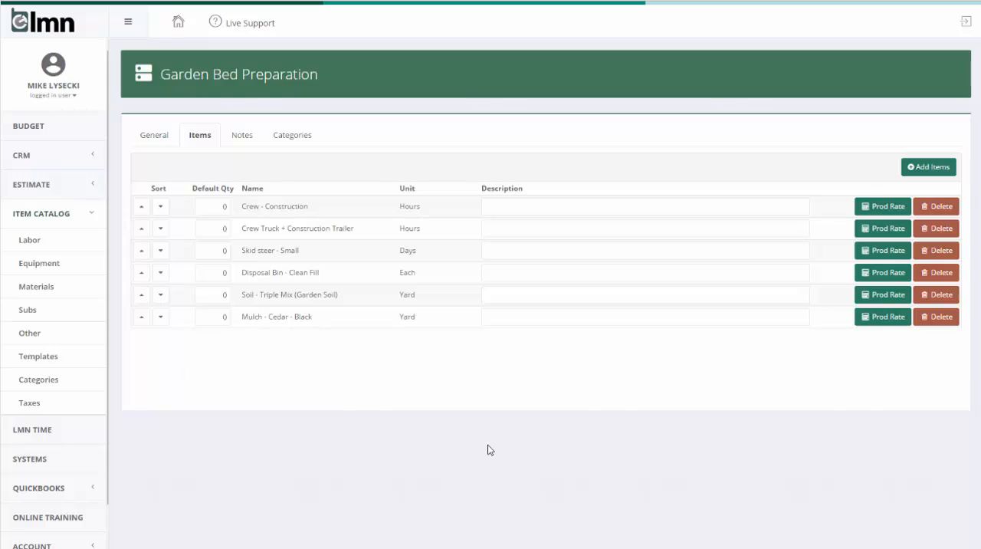
pyautogui.moveTo(463, 435)
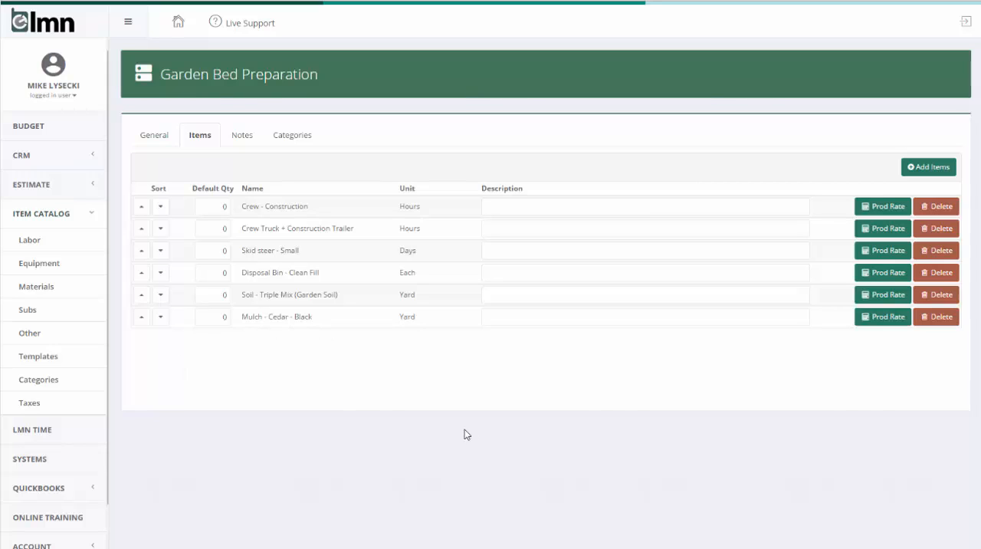